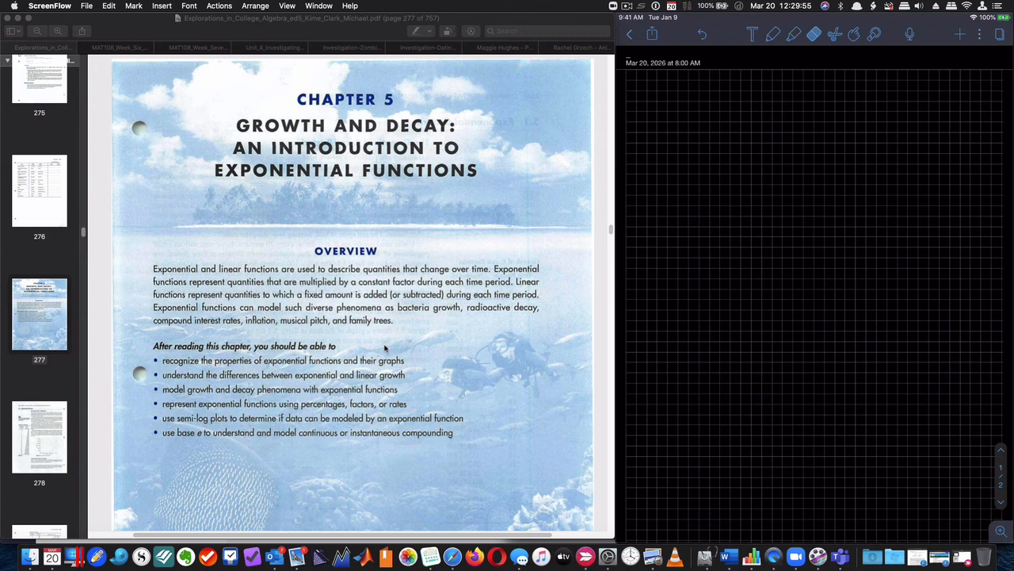
pyautogui.moveTo(298, 327)
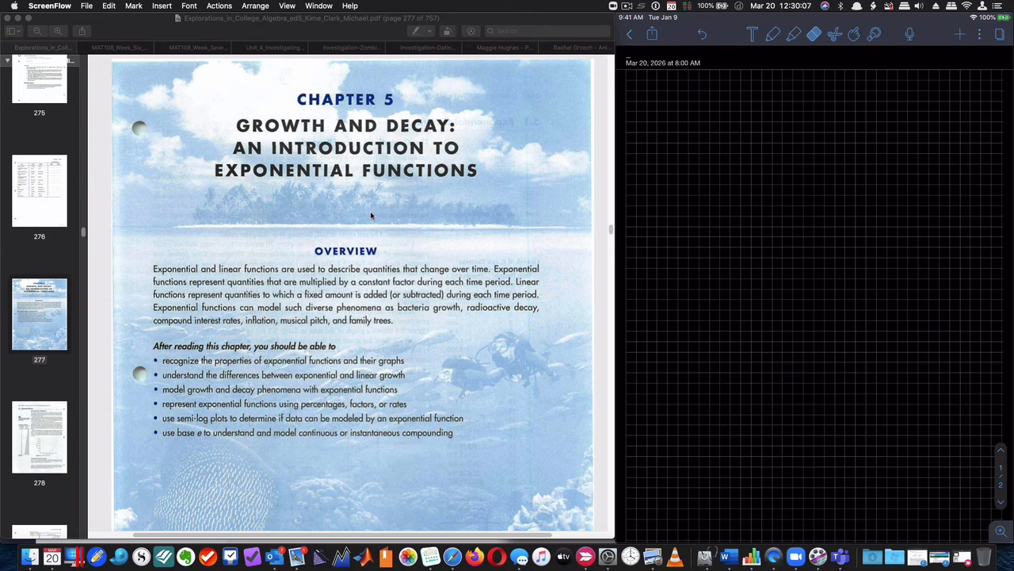
pyautogui.moveTo(346, 308)
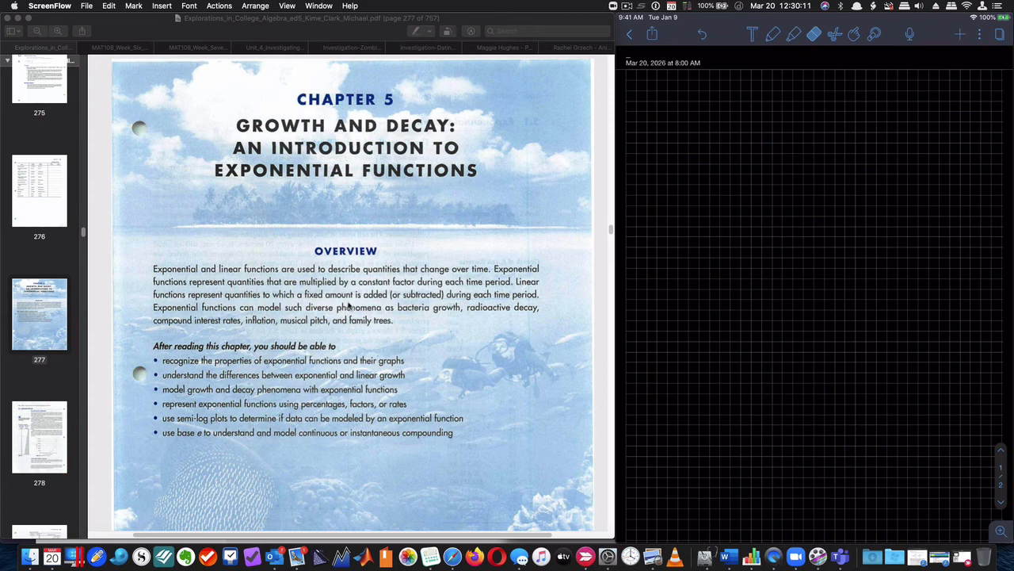
pyautogui.moveTo(388, 358)
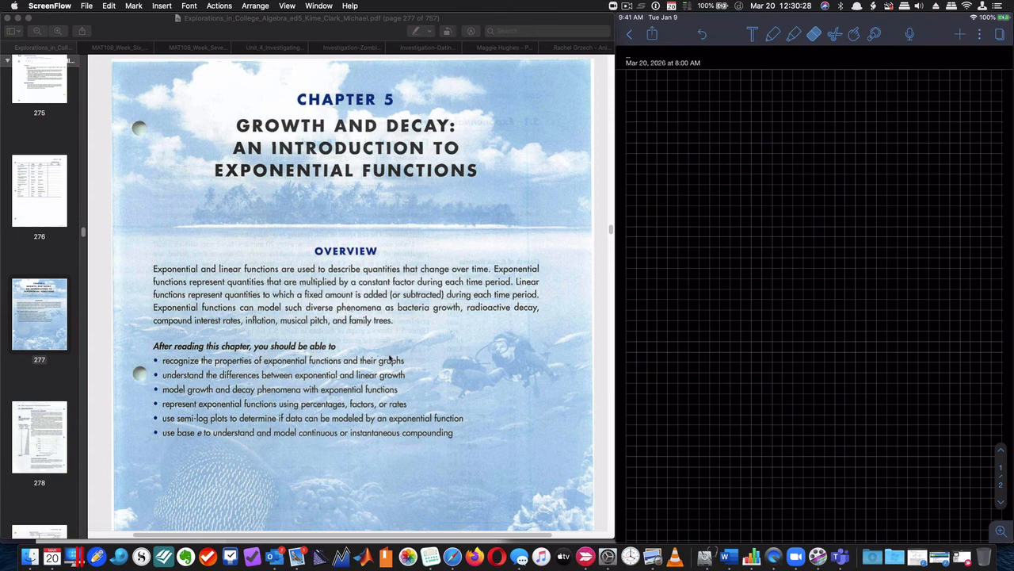
pyautogui.moveTo(483, 378)
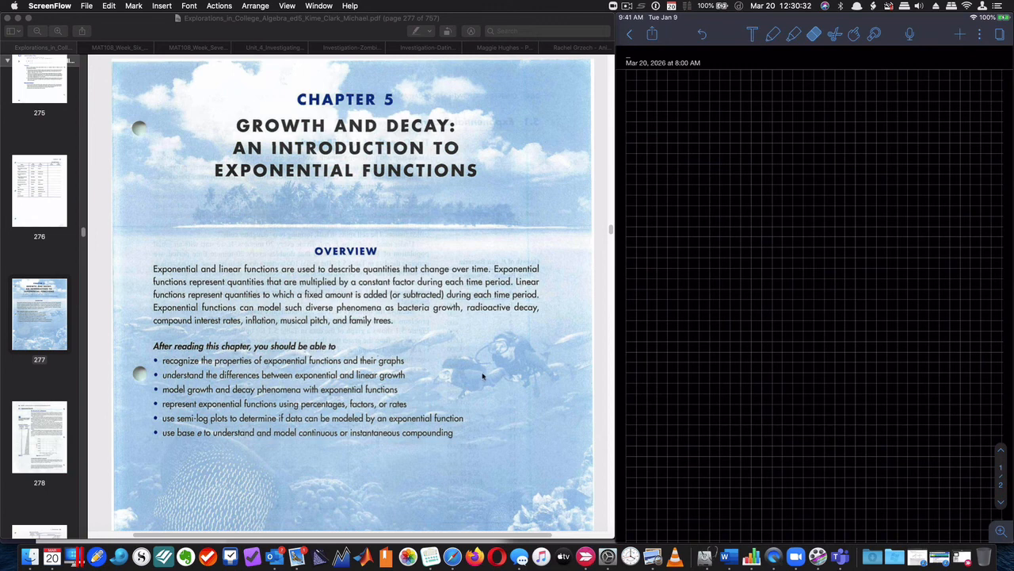
pyautogui.moveTo(513, 376)
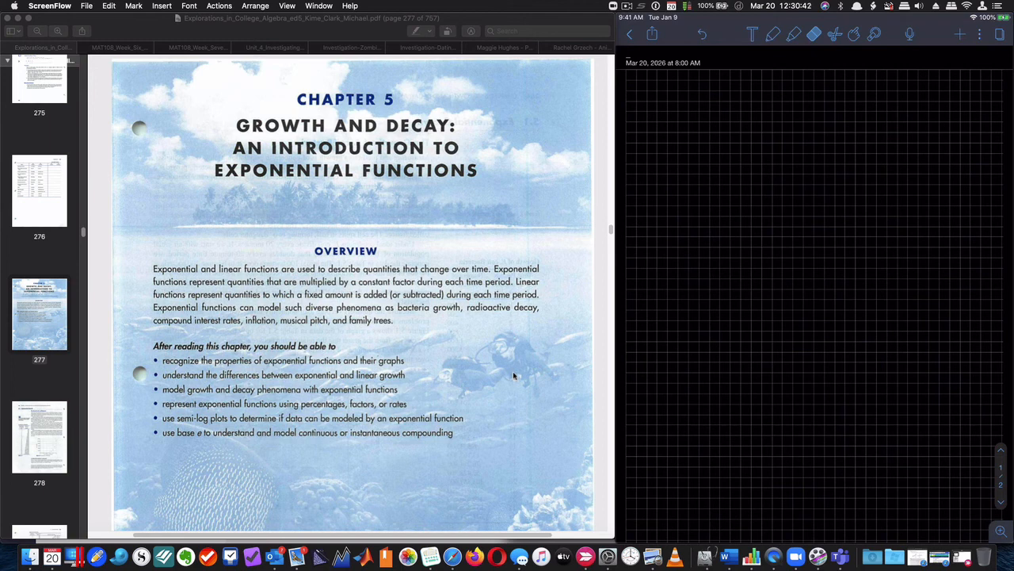
pyautogui.moveTo(512, 374)
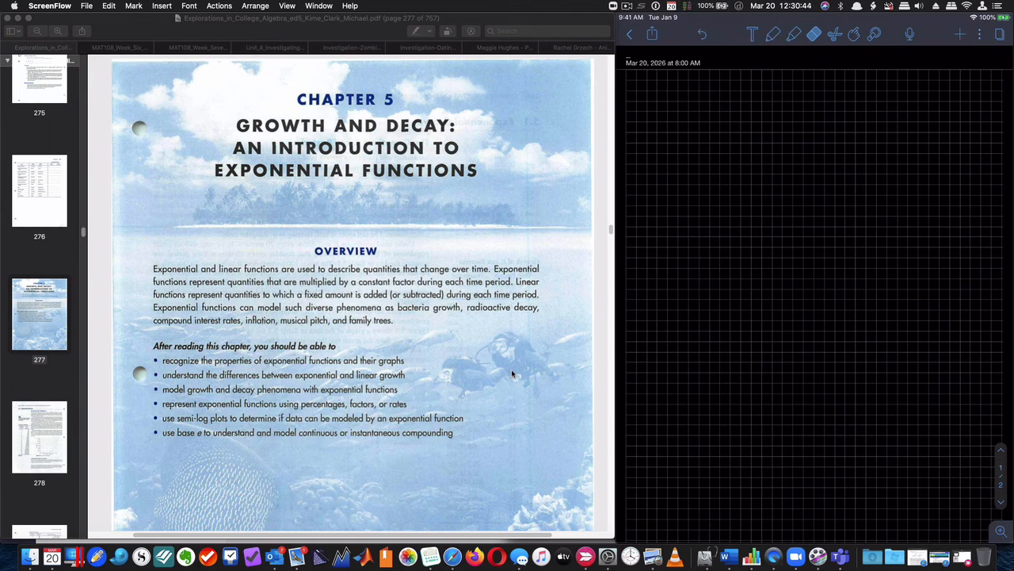
pyautogui.moveTo(560, 244)
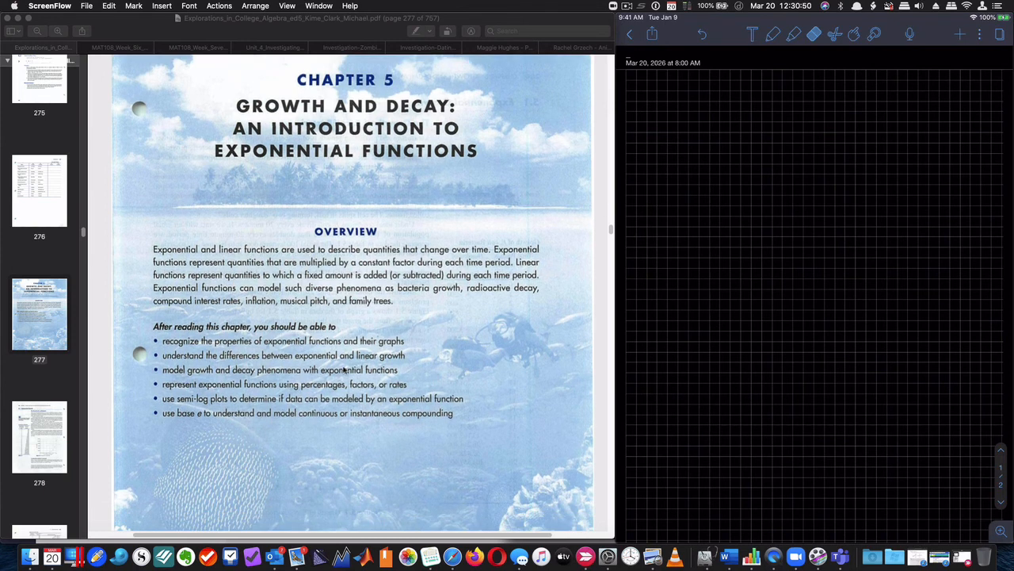
# - Scroll to 'The Growth of E. coli Bacteria' page with Table 5.1 and Figure 5.1
pyautogui.scroll(-3)
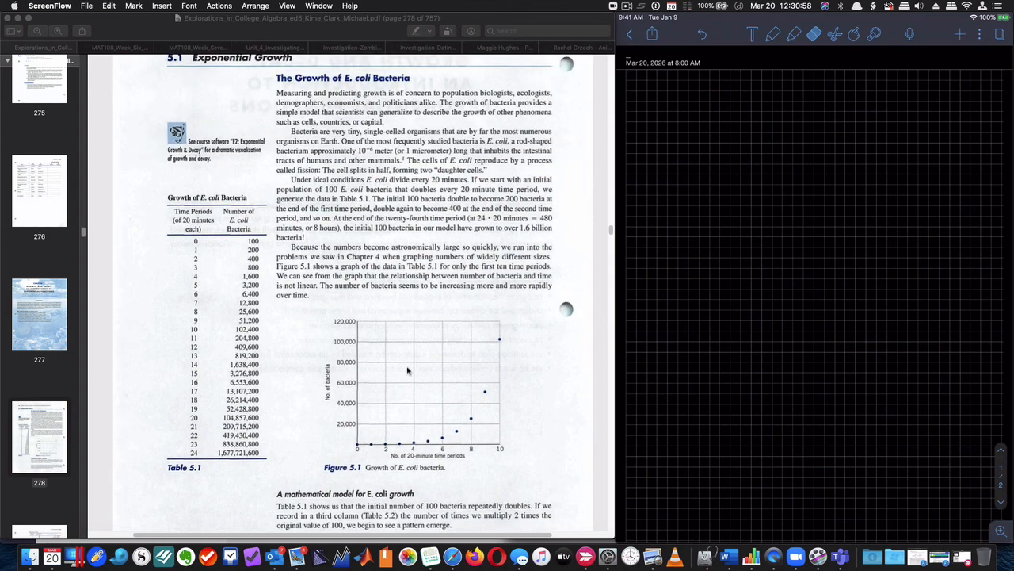
pyautogui.moveTo(168, 388)
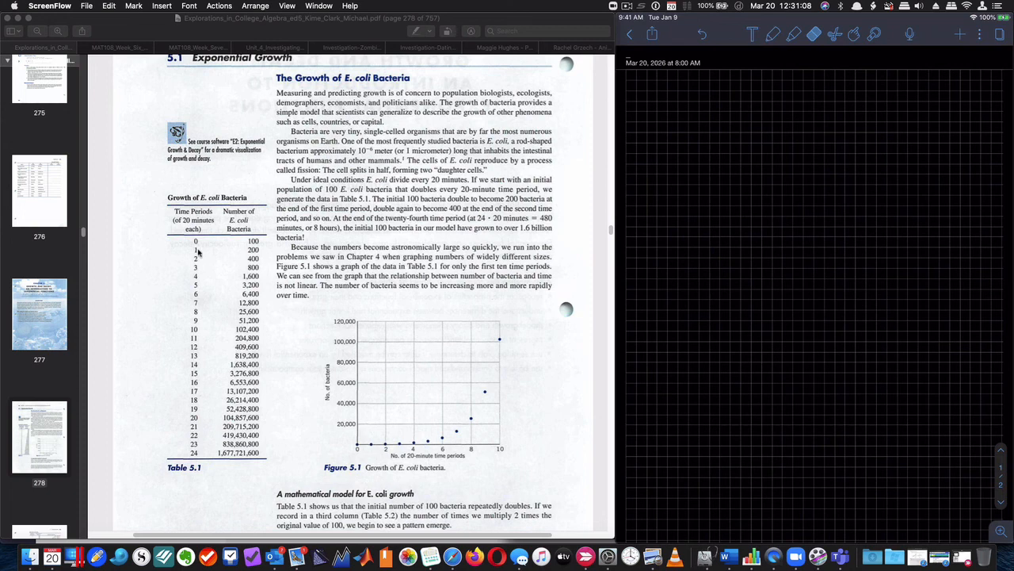
pyautogui.moveTo(226, 247)
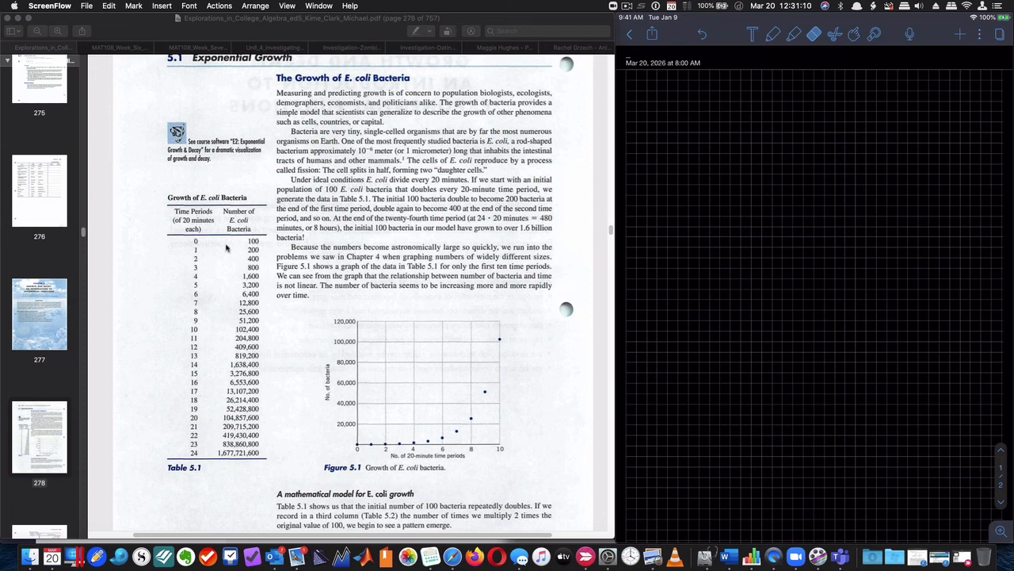
pyautogui.moveTo(260, 244)
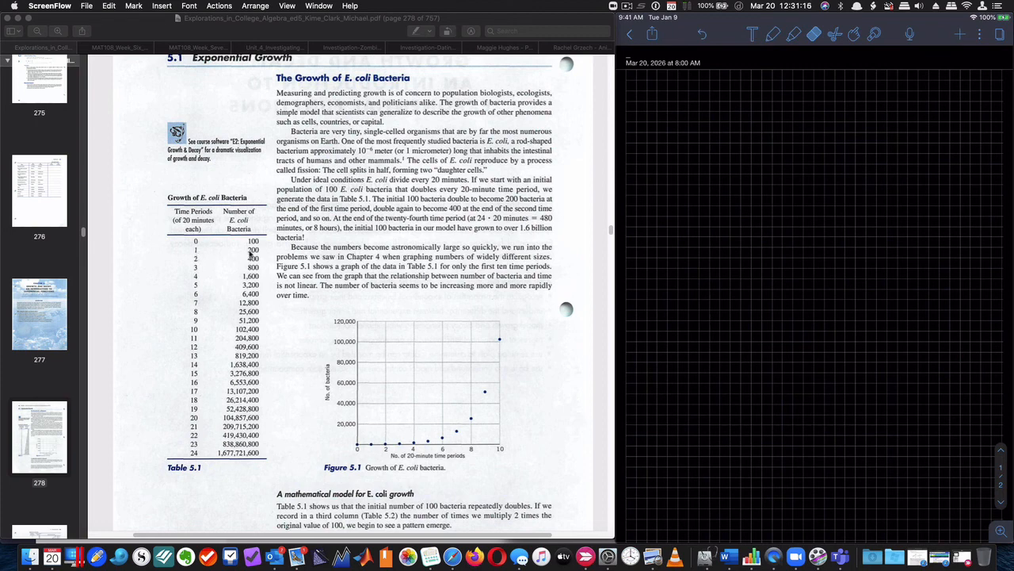
pyautogui.moveTo(198, 254)
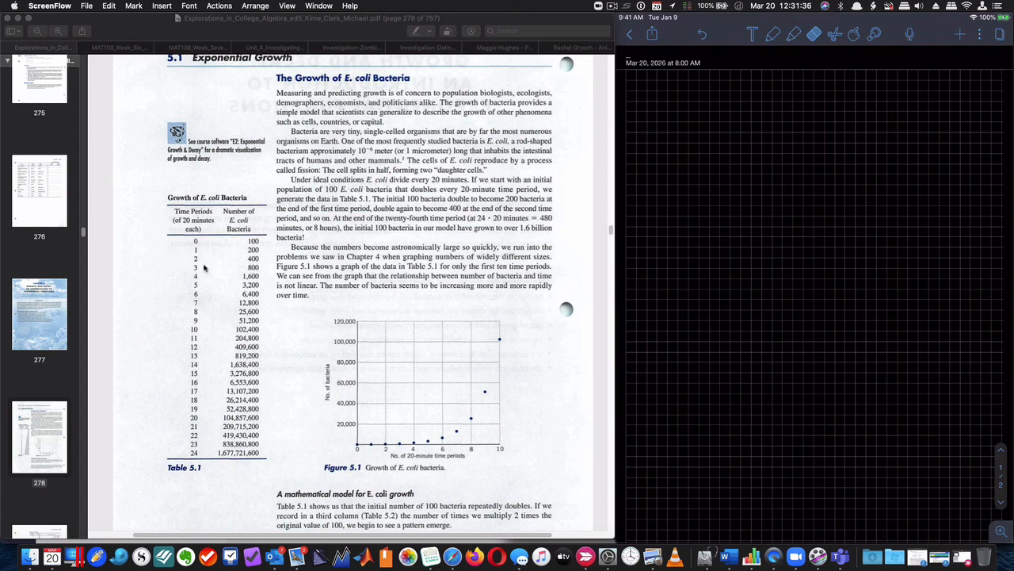
pyautogui.moveTo(198, 266)
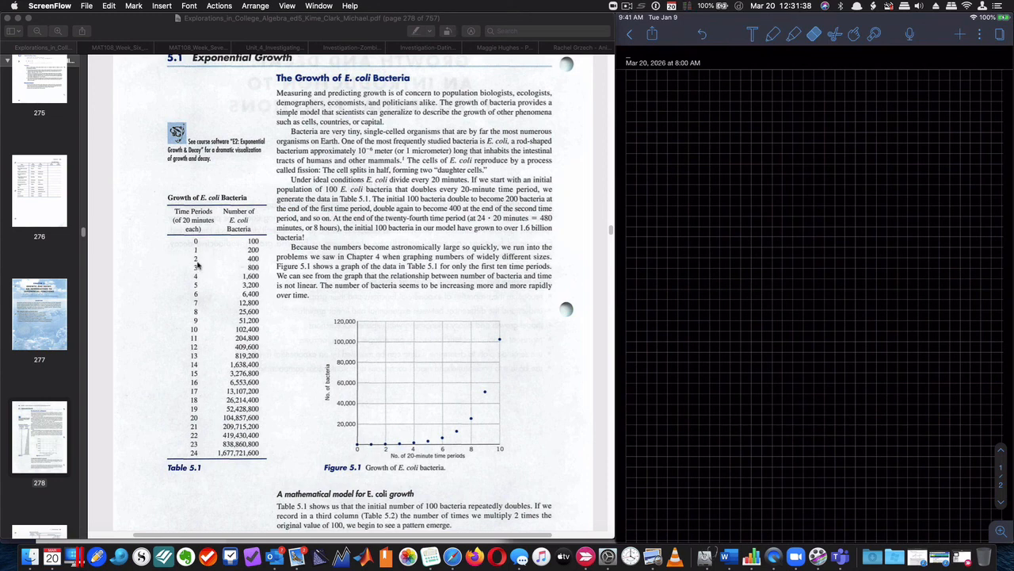
pyautogui.moveTo(257, 266)
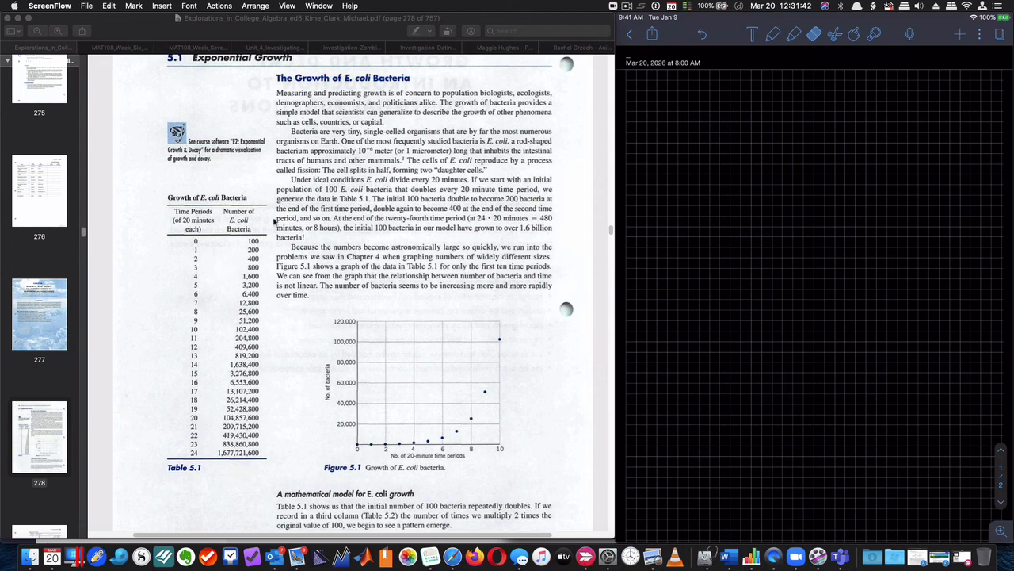
pyautogui.moveTo(447, 352)
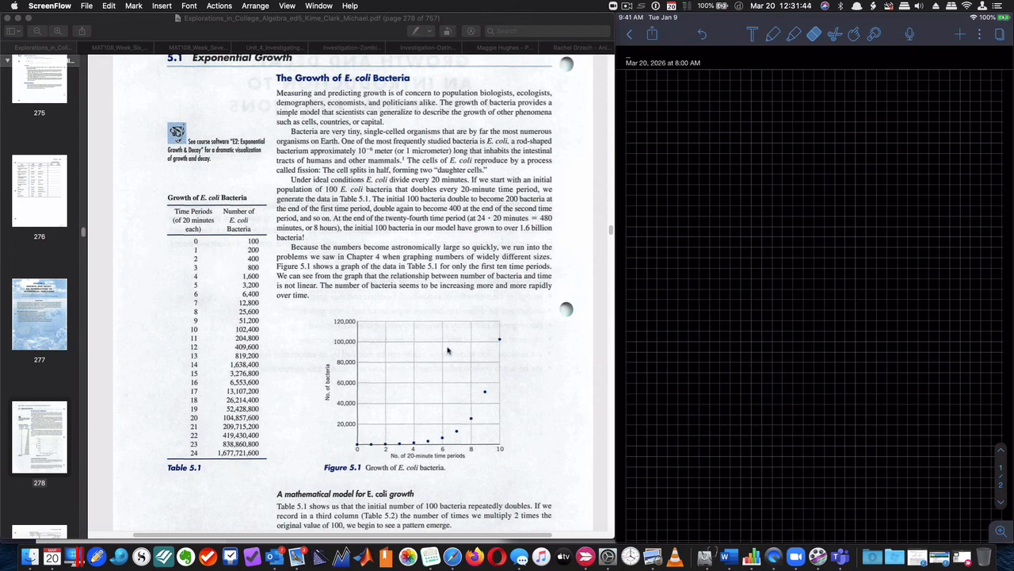
pyautogui.moveTo(358, 450)
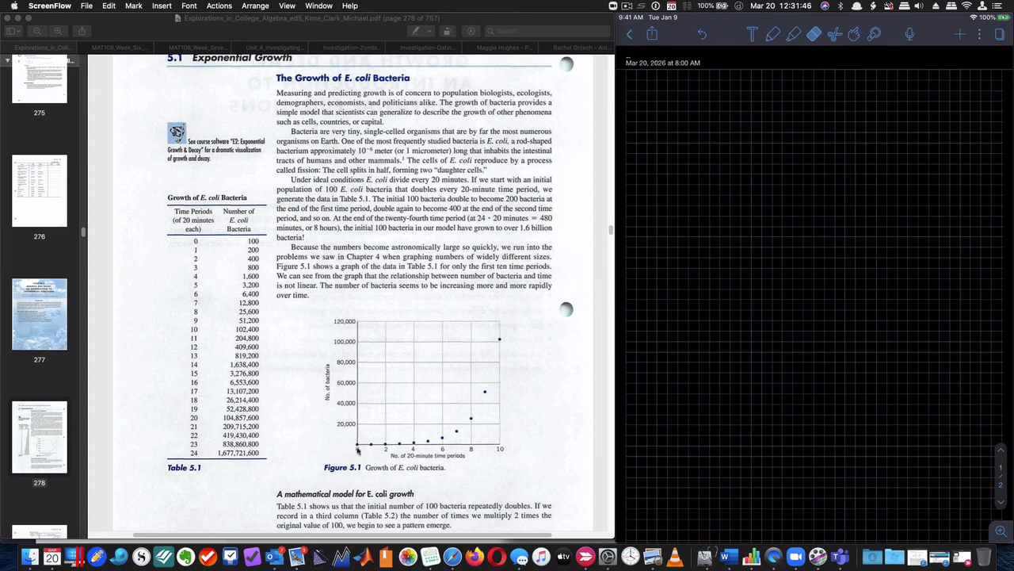
pyautogui.moveTo(355, 394)
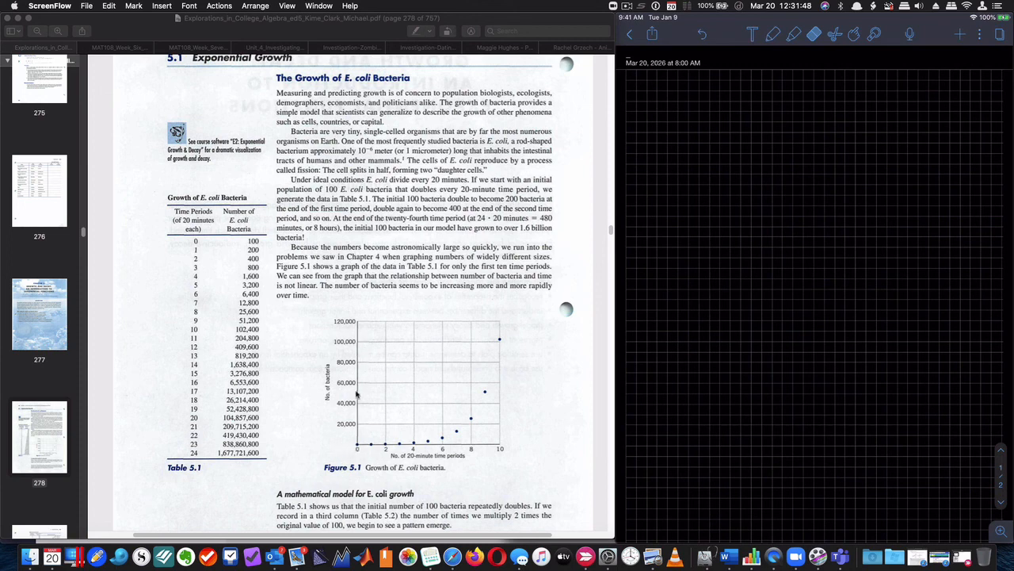
pyautogui.moveTo(363, 425)
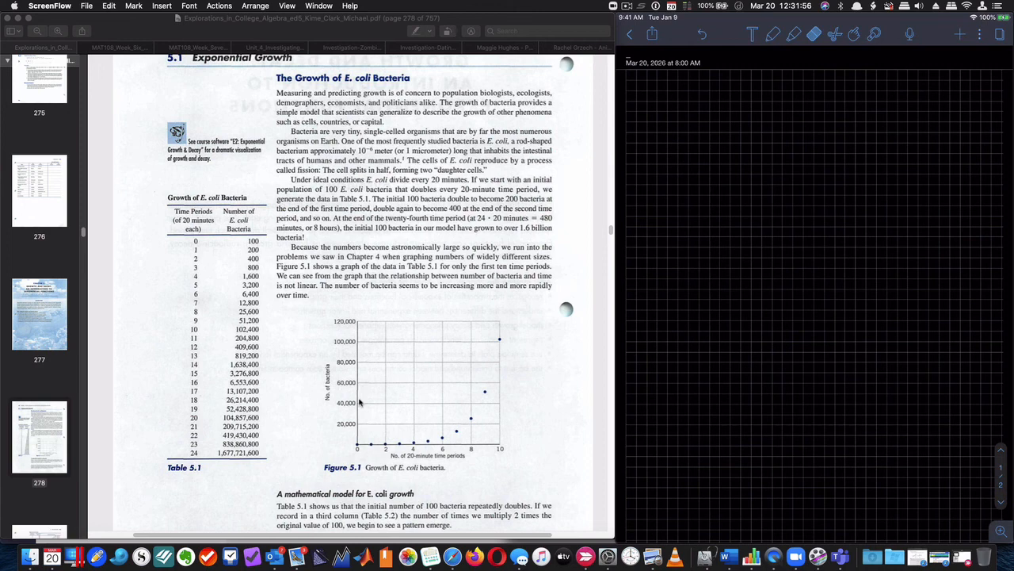
pyautogui.moveTo(367, 402)
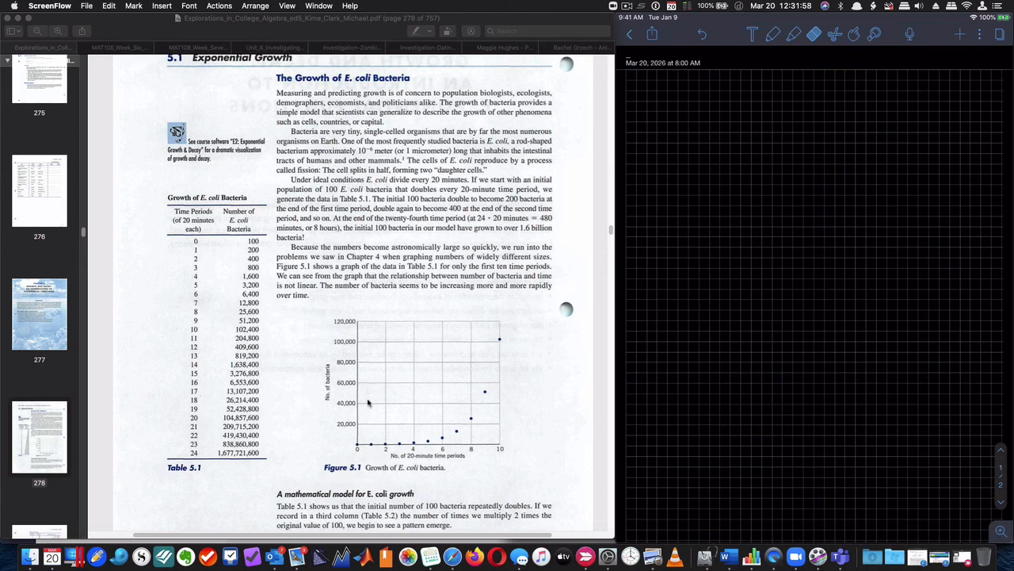
pyautogui.moveTo(371, 404)
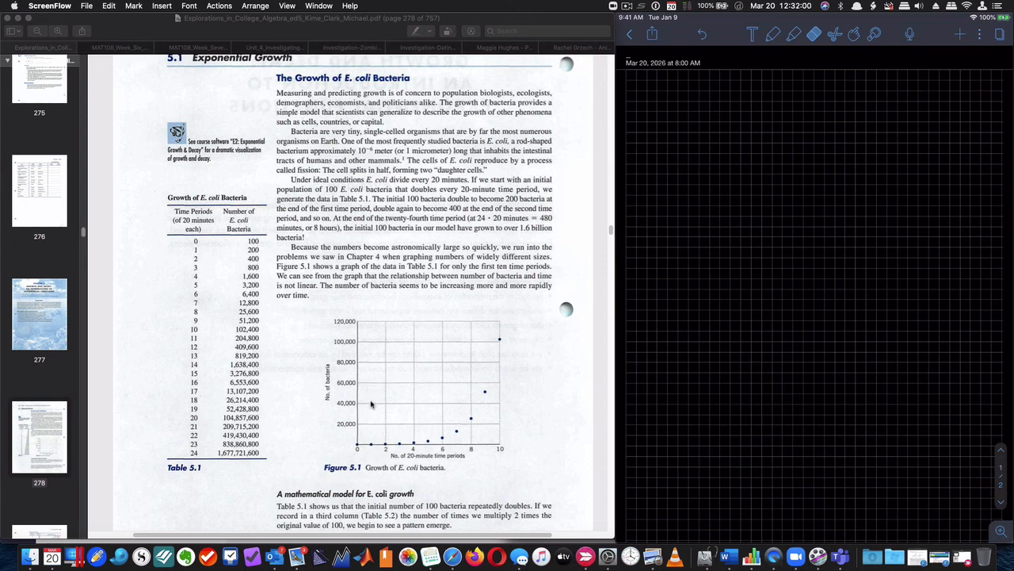
pyautogui.moveTo(368, 409)
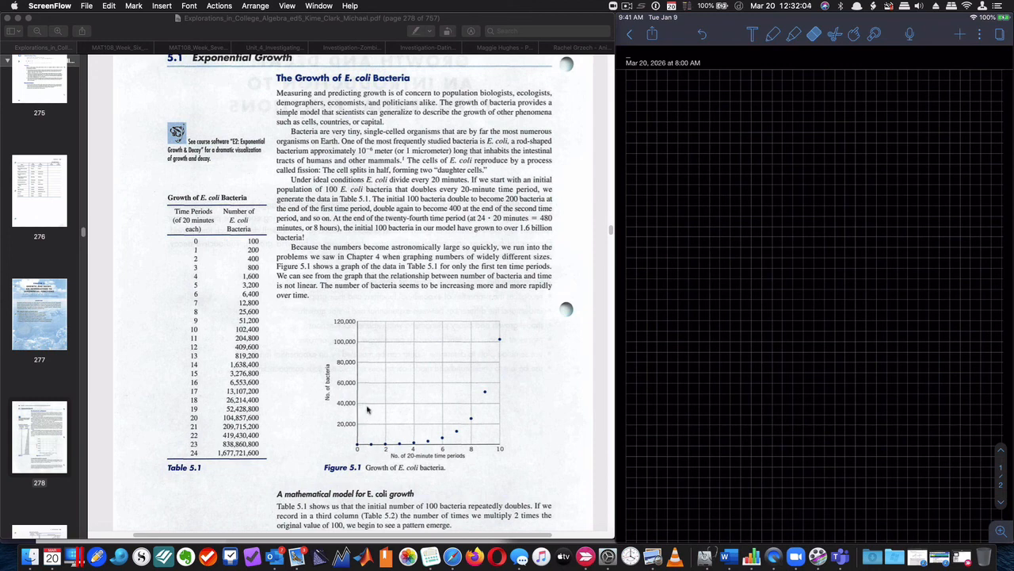
pyautogui.moveTo(371, 386)
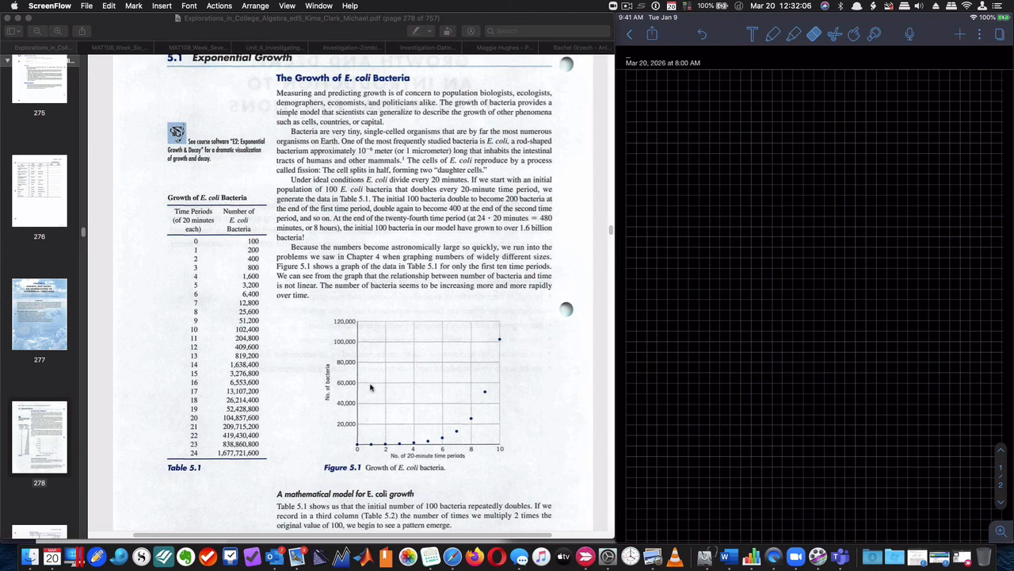
pyautogui.moveTo(371, 406)
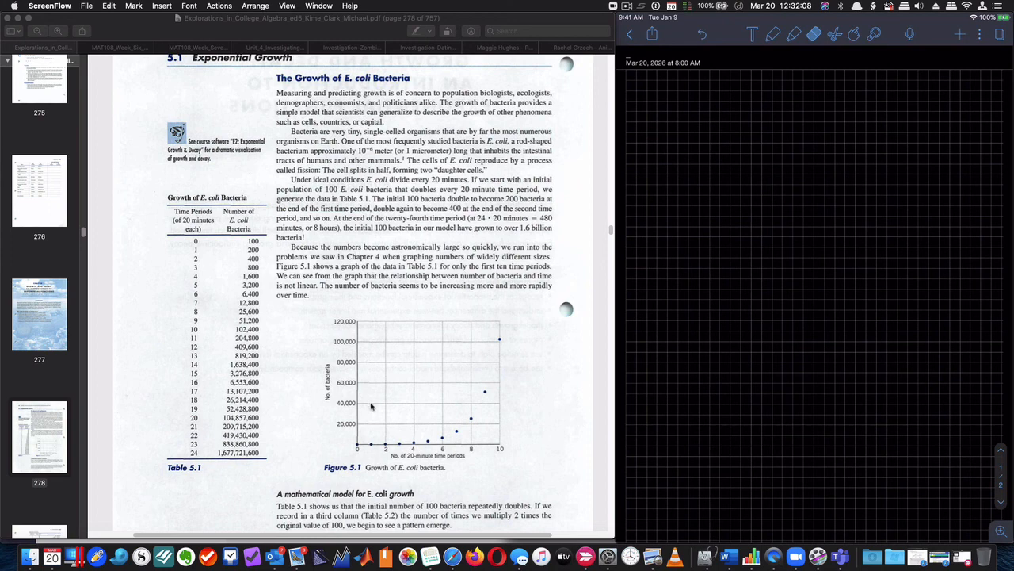
pyautogui.moveTo(371, 425)
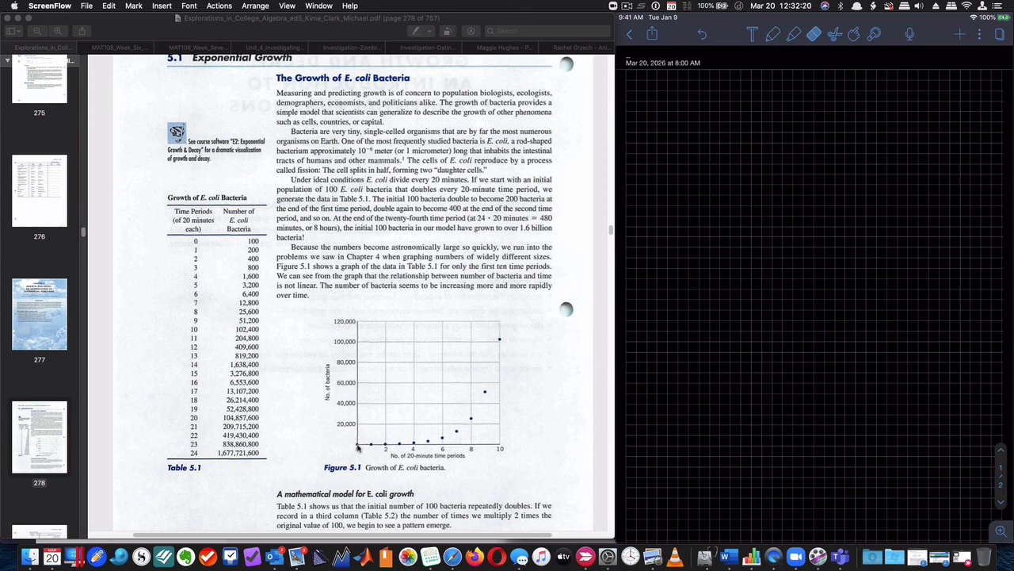
pyautogui.moveTo(371, 450)
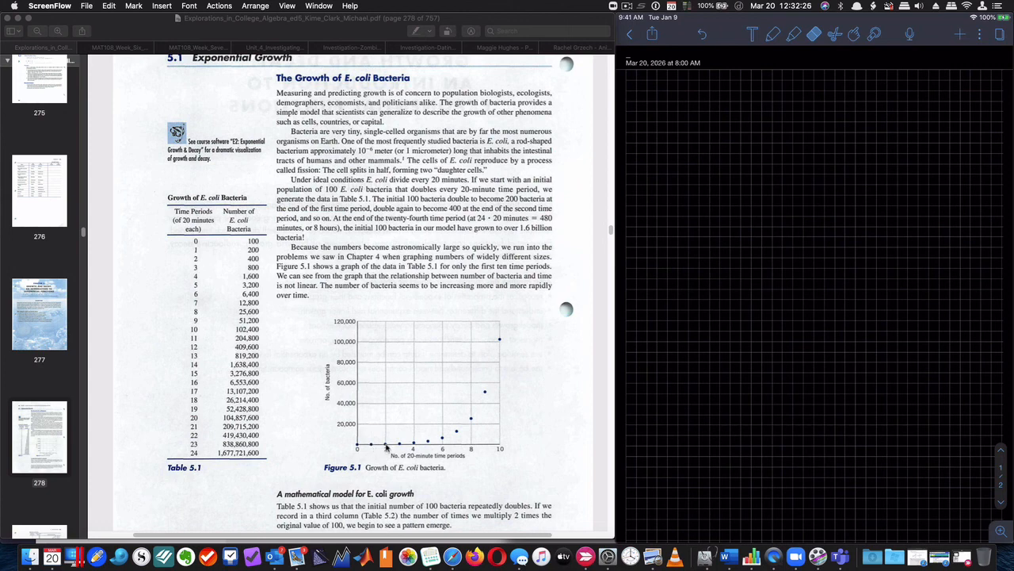
pyautogui.moveTo(399, 447)
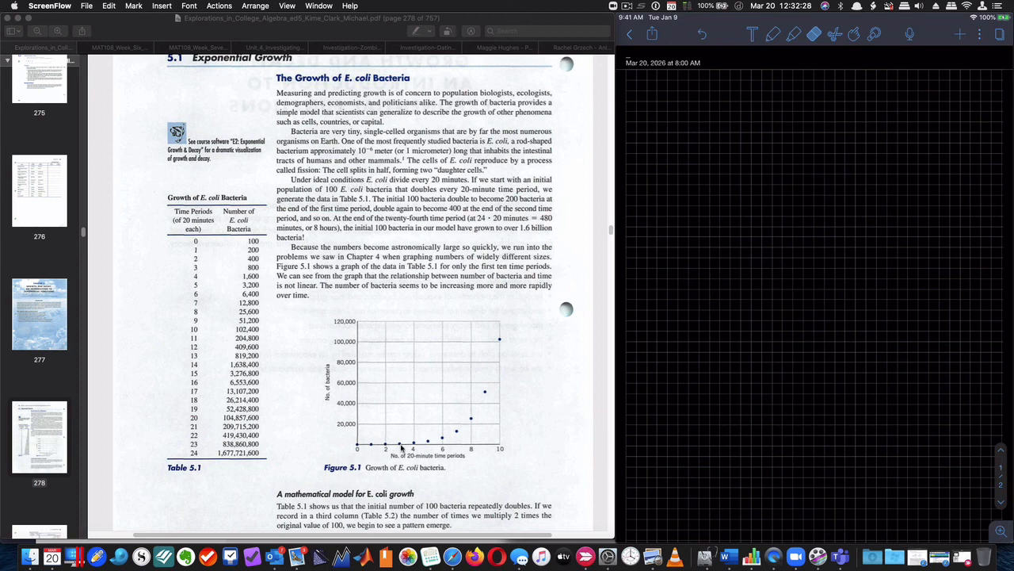
pyautogui.moveTo(412, 448)
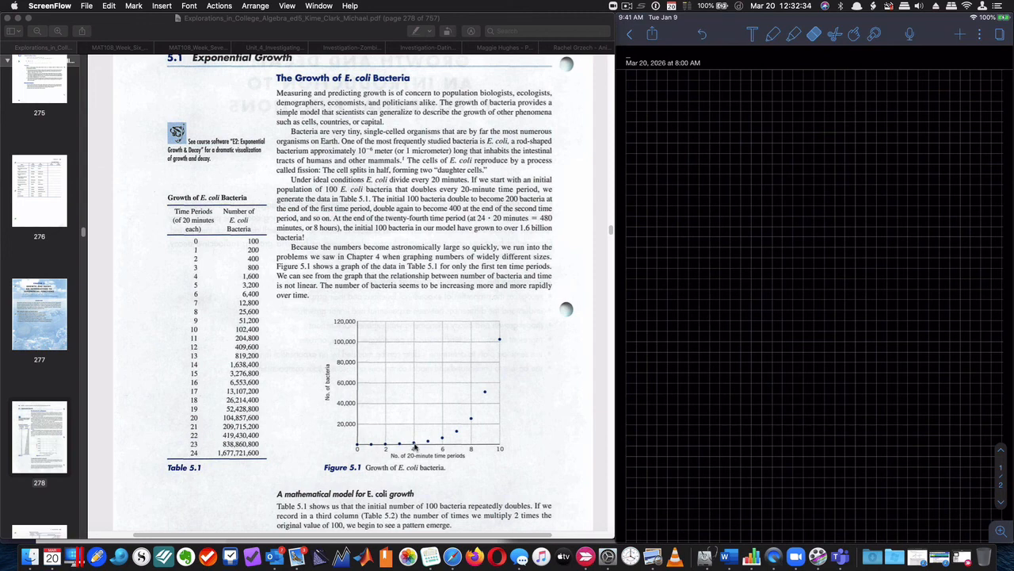
pyautogui.moveTo(417, 447)
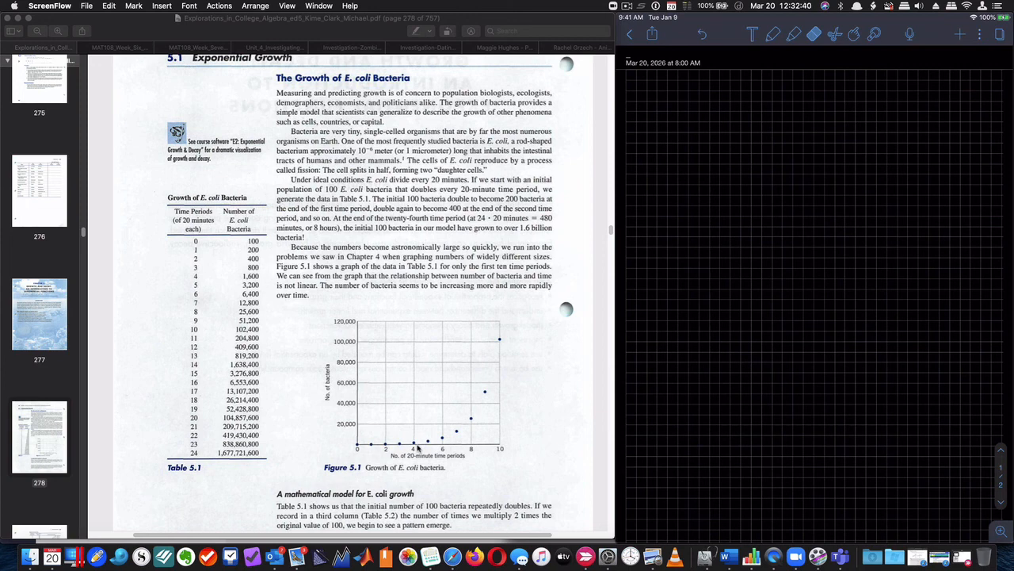
pyautogui.moveTo(362, 458)
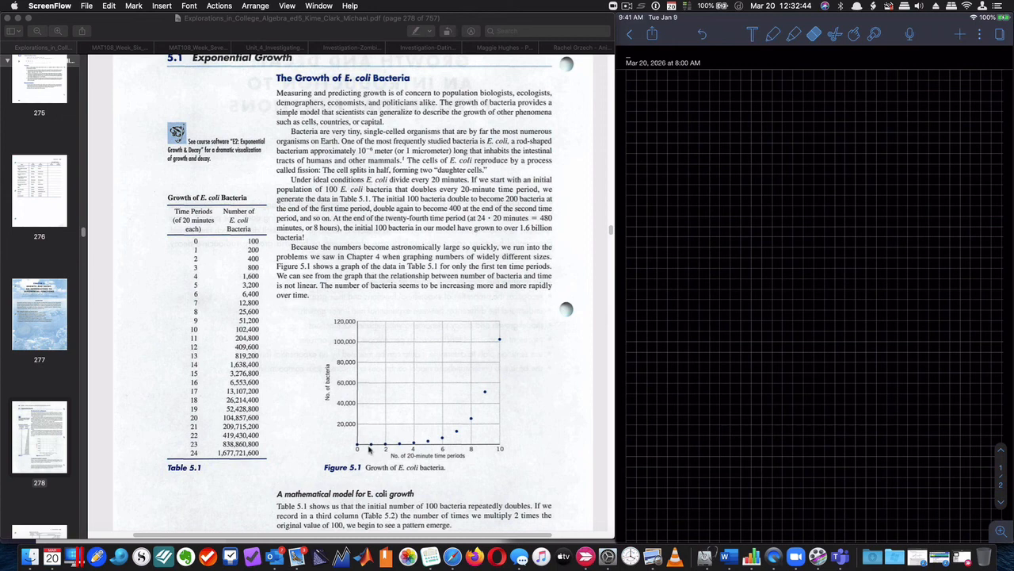
pyautogui.moveTo(492, 363)
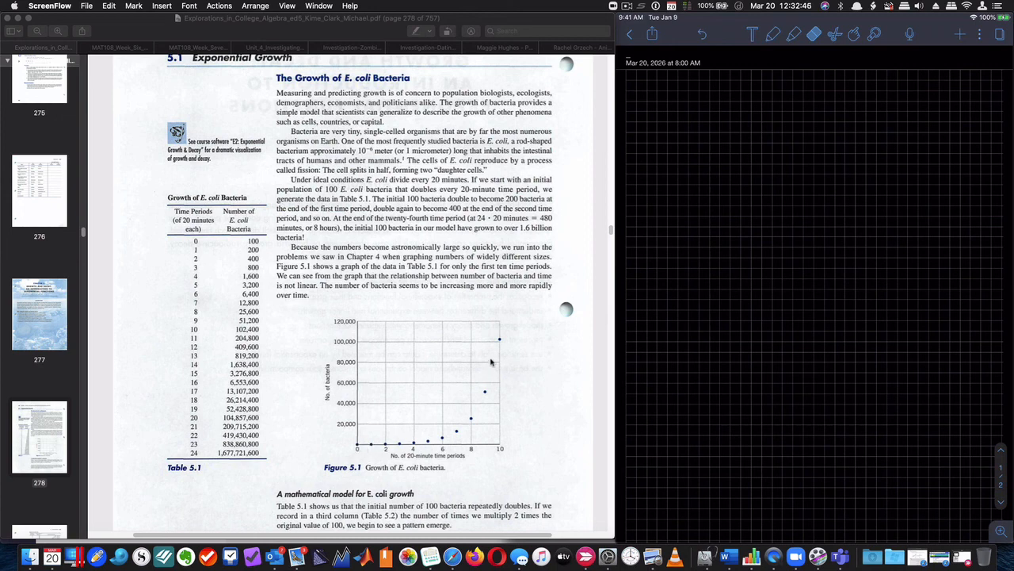
pyautogui.moveTo(361, 323)
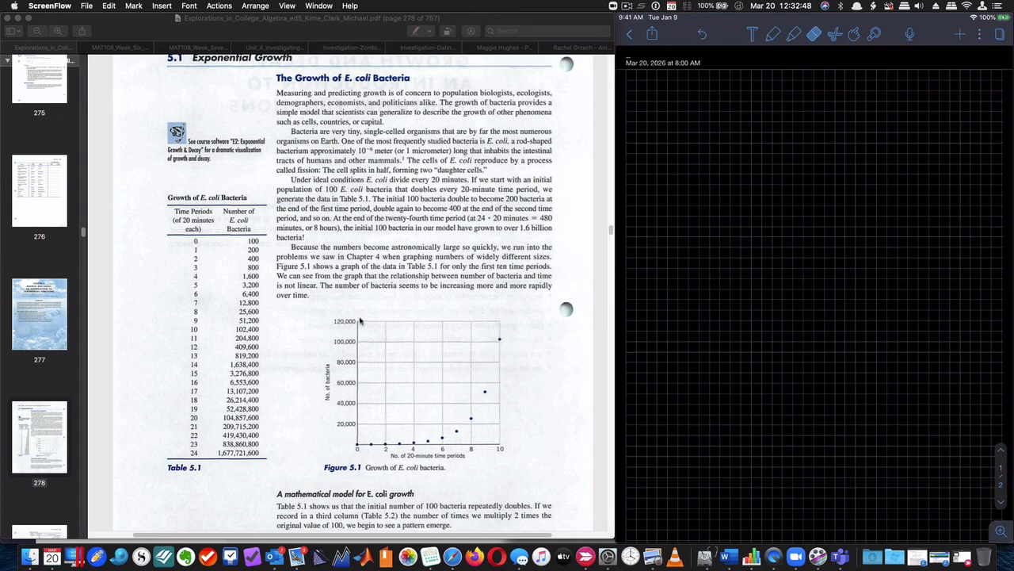
pyautogui.moveTo(374, 447)
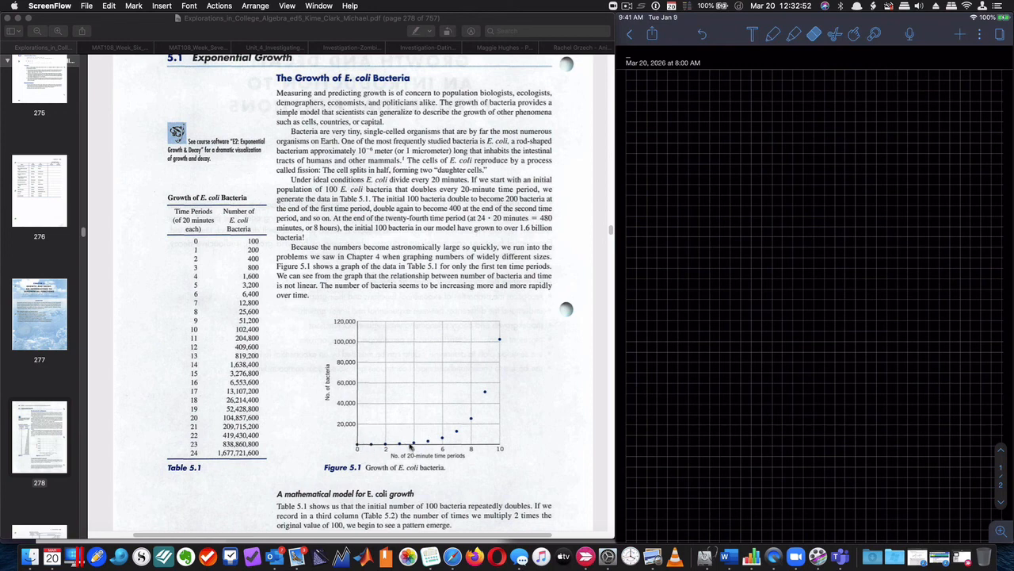
pyautogui.moveTo(412, 446)
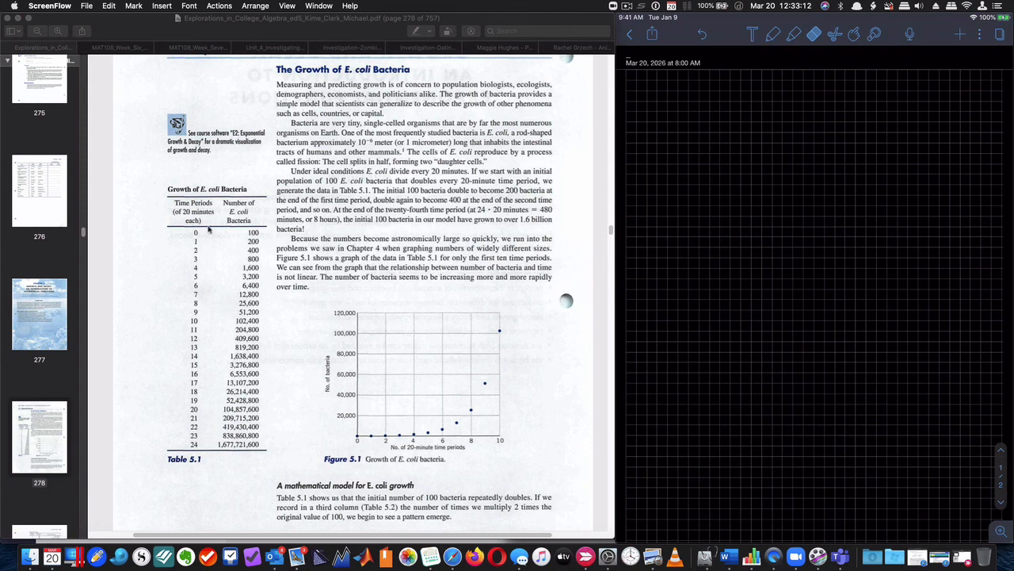
pyautogui.moveTo(363, 441)
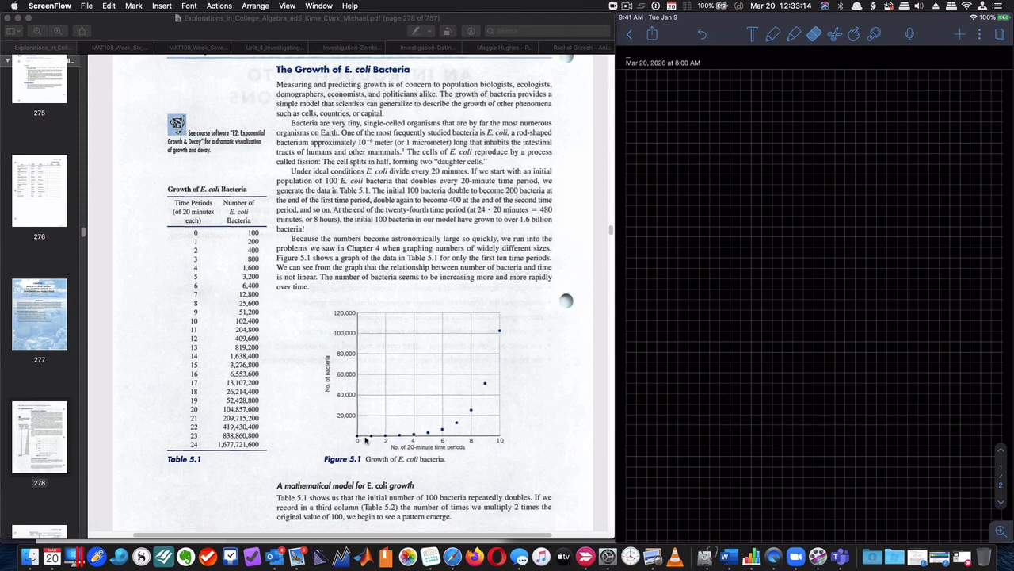
pyautogui.moveTo(510, 397)
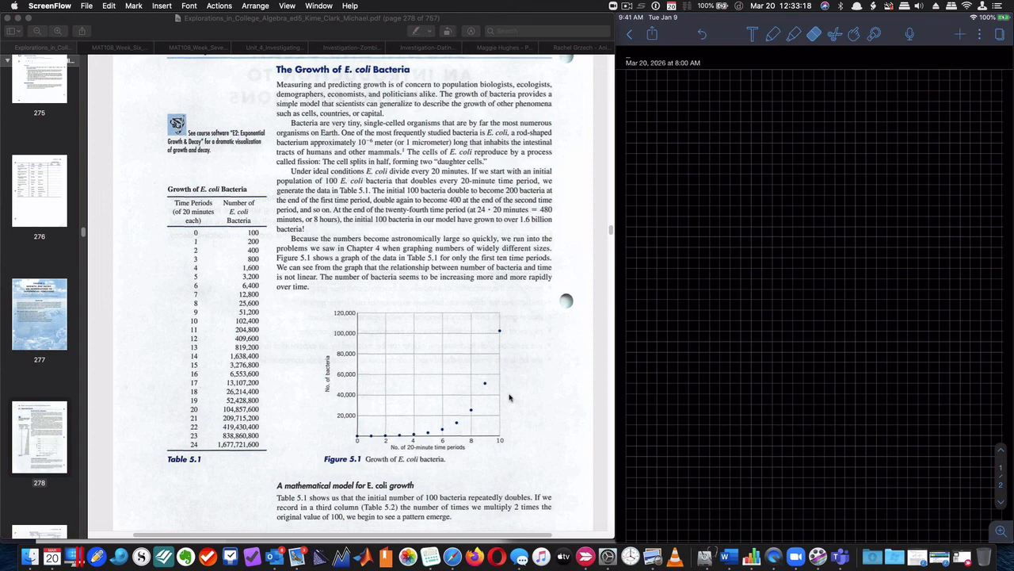
pyautogui.moveTo(400, 424)
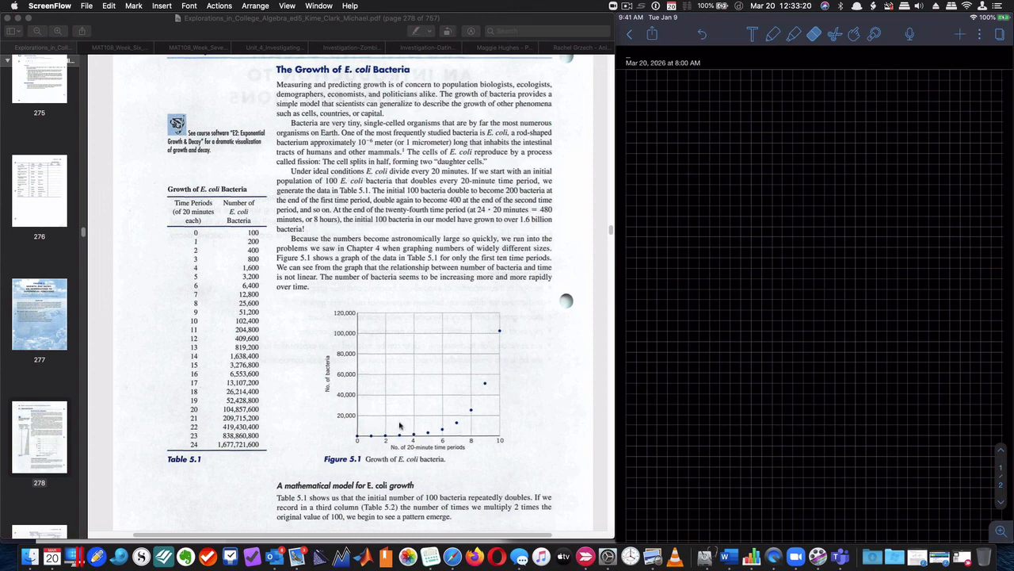
# - Scroll to page 265 showing Table 5.2, Pattern in E. coli Growth, with 100·2^n expressions
pyautogui.scroll(-3)
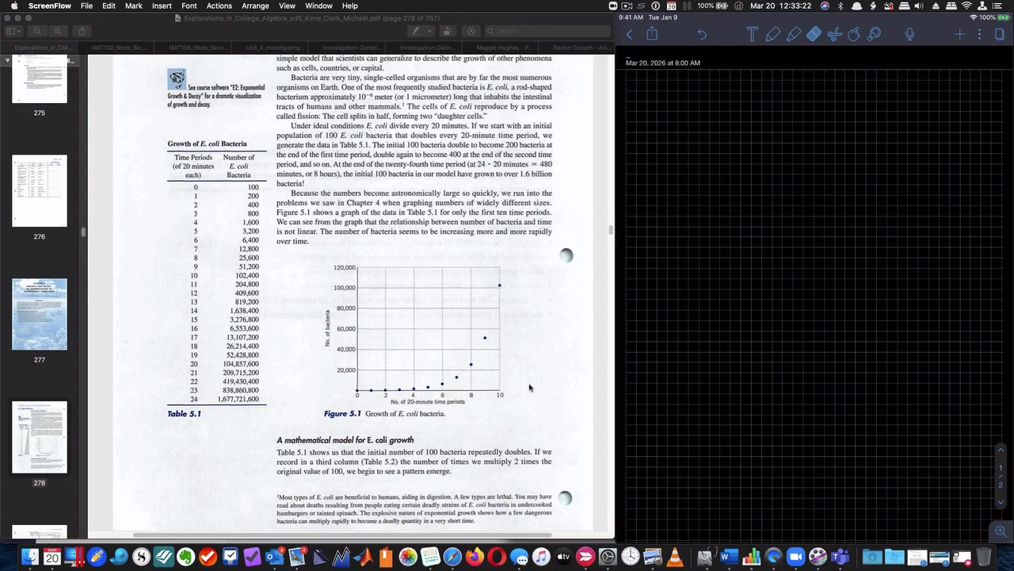
pyautogui.scroll(-3)
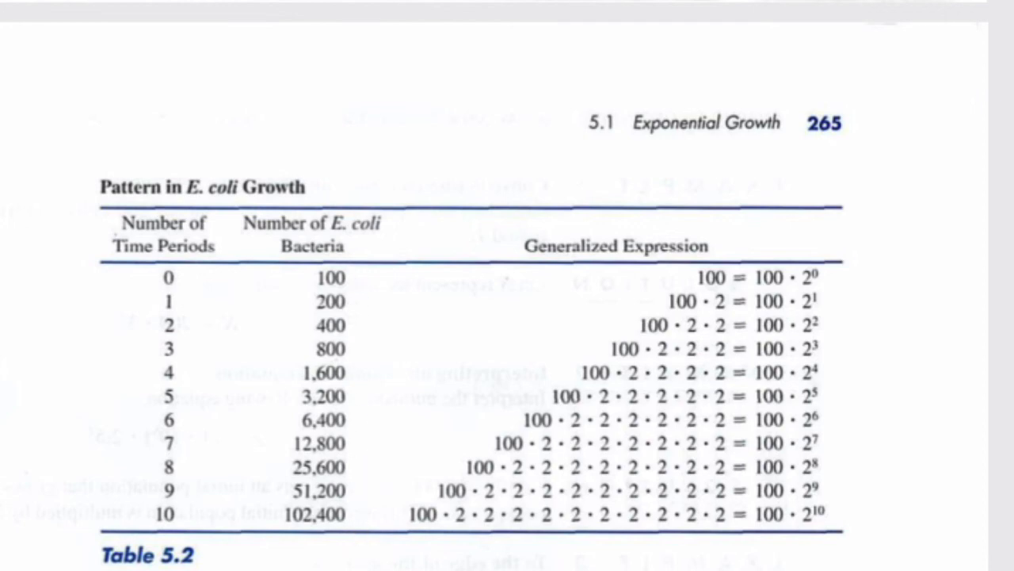
pyautogui.moveTo(261, 564)
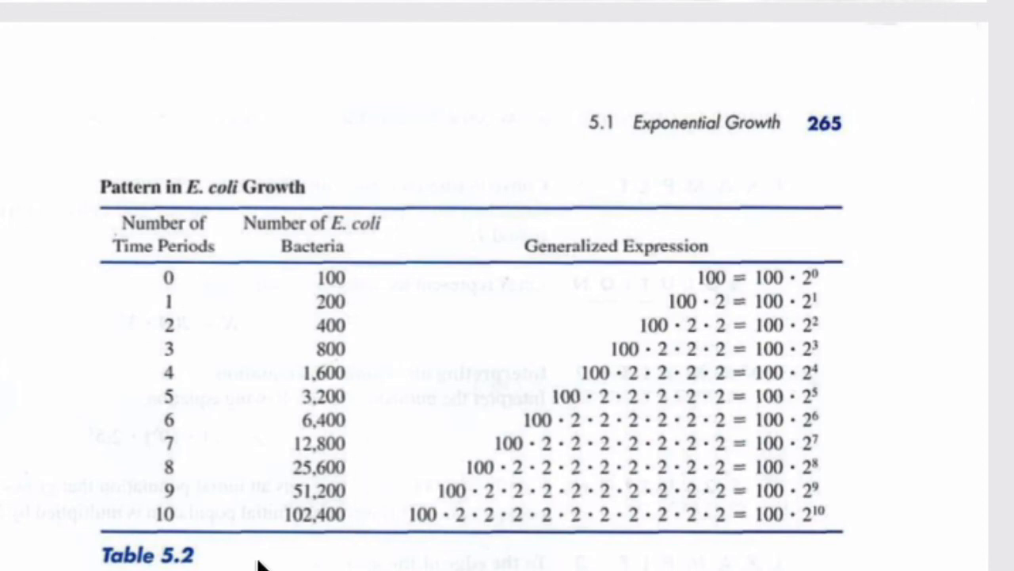
pyautogui.moveTo(172, 289)
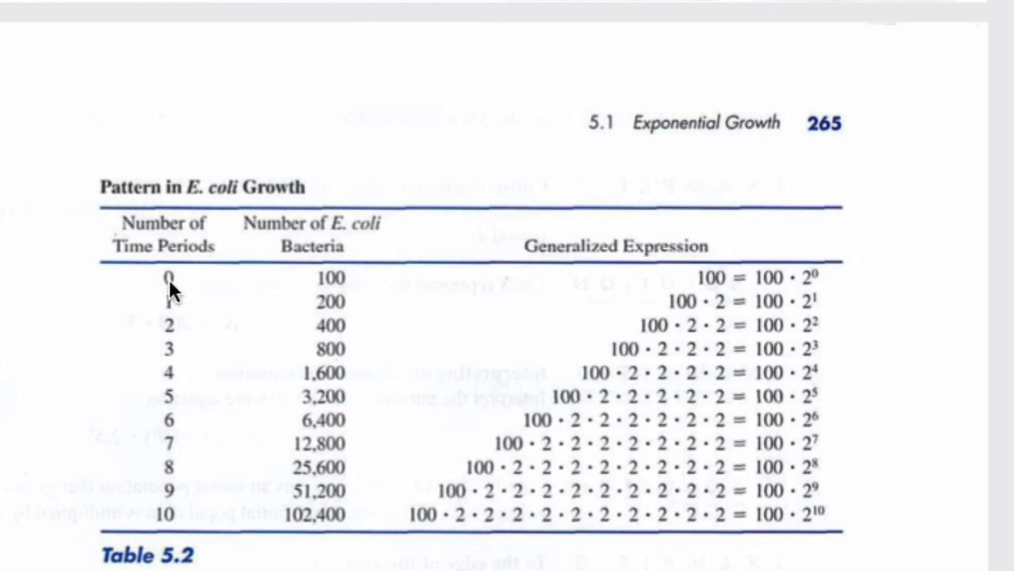
pyautogui.moveTo(339, 300)
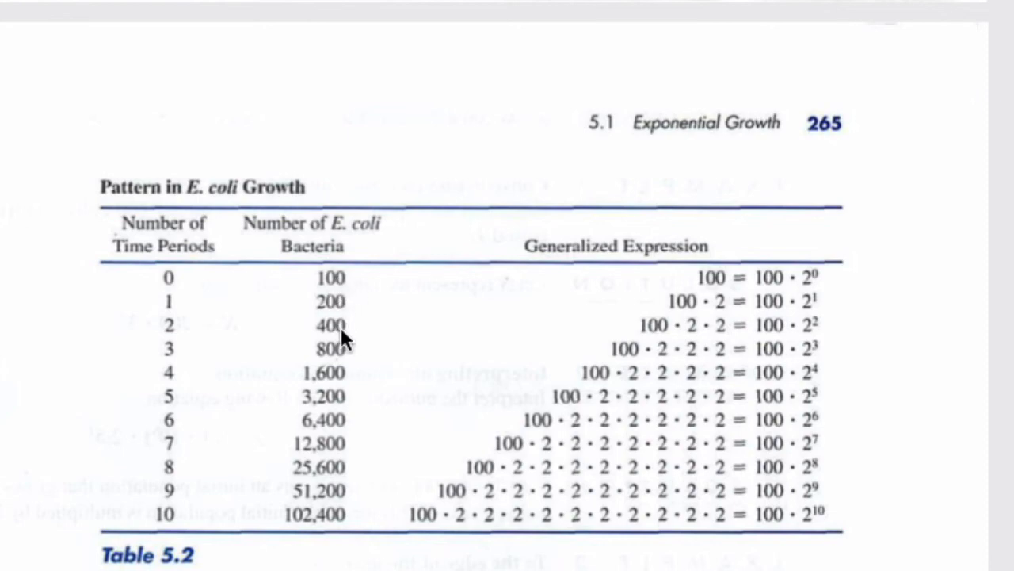
pyautogui.moveTo(333, 352)
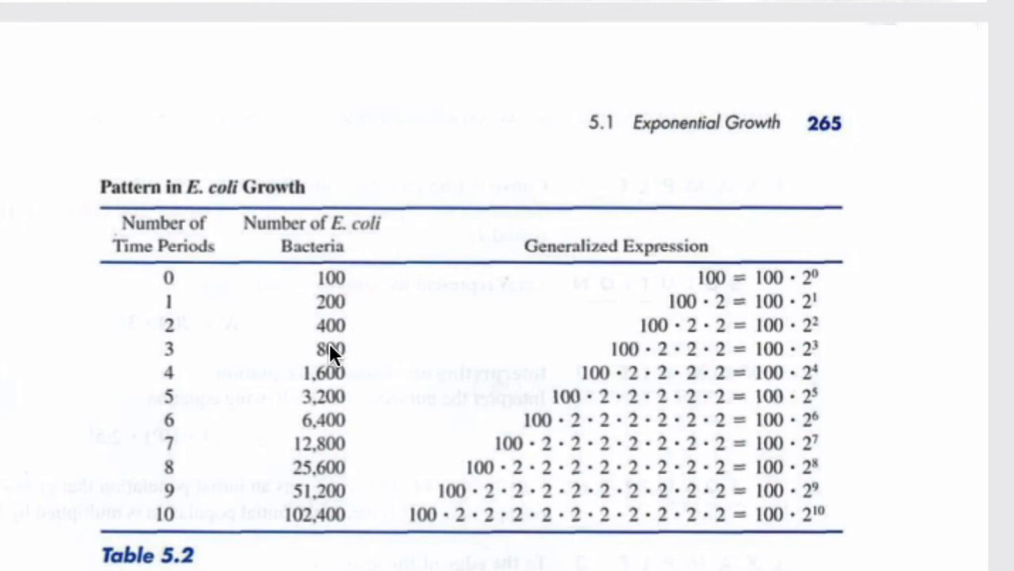
pyautogui.moveTo(175, 320)
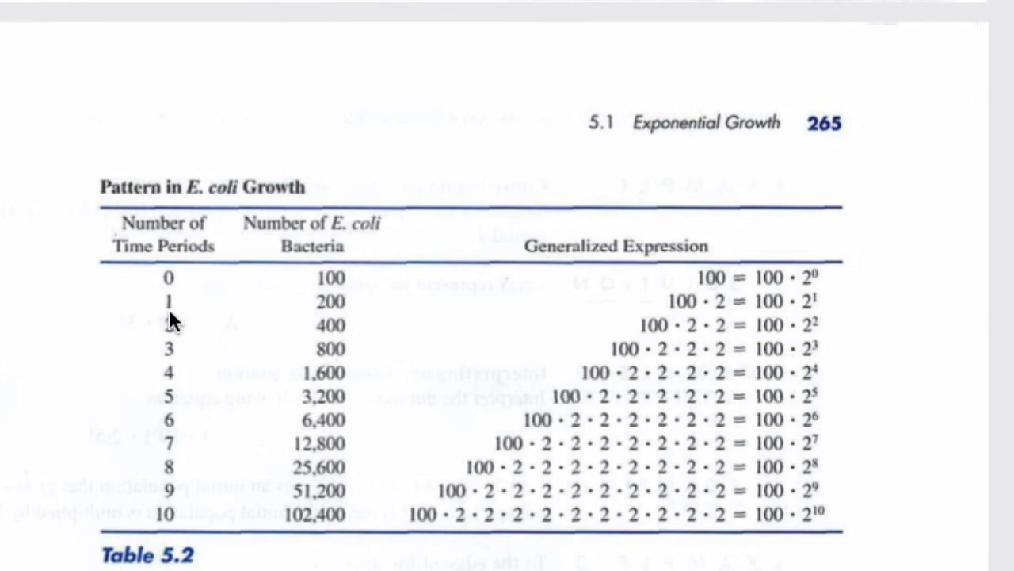
pyautogui.moveTo(299, 308)
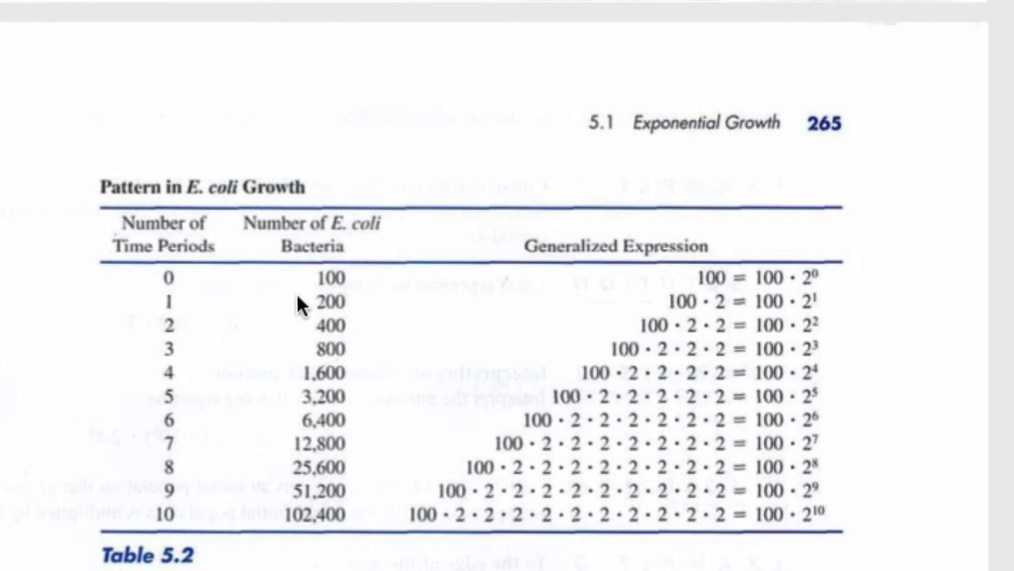
pyautogui.moveTo(472, 305)
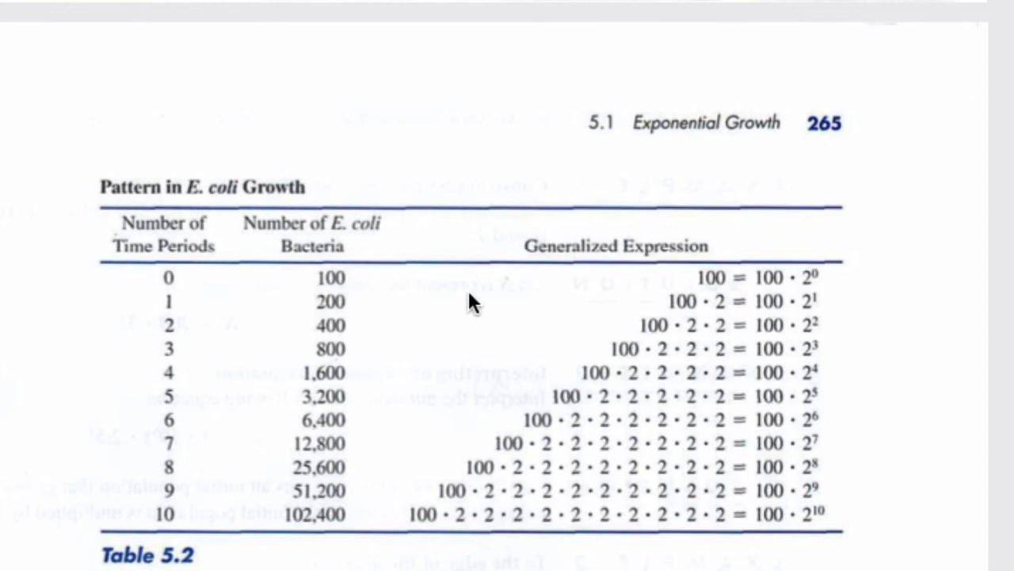
pyautogui.moveTo(317, 285)
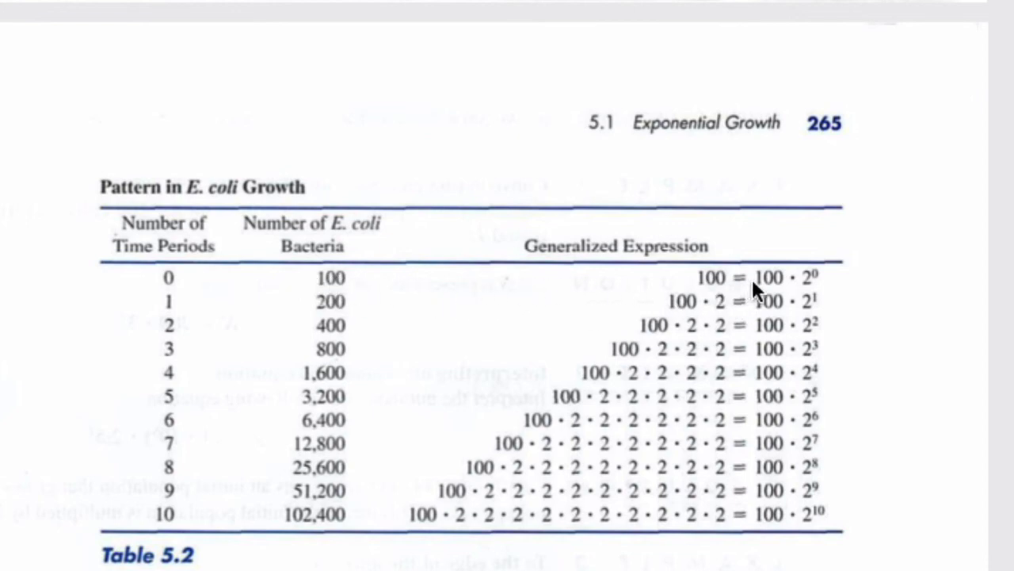
pyautogui.moveTo(821, 285)
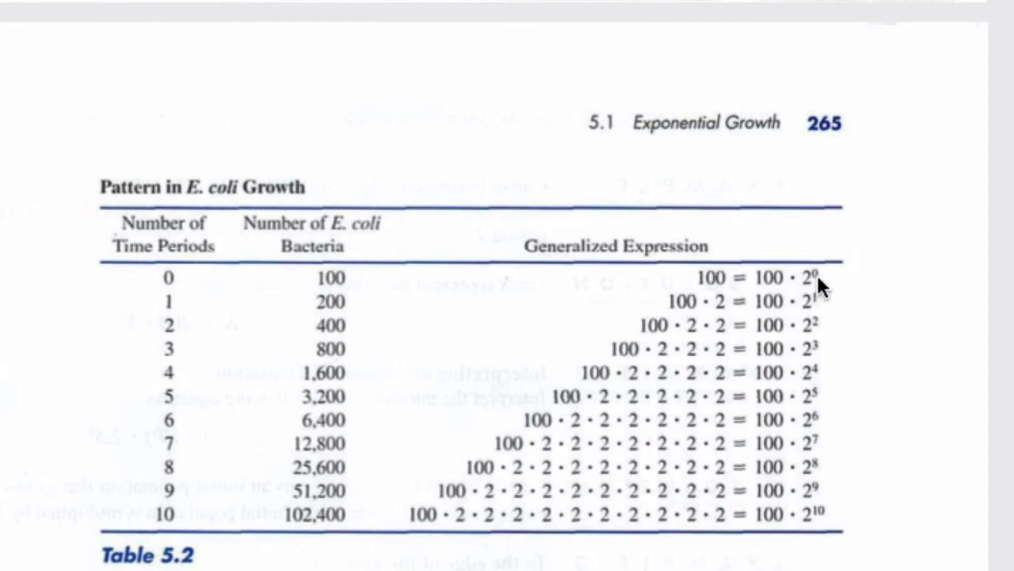
pyautogui.moveTo(351, 317)
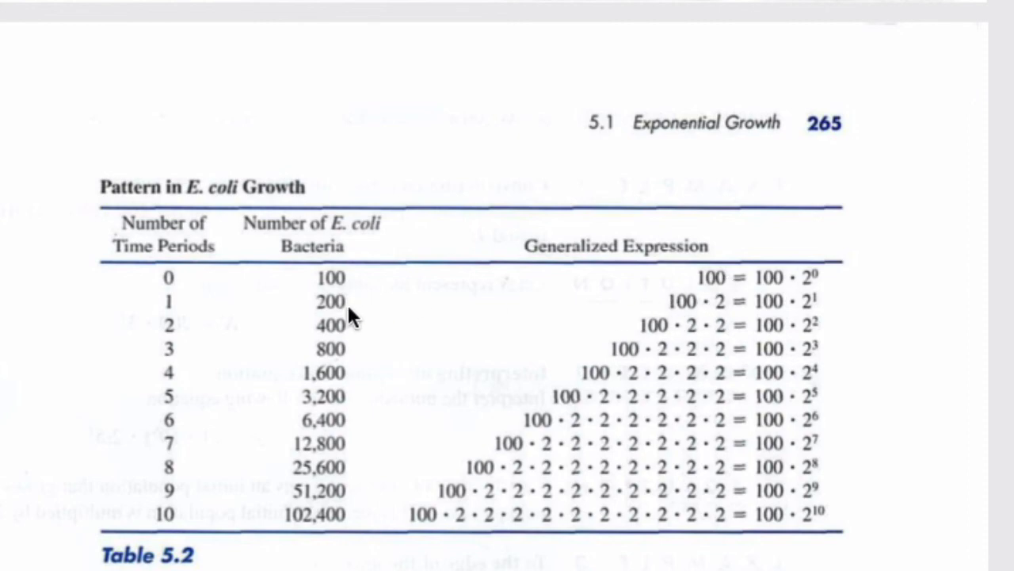
pyautogui.moveTo(773, 317)
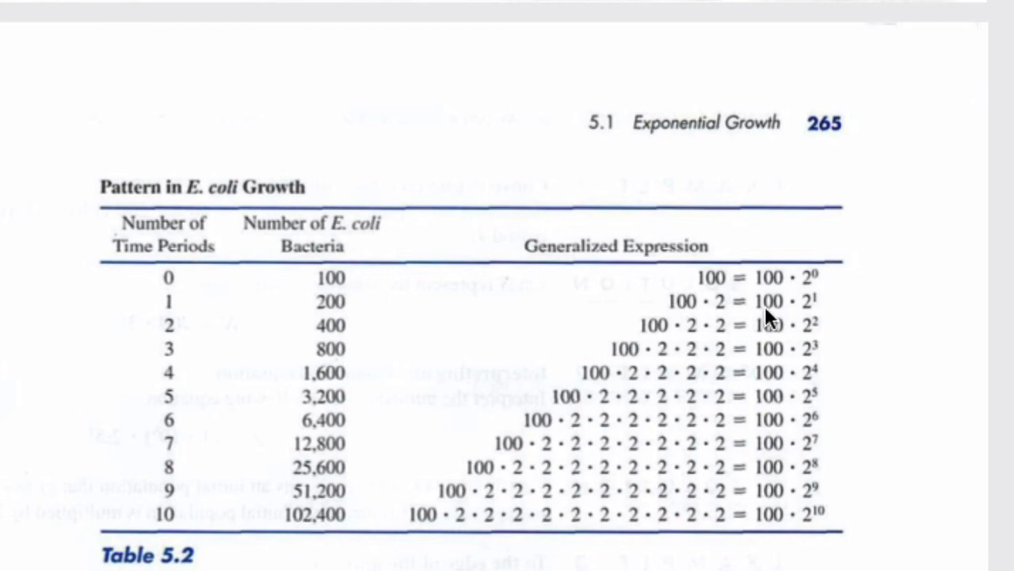
pyautogui.moveTo(773, 319)
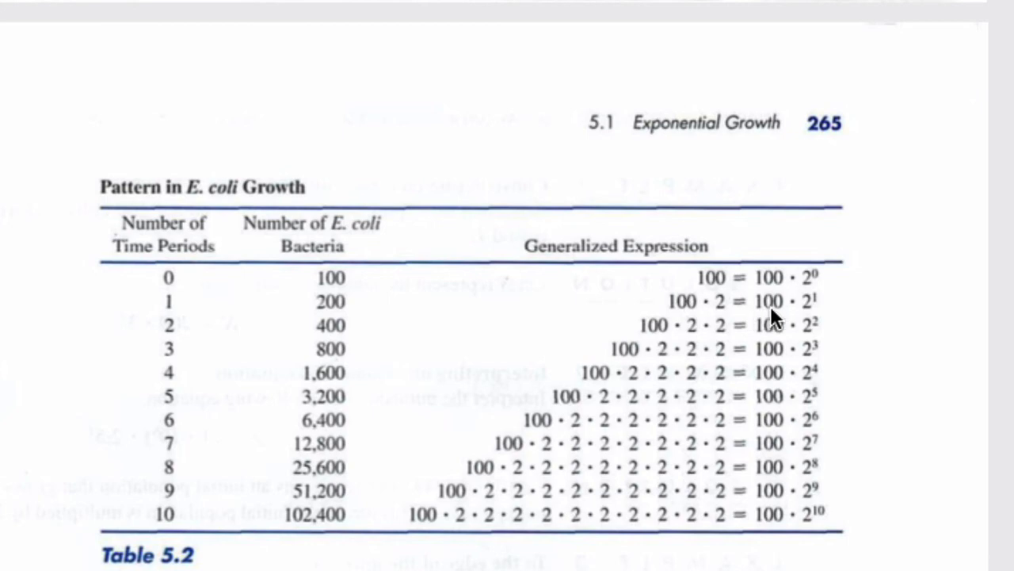
pyautogui.moveTo(831, 307)
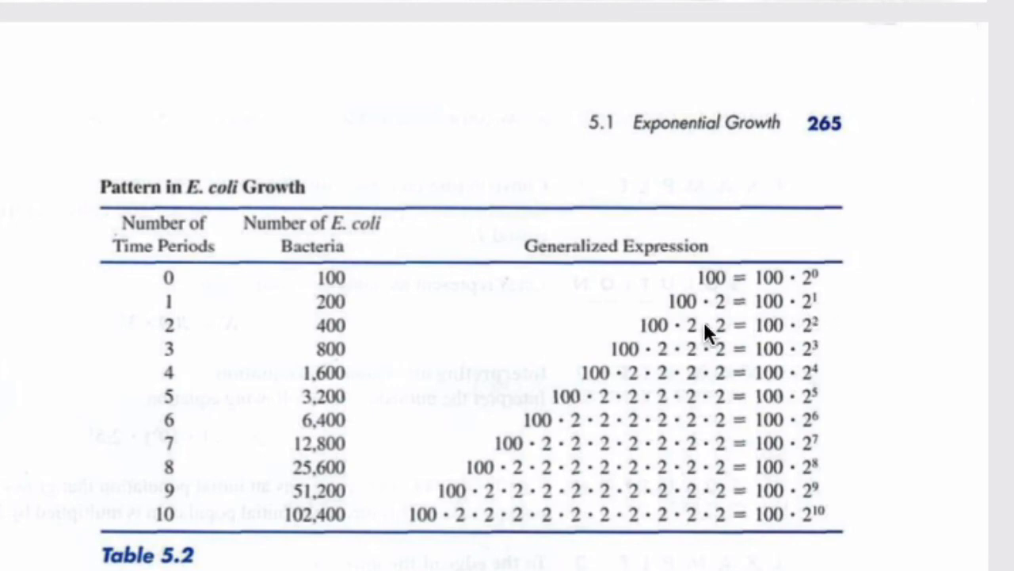
pyautogui.moveTo(631, 352)
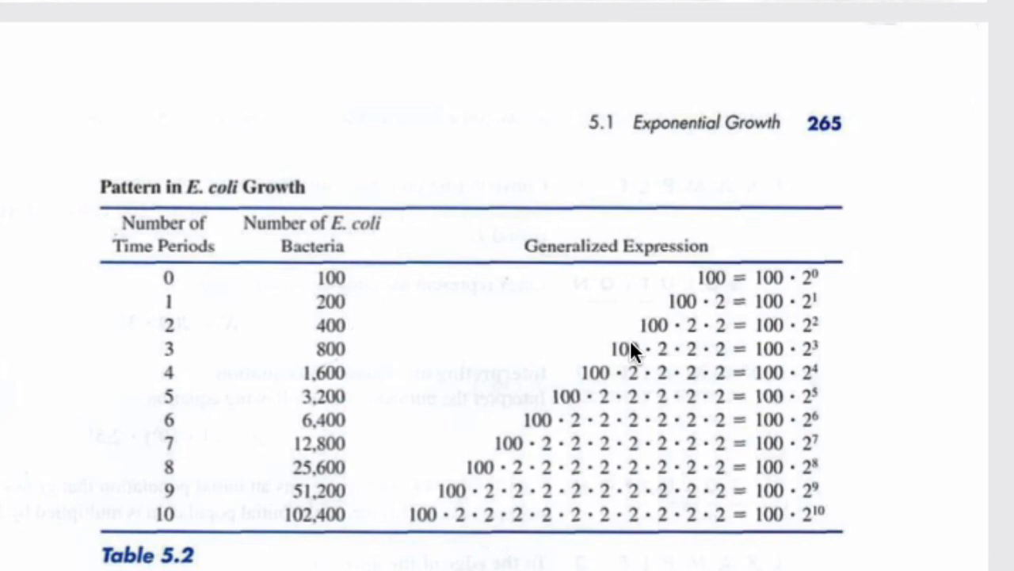
pyautogui.moveTo(716, 339)
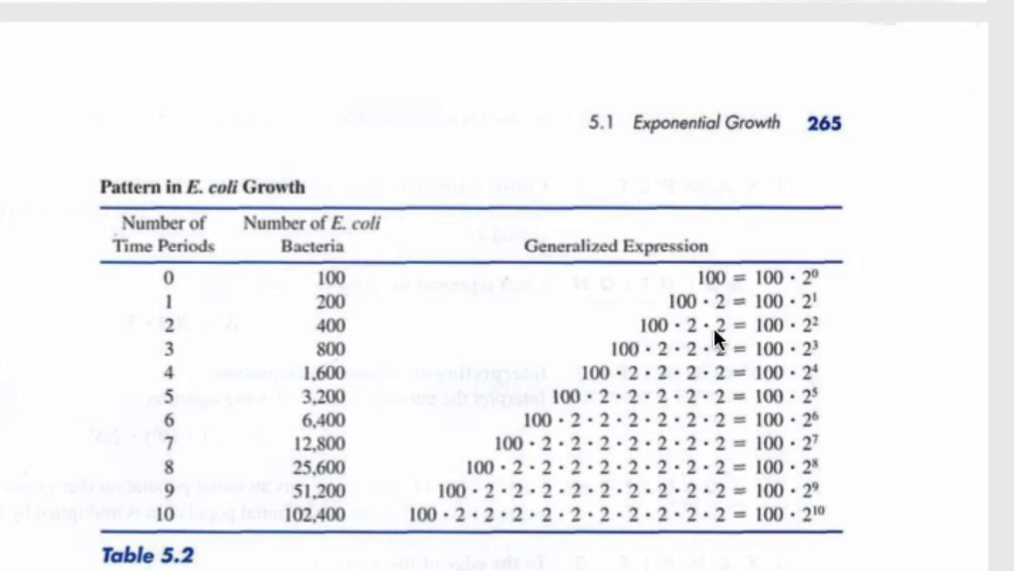
pyautogui.moveTo(726, 363)
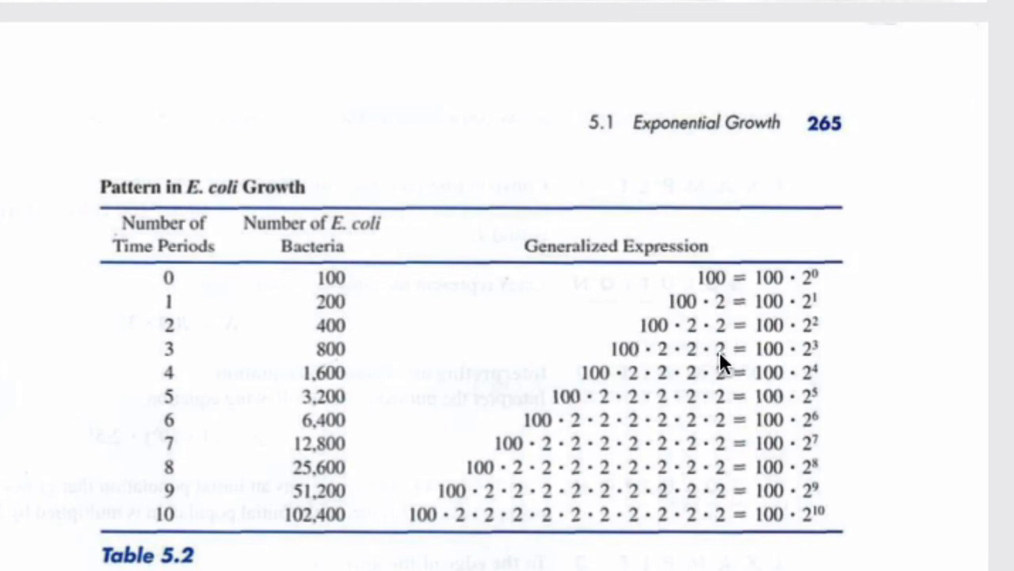
pyautogui.moveTo(729, 431)
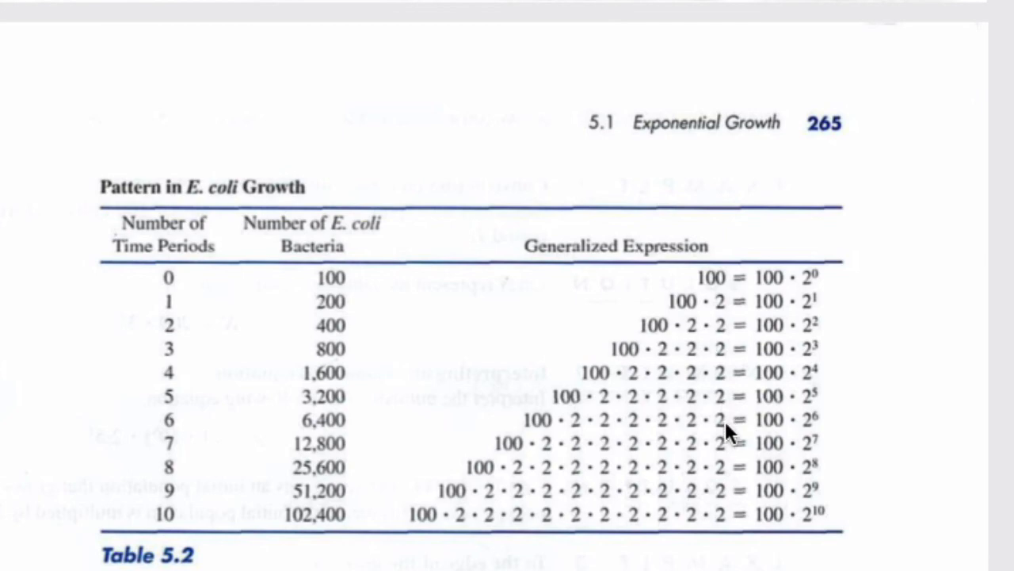
pyautogui.moveTo(731, 472)
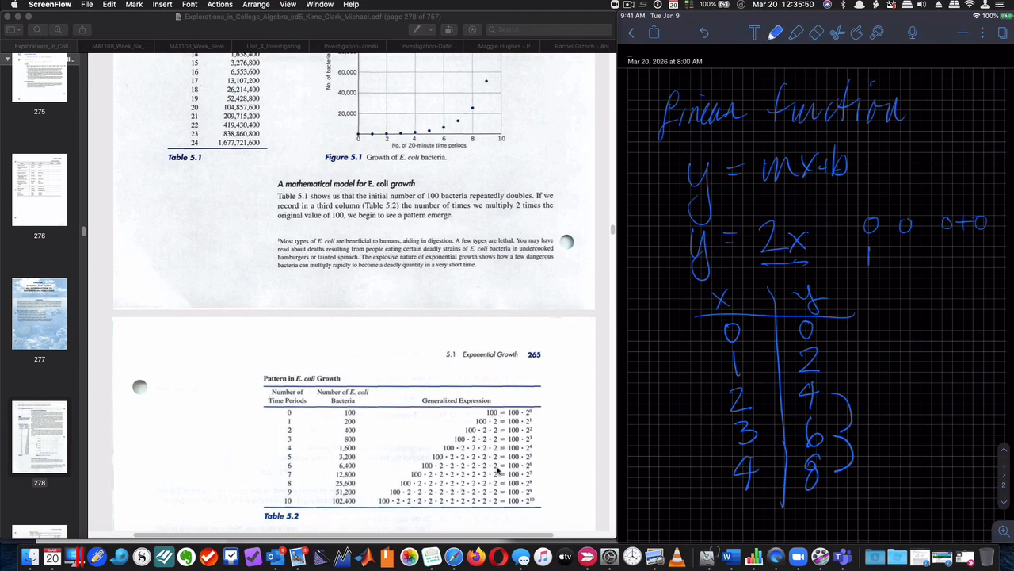
# - Handwrite the repeated-addition rows 0+2, 0+2+2, ... and box the repeating 0+2 part in orange
pyautogui.moveTo(872, 198); pyautogui.dragTo(872, 396)
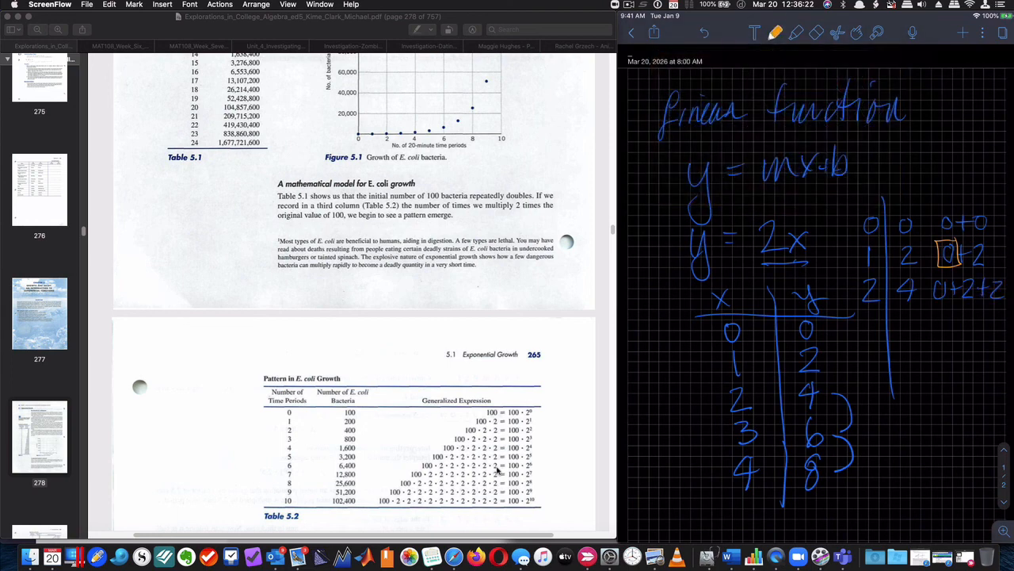
pyautogui.moveTo(931, 277); pyautogui.dragTo(990, 304)
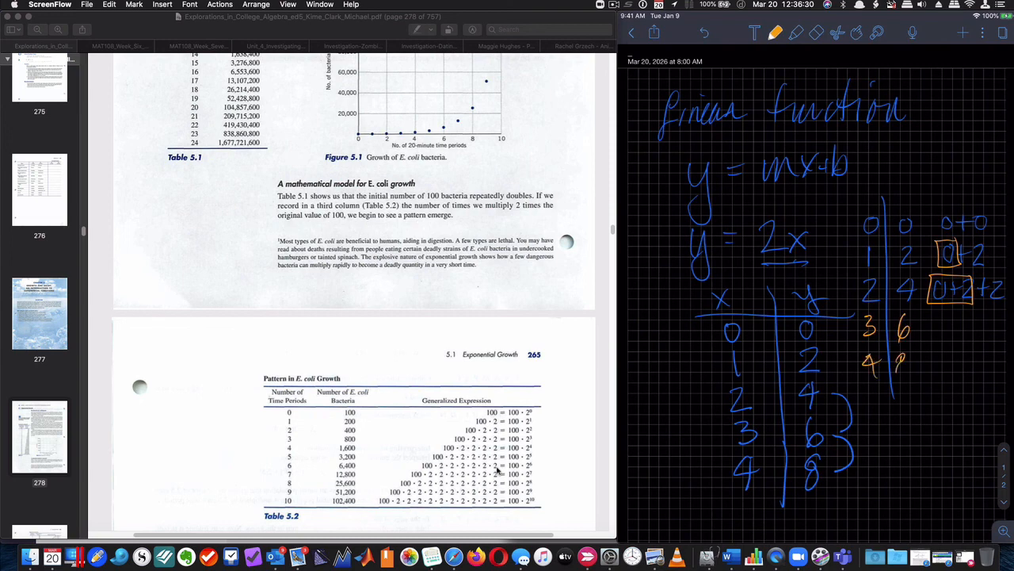
pyautogui.write('0+2¹')
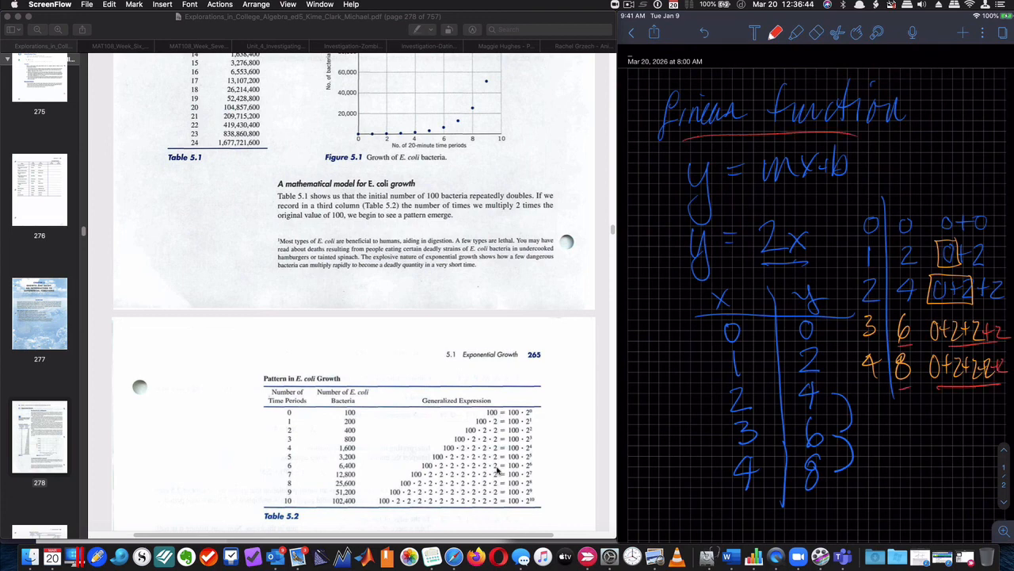
# - Label the linear table REPEATED ADD in red and move to blank note space
pyautogui.scroll(-3)
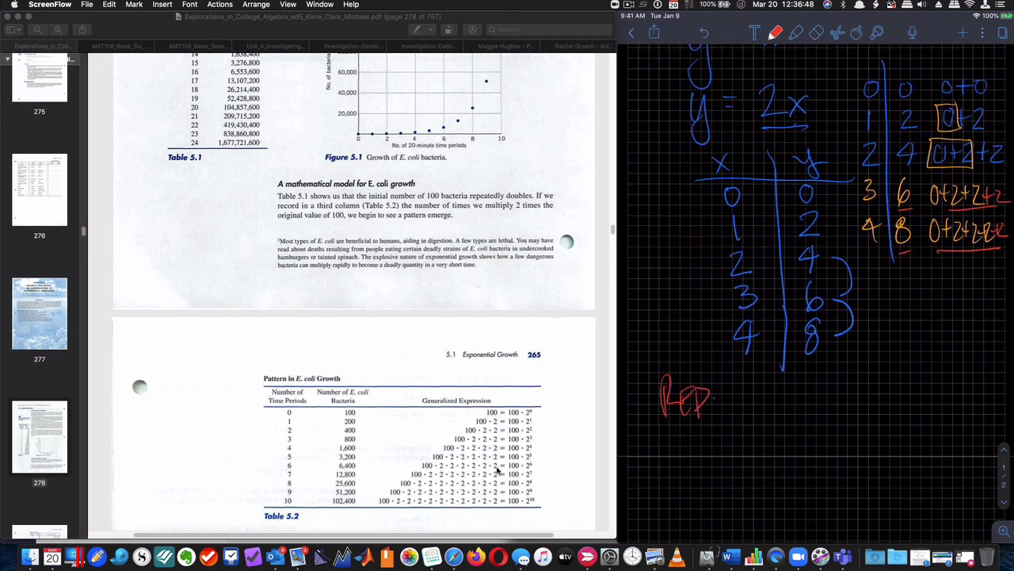
pyautogui.moveTo(698, 396); pyautogui.dragTo(784, 404)
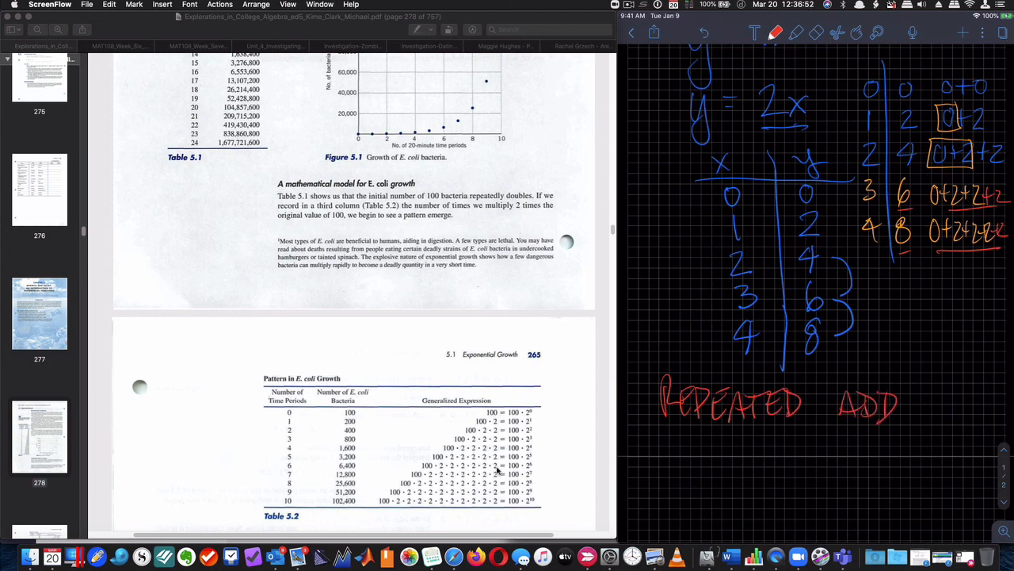
pyautogui.moveTo(887, 400); pyautogui.dragTo(979, 412)
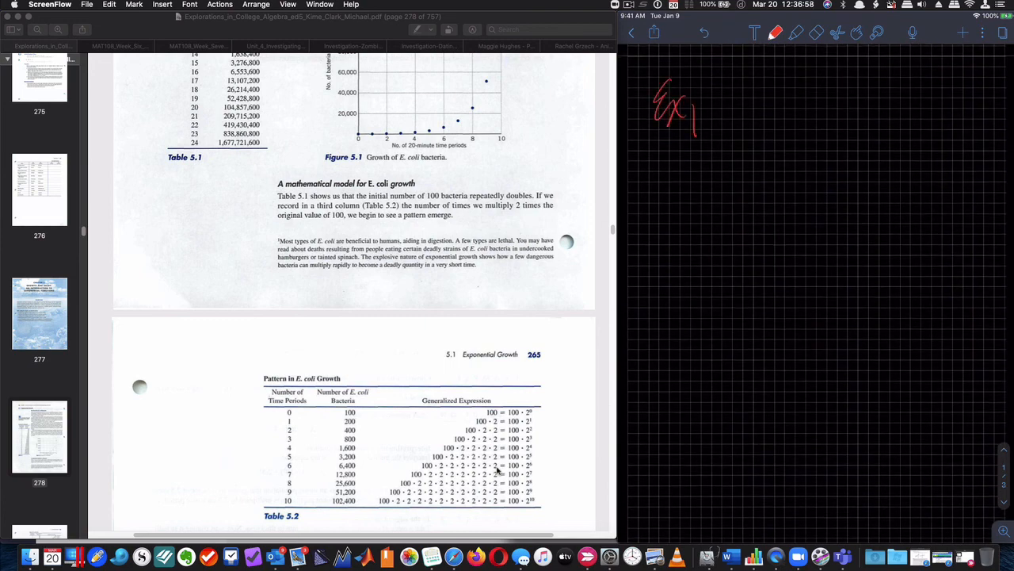
# - Head the new page 'Exponential f(x)' with 'REPEATED MULT.' beneath it
pyautogui.moveTo(682, 111); pyautogui.dragTo(824, 104)
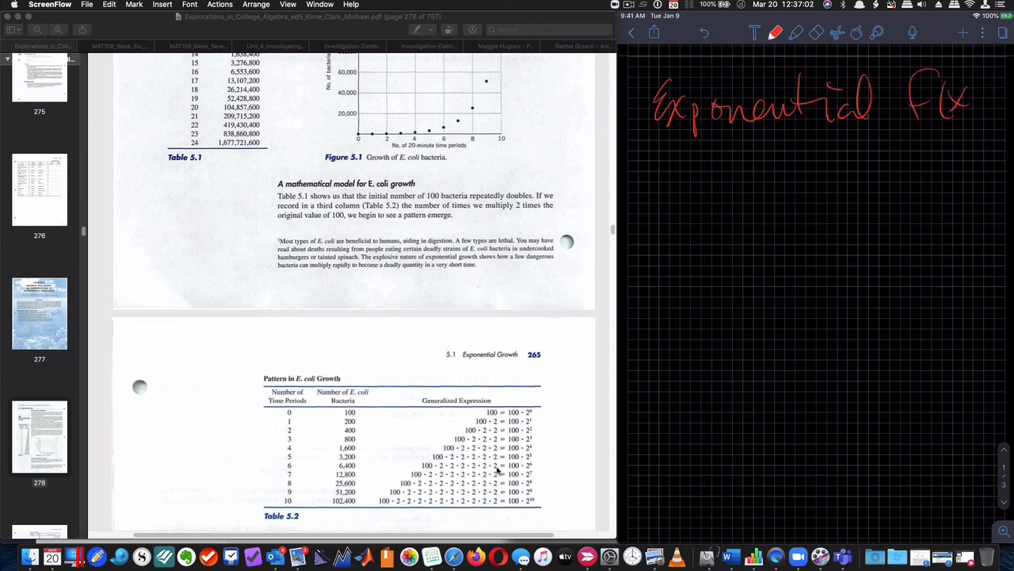
pyautogui.moveTo(657, 167); pyautogui.dragTo(713, 166)
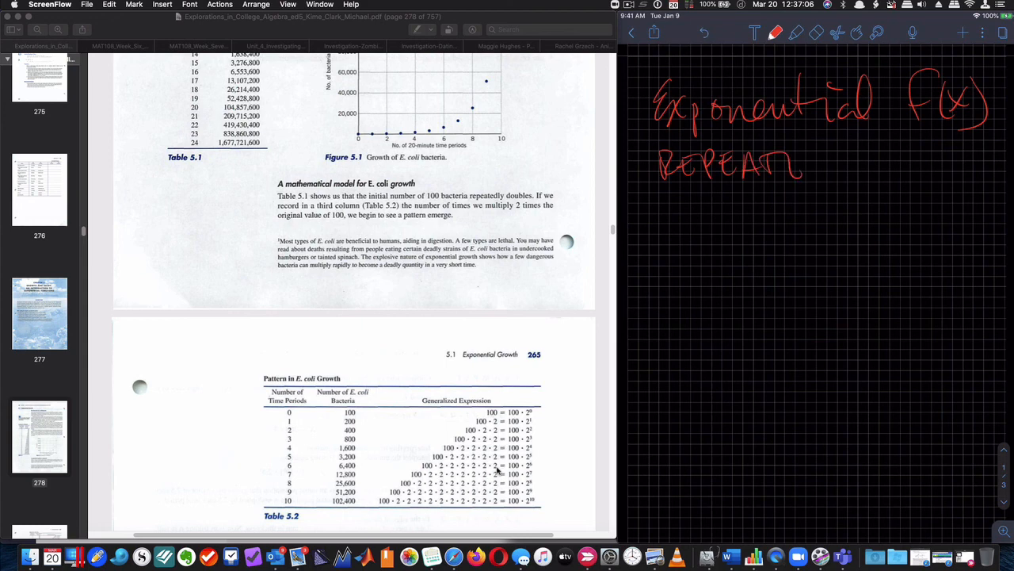
pyautogui.moveTo(800, 166); pyautogui.dragTo(919, 166)
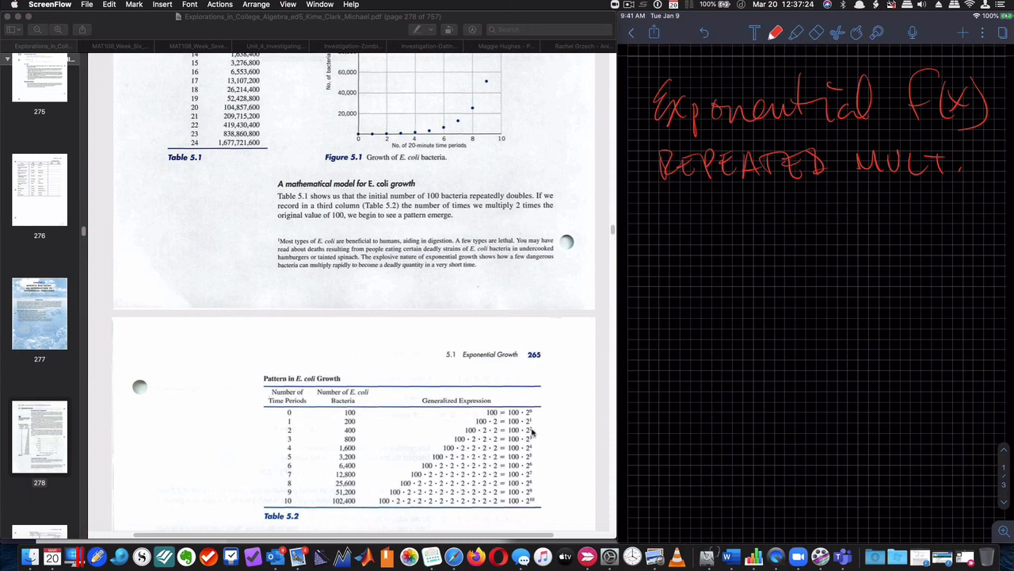
pyautogui.moveTo(447, 442)
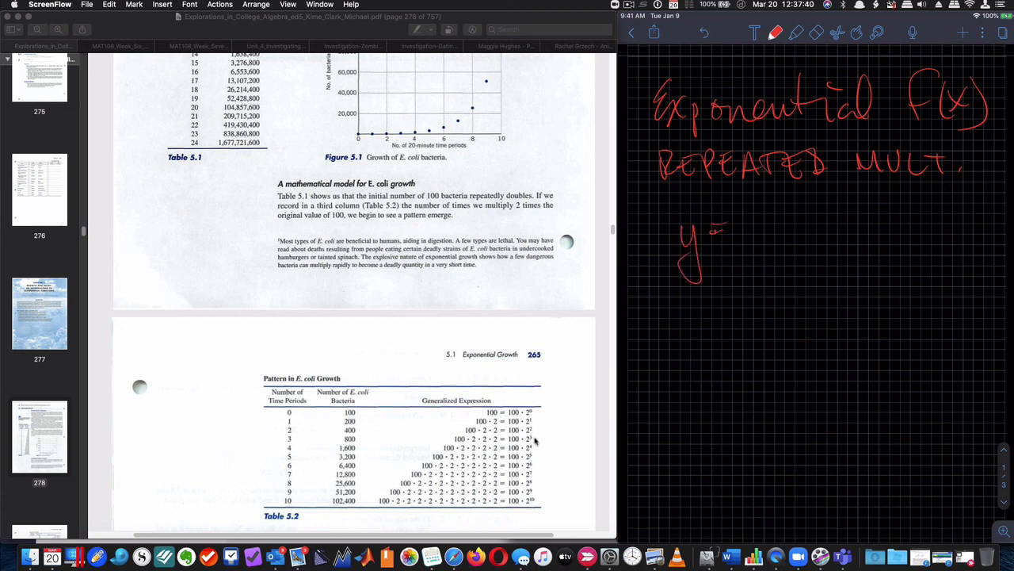
# - Write y = 100·2^x and draw an arrow pointing at the base 2
pyautogui.moveTo(710, 229); pyautogui.dragTo(764, 229)
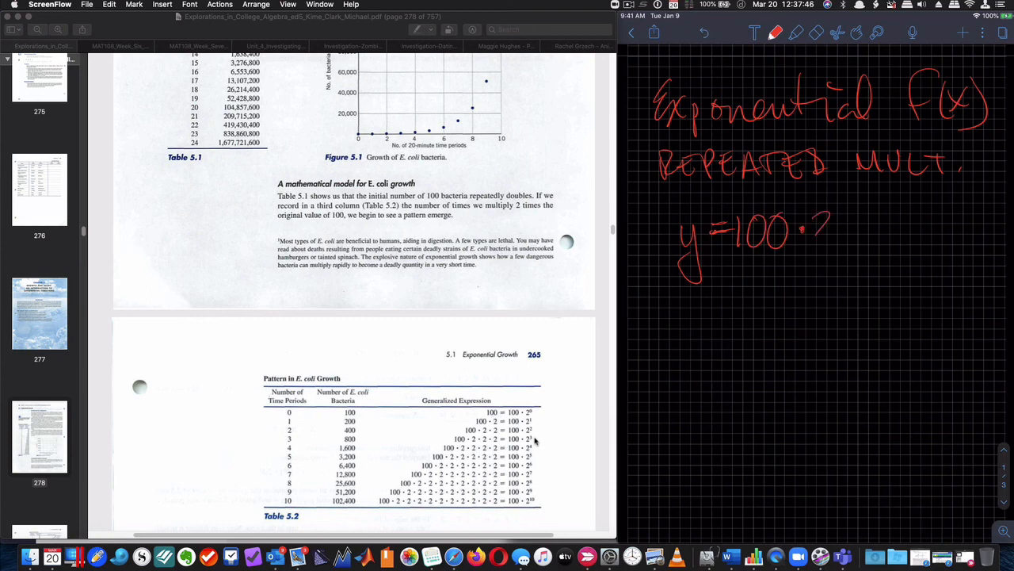
pyautogui.moveTo(808, 237); pyautogui.dragTo(853, 198)
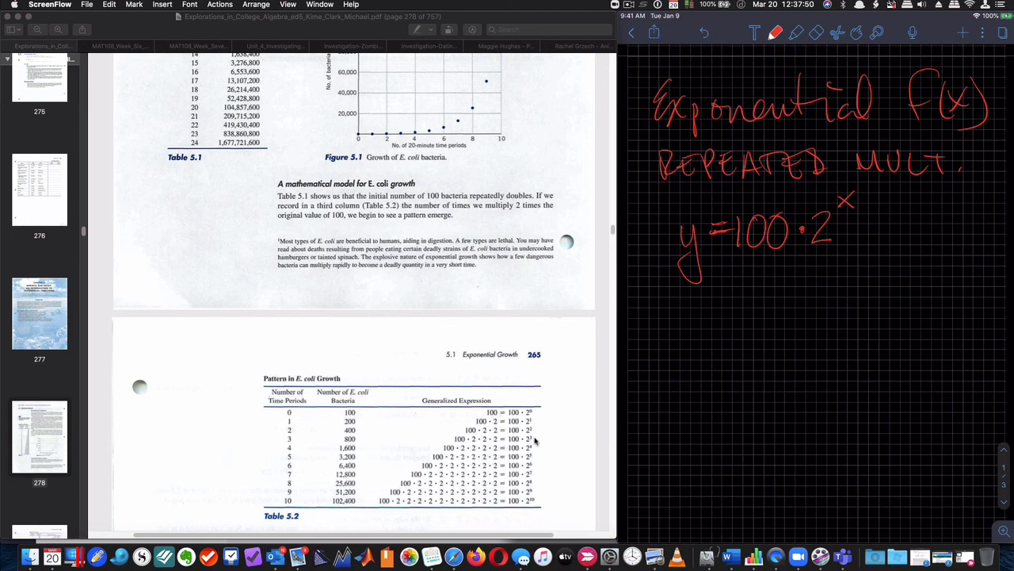
pyautogui.moveTo(812, 269); pyautogui.dragTo(812, 320)
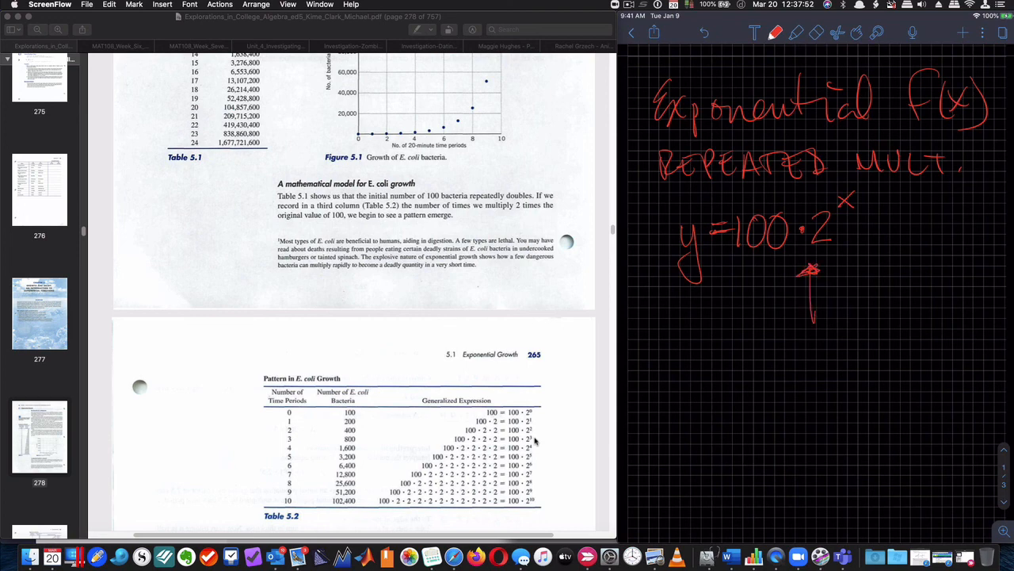
pyautogui.moveTo(546, 423)
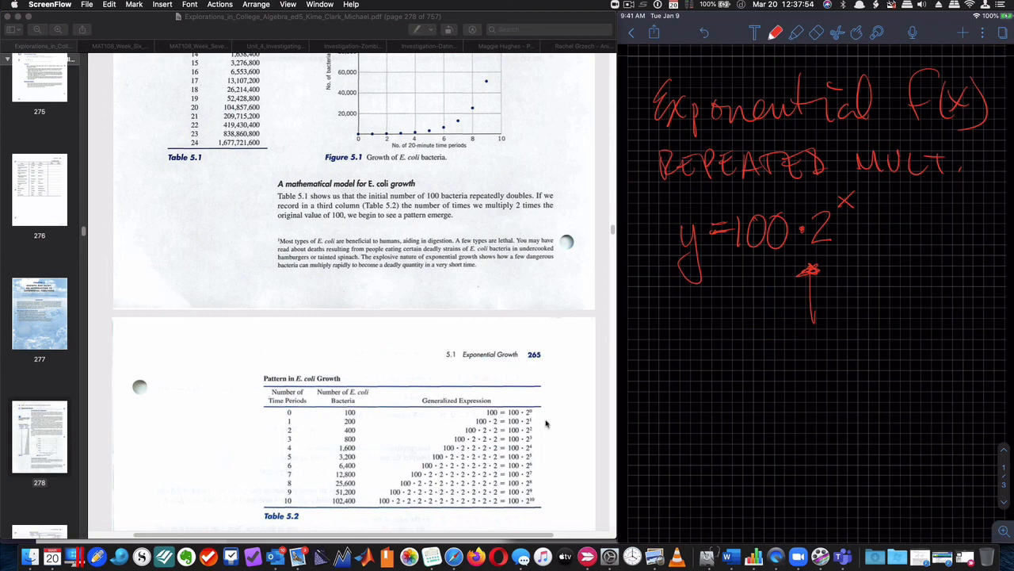
# - Scroll past Table 5.2 to the General Exponential Growth Function box y = Ca^x
pyautogui.scroll(-3)
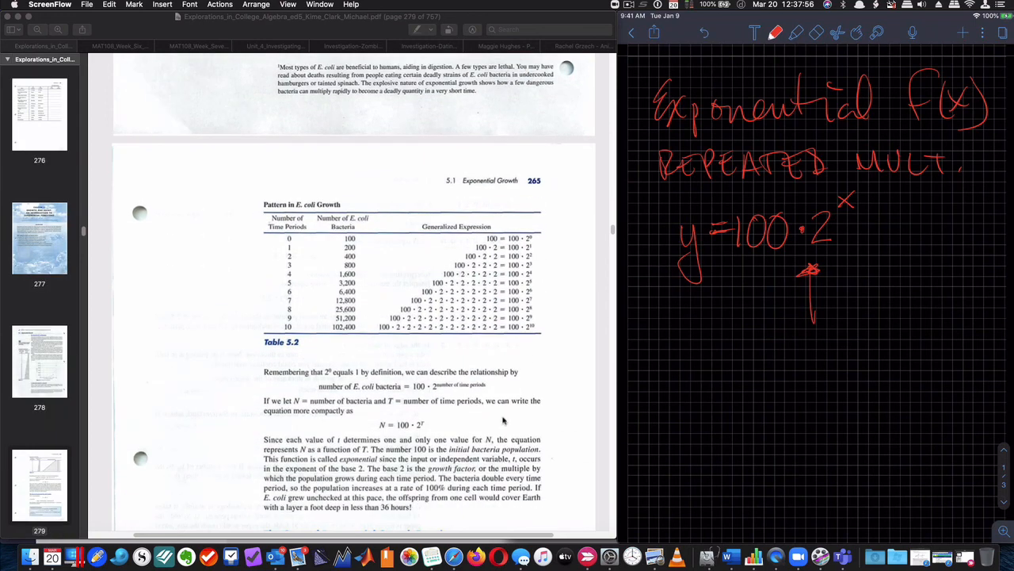
pyautogui.moveTo(409, 434)
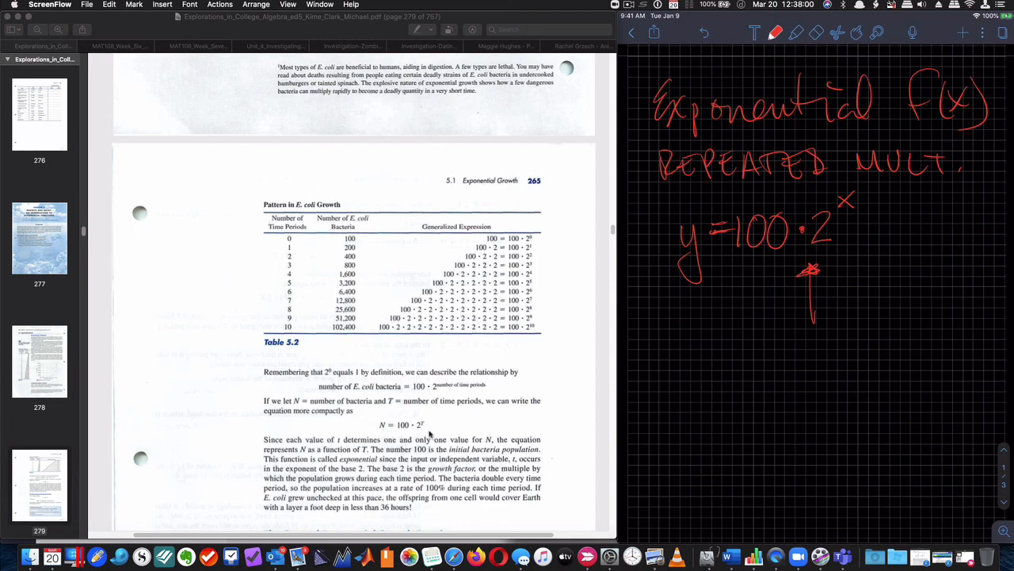
pyautogui.moveTo(510, 447)
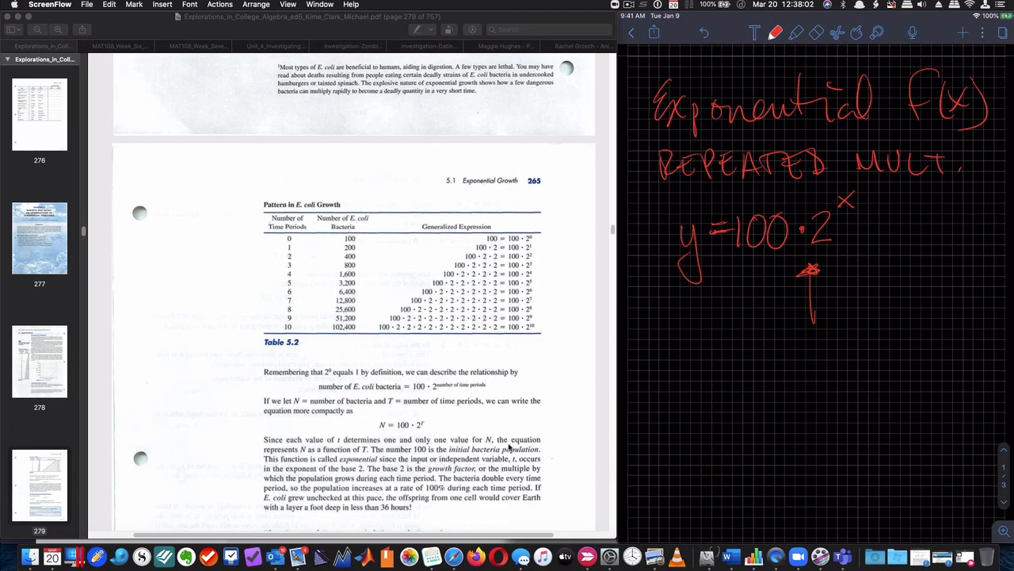
pyautogui.scroll(-3)
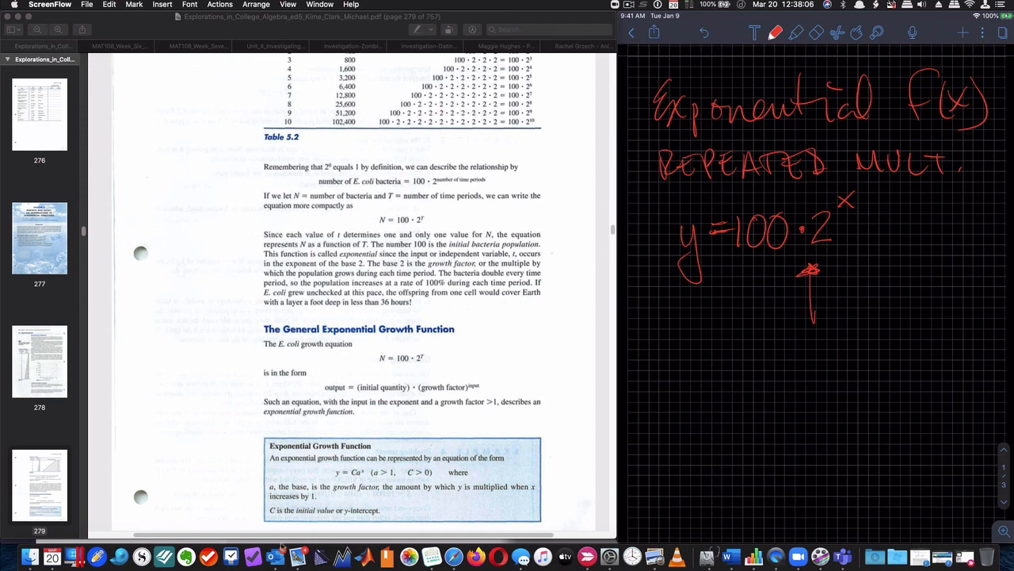
pyautogui.scroll(-3)
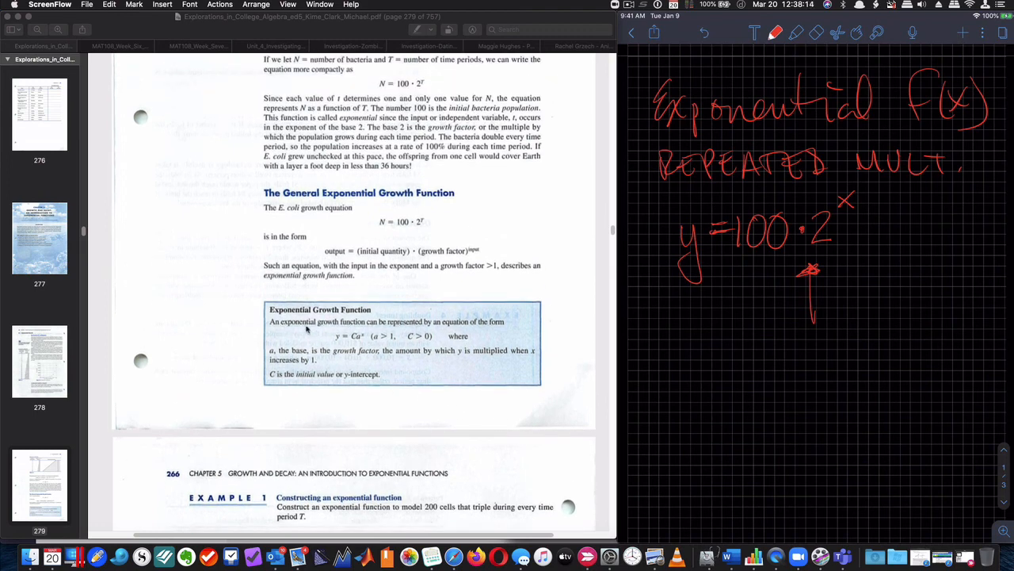
pyautogui.moveTo(510, 331)
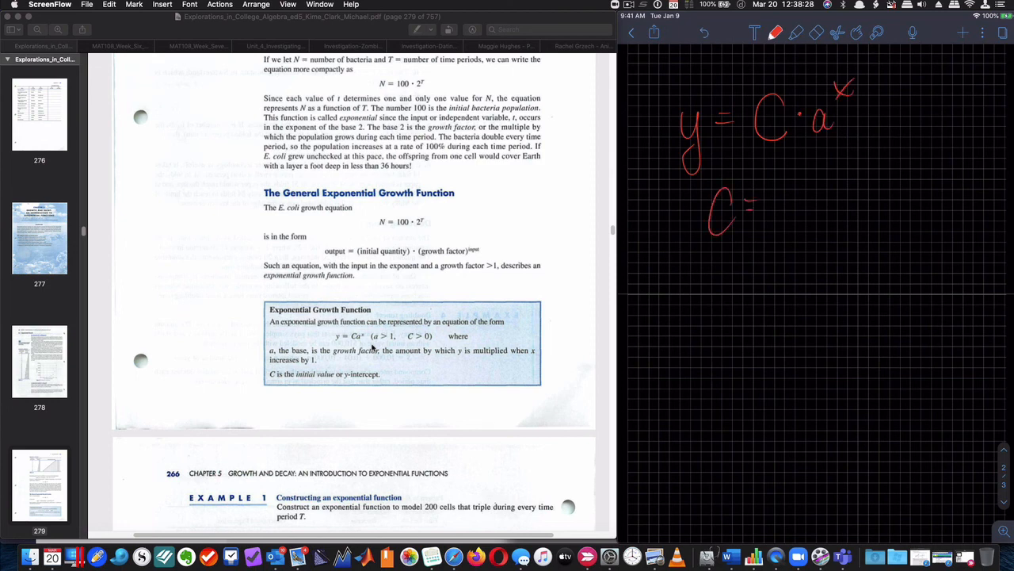
# - Write C = starting value at (0, C), (x, y) = variables, a = base under the formula
pyautogui.moveTo(748, 206); pyautogui.dragTo(837, 198)
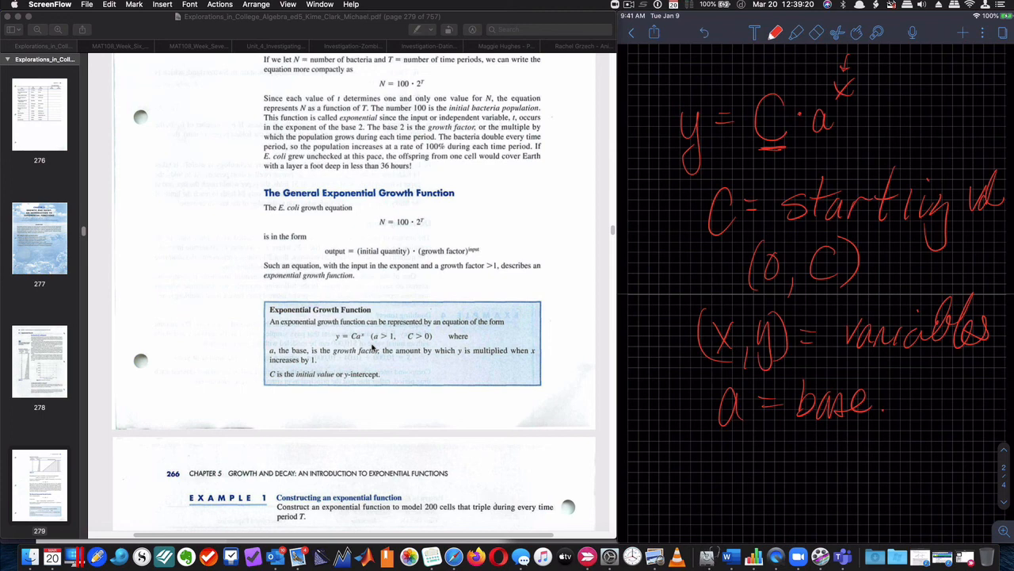
# - Change ink colour and finish the DECAY FACTOR label grouped with GROWTH FACTOR under FACTOR
pyautogui.click(777, 32)
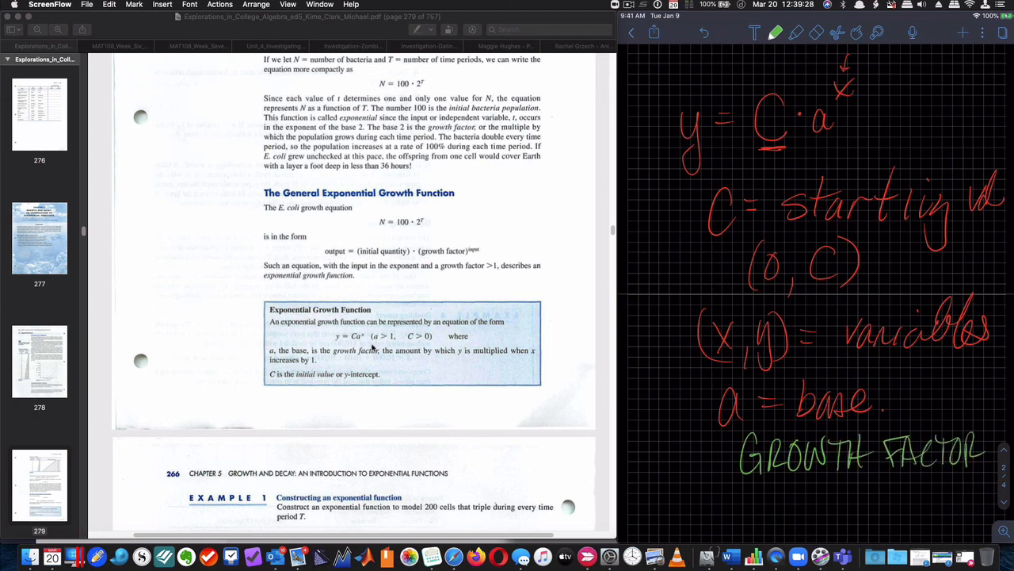
pyautogui.click(775, 32)
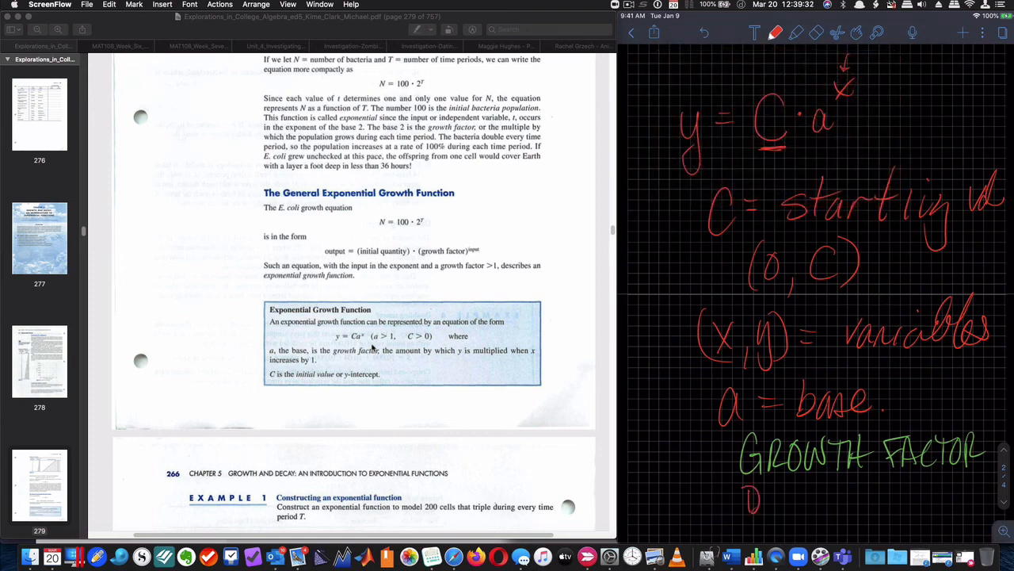
pyautogui.click(775, 32)
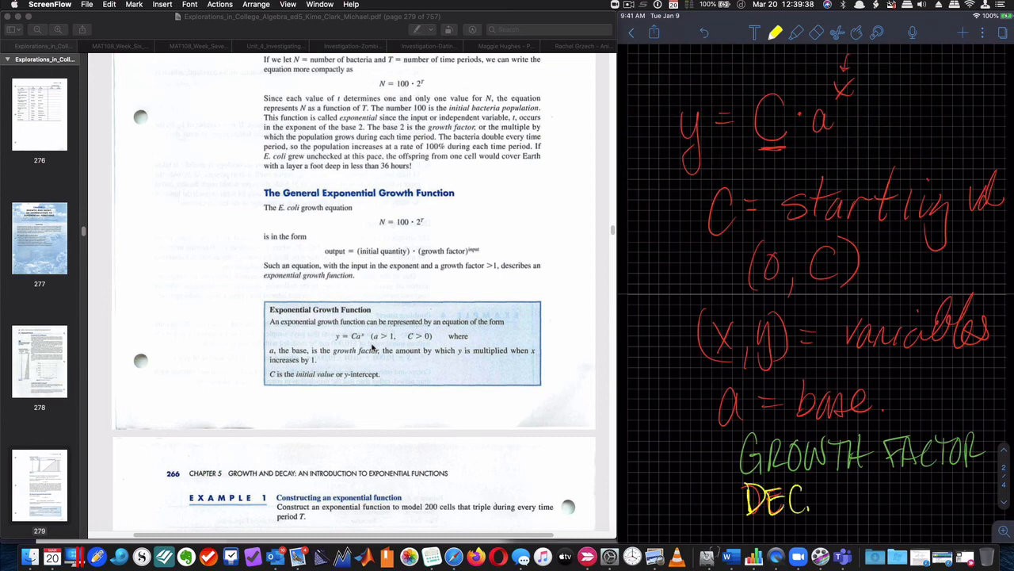
pyautogui.write('AY FA')
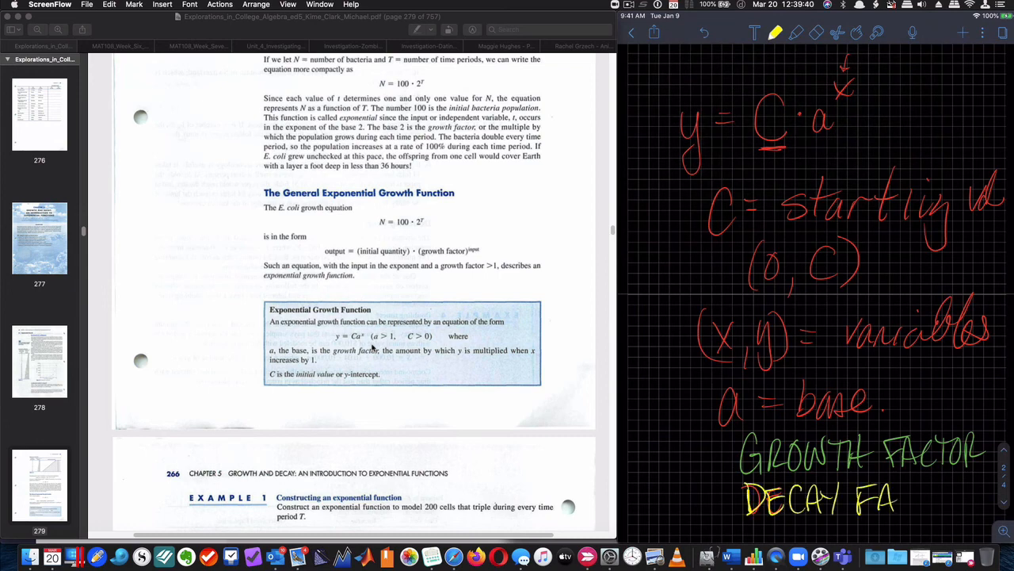
pyautogui.write('CTOR')
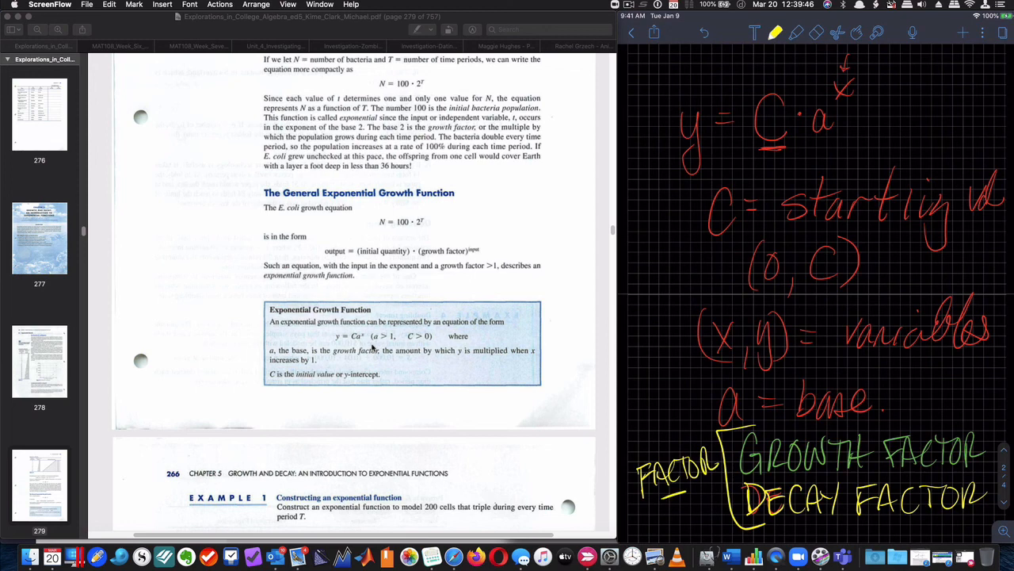
pyautogui.moveTo(366, 314)
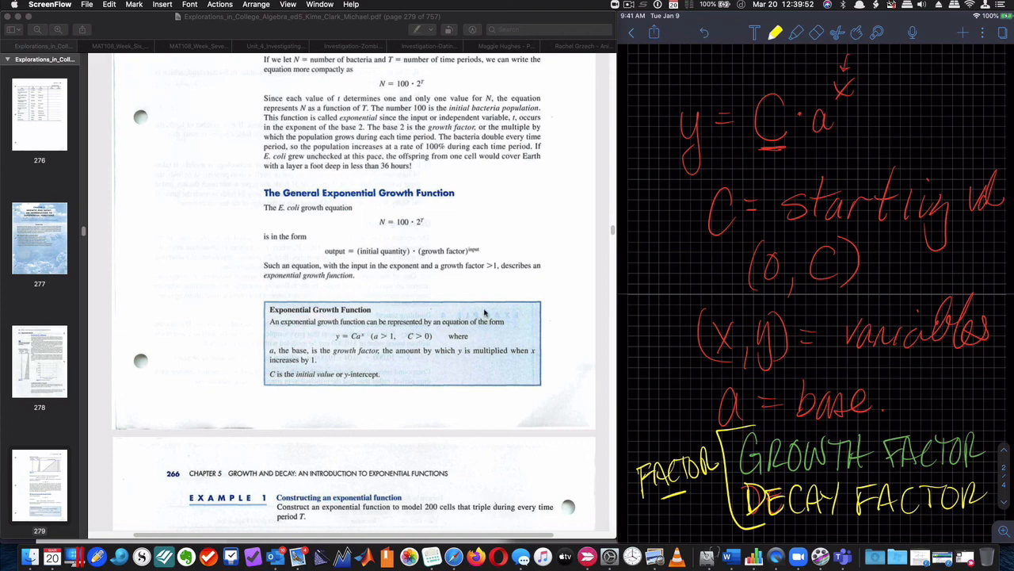
pyautogui.moveTo(289, 498)
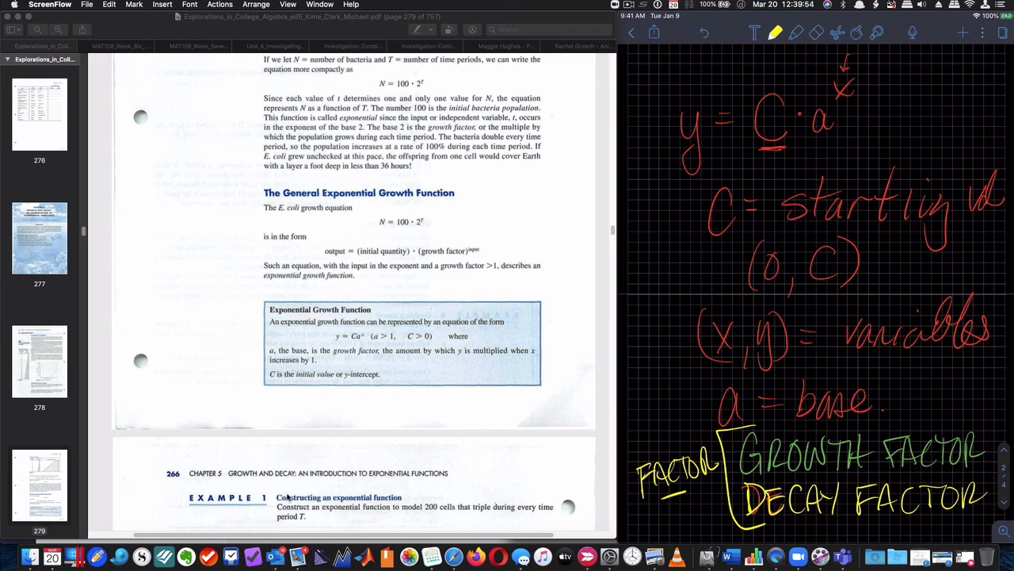
# - Note Example 1: C = 200 cells, value triples, y = C·3^T underlined, with the PDF solution N = 200·3^T in view
pyautogui.scroll(-3)
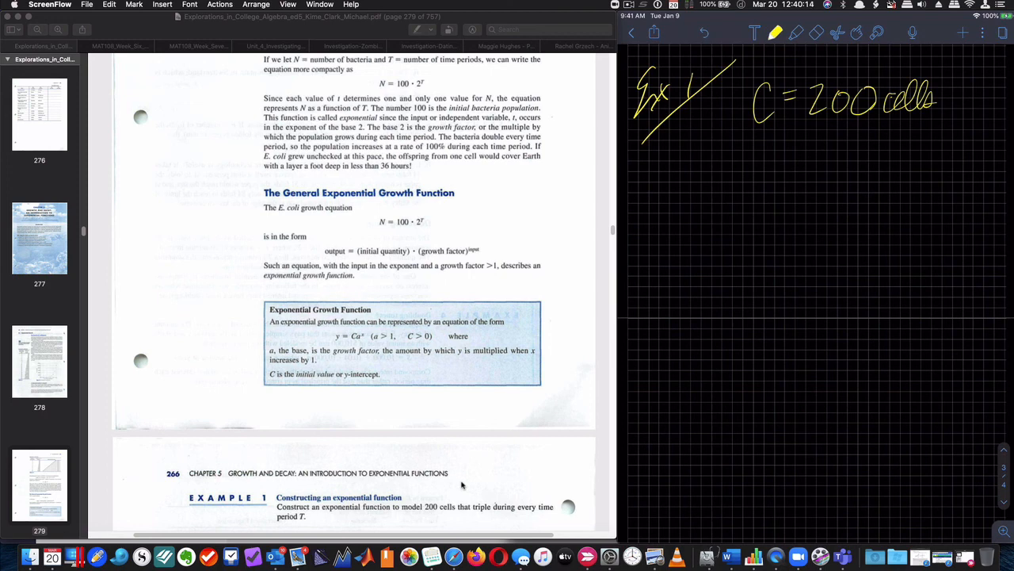
pyautogui.moveTo(710, 156); pyautogui.dragTo(716, 178)
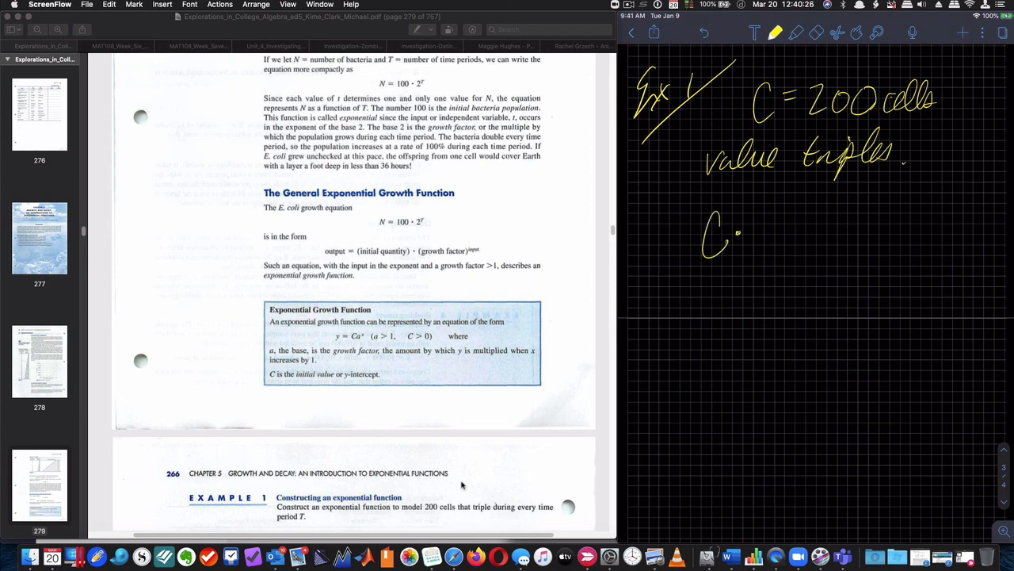
pyautogui.moveTo(828, 231); pyautogui.dragTo(859, 232)
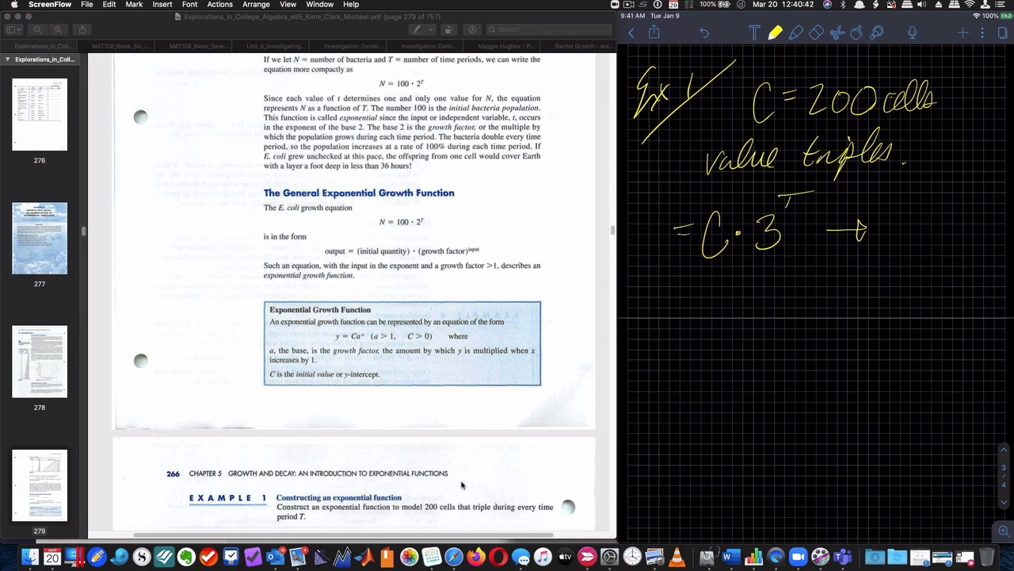
pyautogui.moveTo(647, 253); pyautogui.dragTo(805, 288)
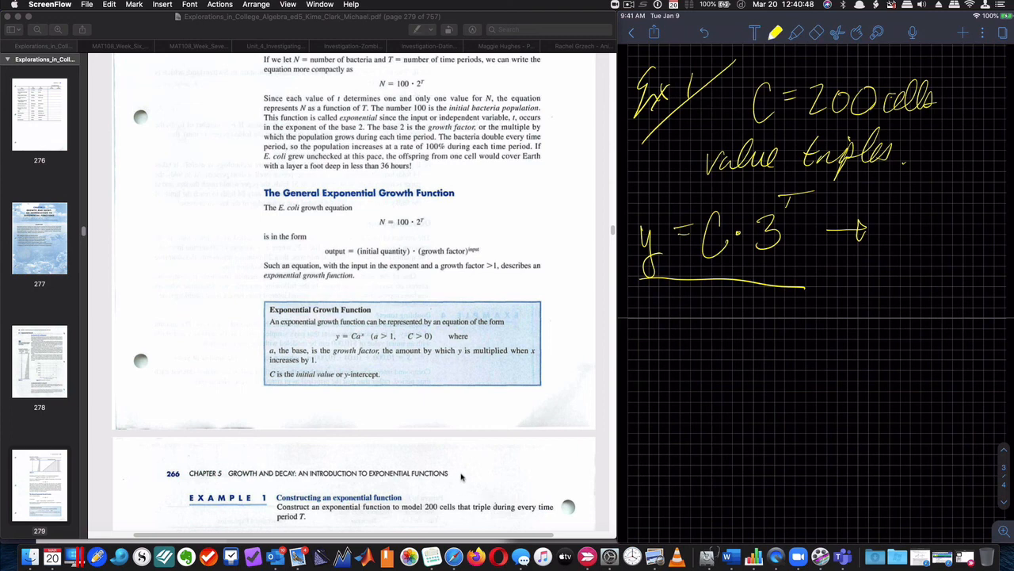
pyautogui.moveTo(458, 473)
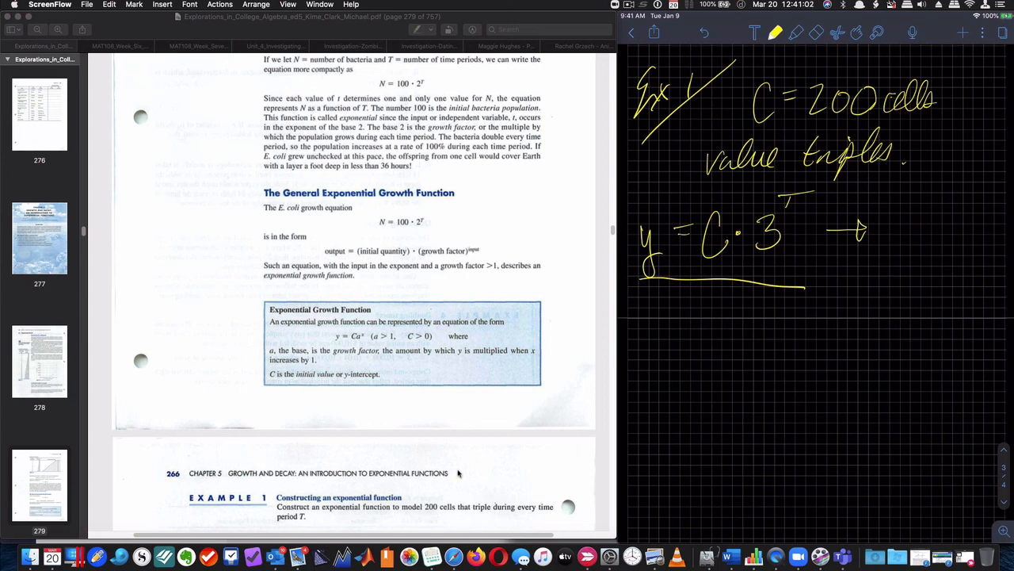
pyautogui.scroll(-3)
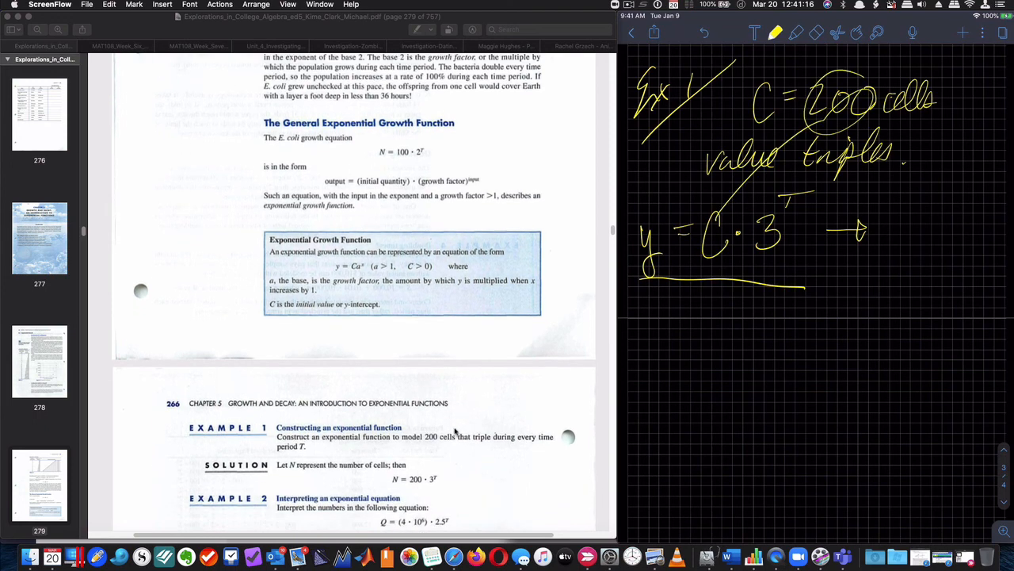
# - For Example 2, write and box the ordered pair (T, Q(T)) under Q = (4·10^6)·2.5^T
pyautogui.scroll(-3)
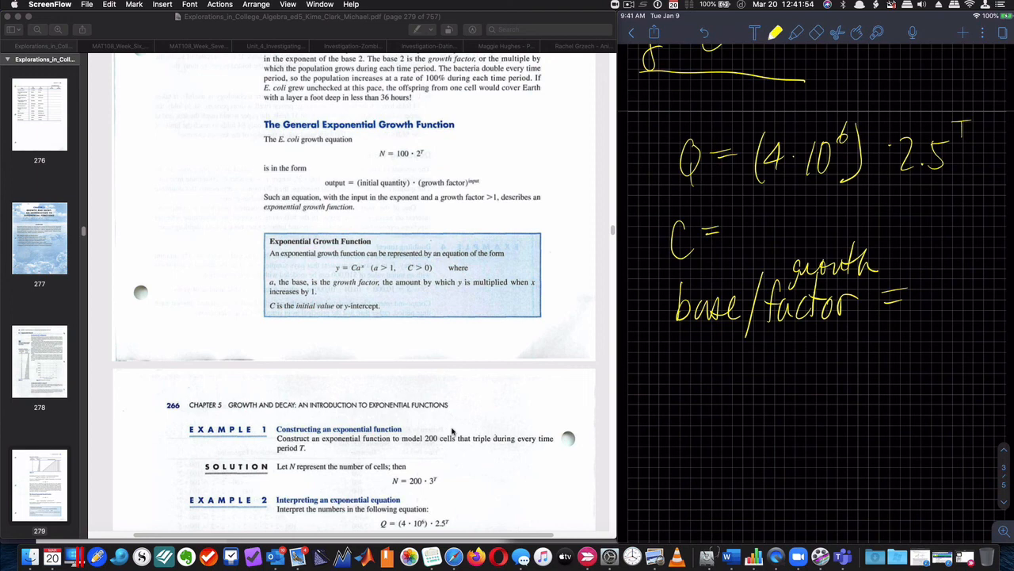
pyautogui.moveTo(681, 352); pyautogui.dragTo(705, 385)
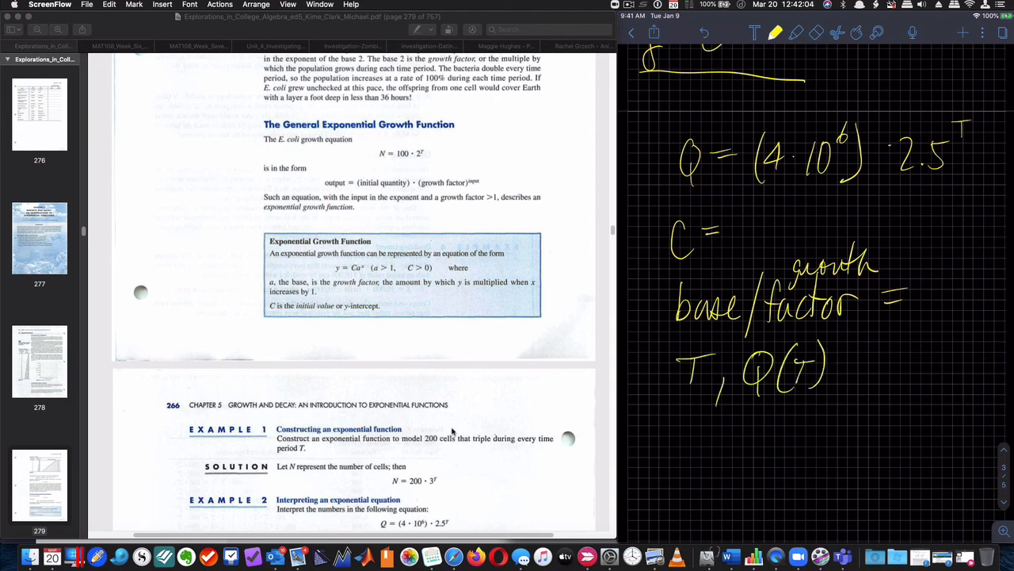
pyautogui.moveTo(673, 348); pyautogui.dragTo(832, 428)
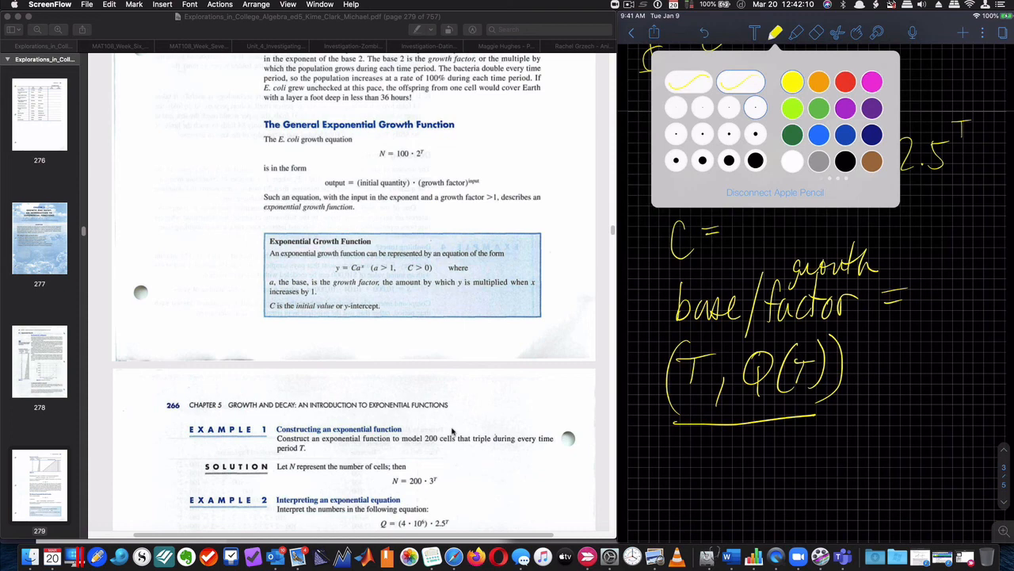
# - In pink, fill in starting value 4·10^6 monkeys and MULTIPLY by 2.5 every T, then scroll to Example 3
pyautogui.click(775, 32)
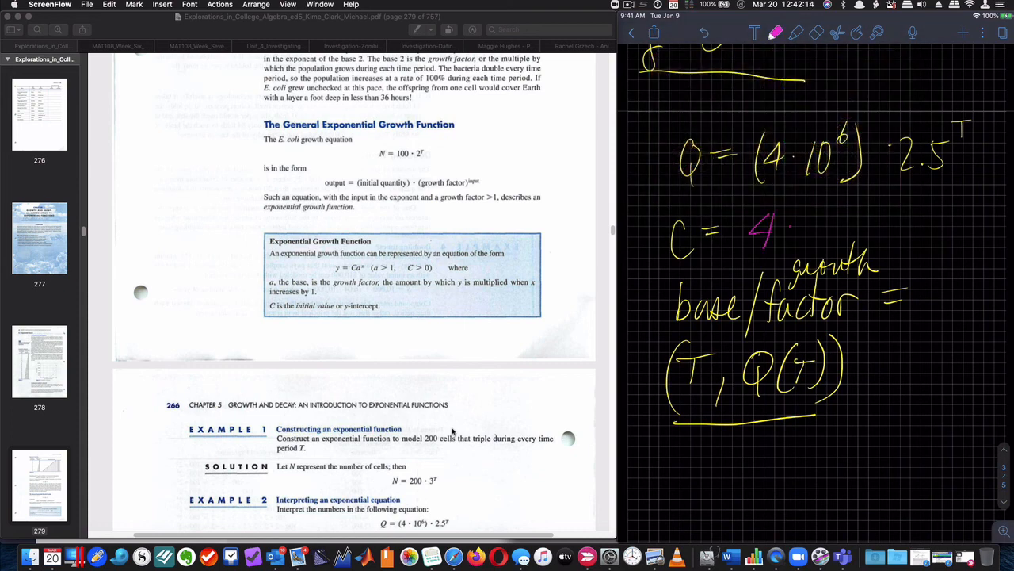
pyautogui.moveTo(785, 229); pyautogui.dragTo(856, 214)
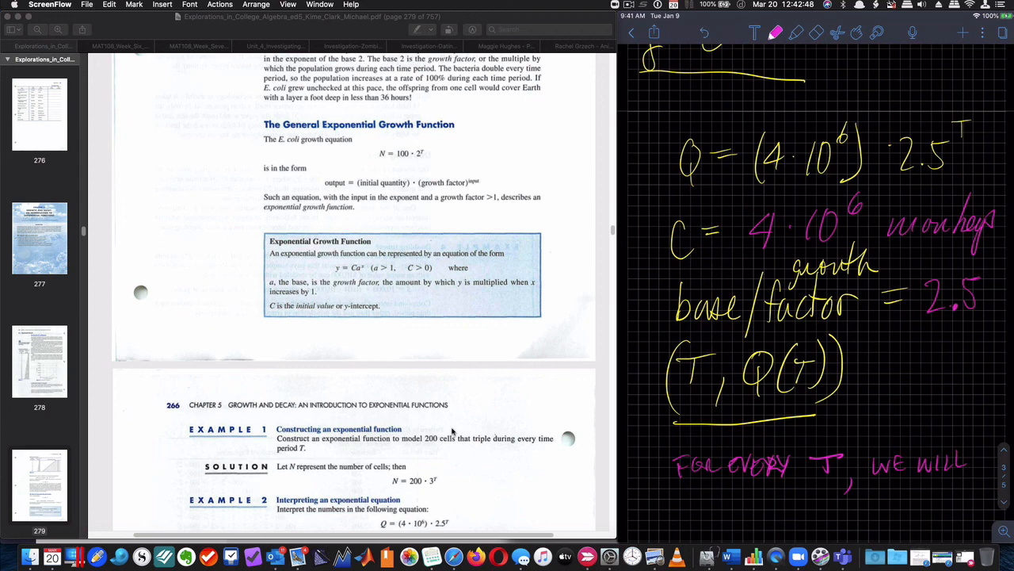
pyautogui.write('BB')
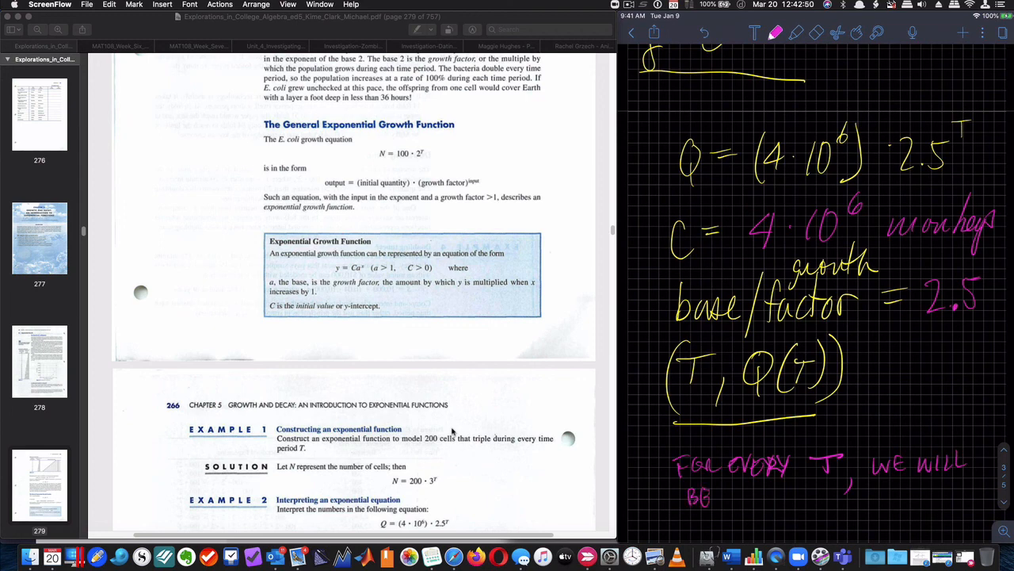
pyautogui.write('MUI')
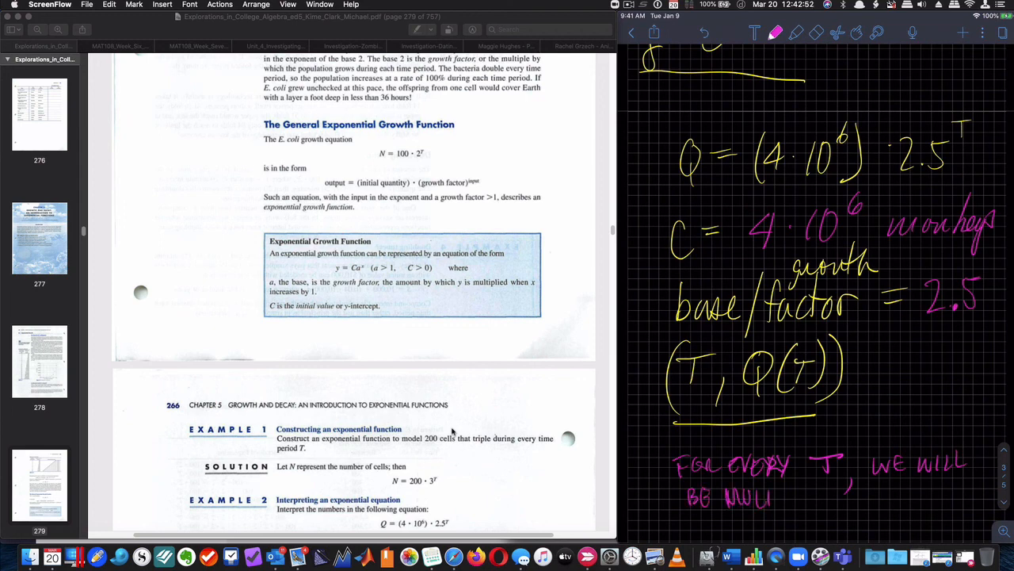
pyautogui.write('MULTIPLYING BY 2.5')
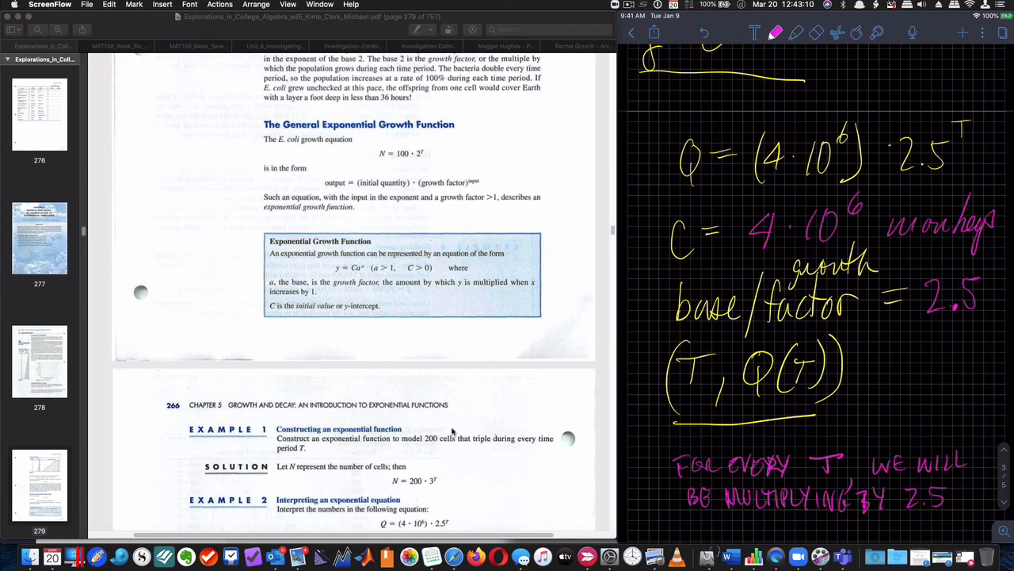
pyautogui.scroll(-3)
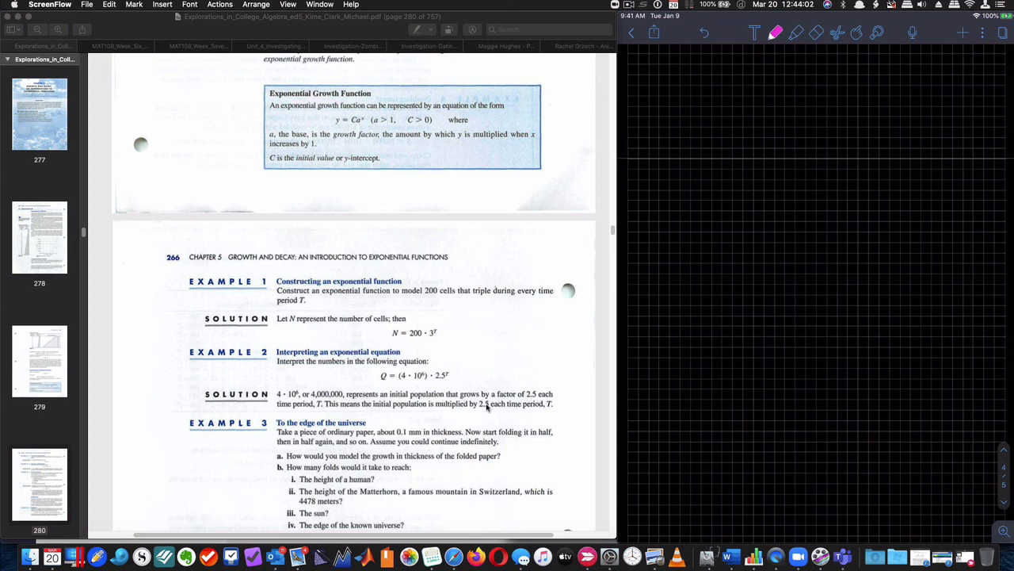
# - Write Ex 3 a) T = 0.1·2^F in millimetres with a folded-paper sketch
pyautogui.moveTo(664, 79); pyautogui.dragTo(653, 103)
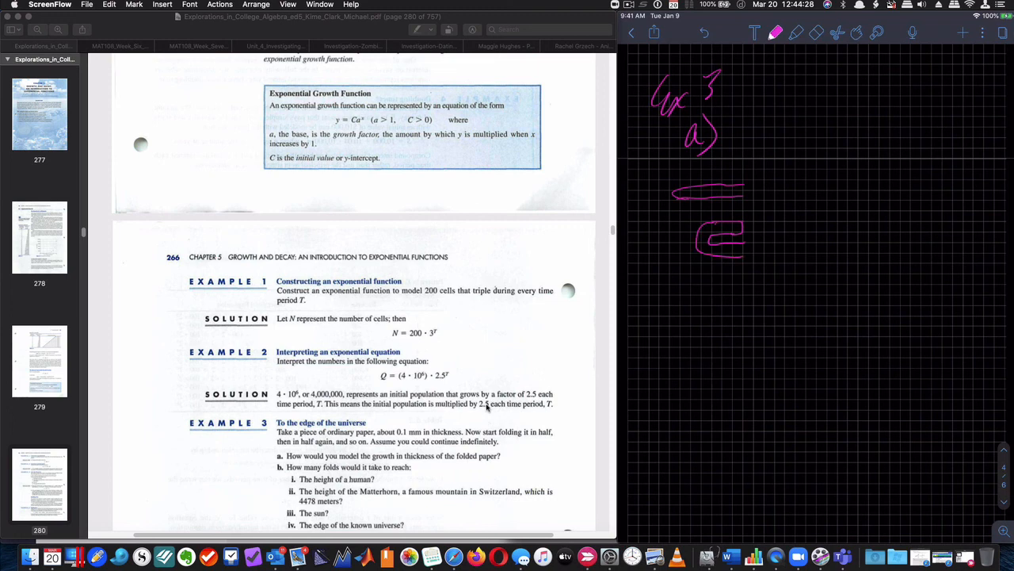
pyautogui.moveTo(749, 219); pyautogui.dragTo(753, 269)
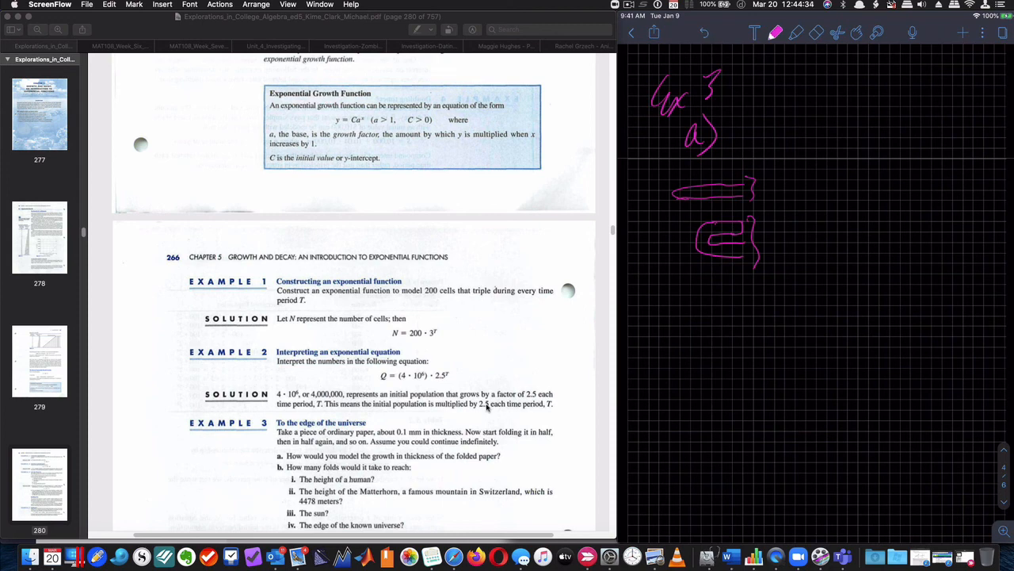
pyautogui.moveTo(853, 110); pyautogui.dragTo(857, 103)
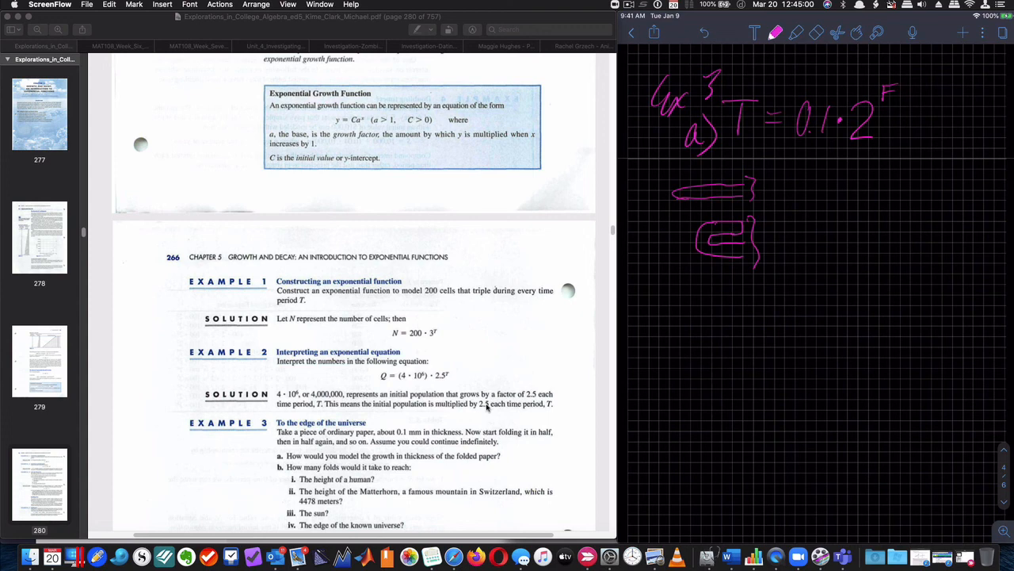
pyautogui.moveTo(932, 114); pyautogui.dragTo(948, 135)
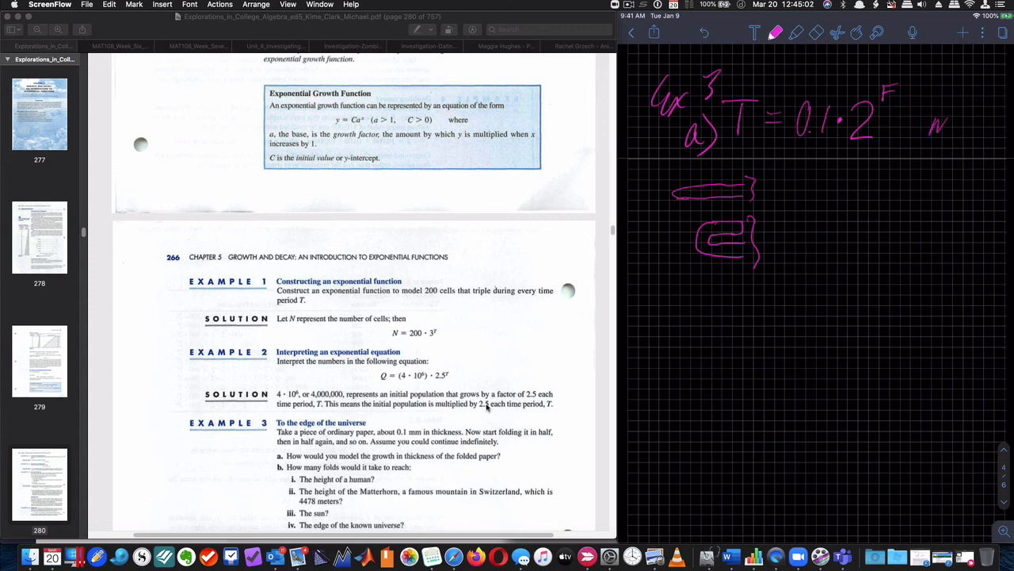
pyautogui.moveTo(935, 124); pyautogui.dragTo(967, 130)
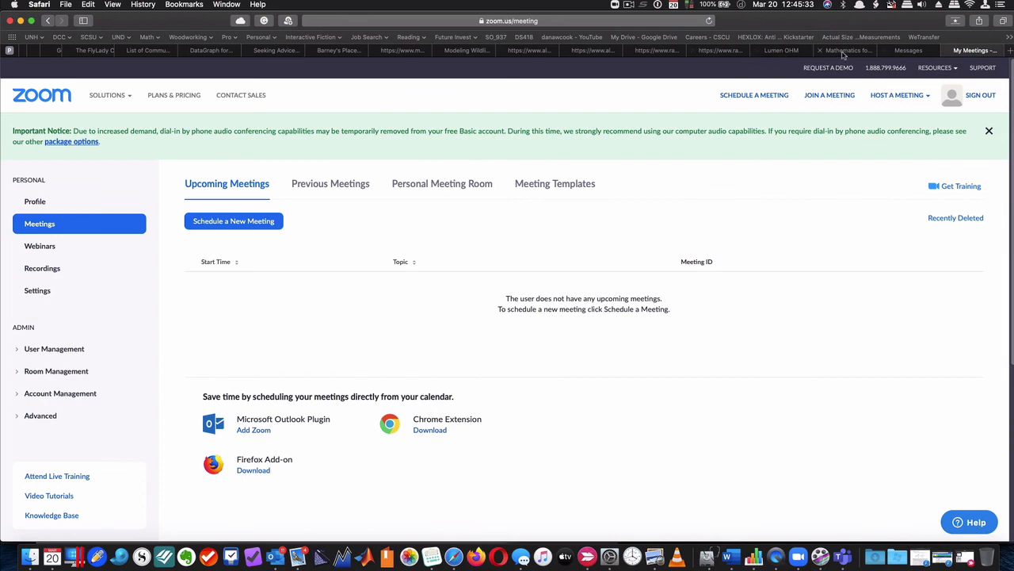
# - Show the MyOpenMath course tab, then a new Safari tab on the Favorites page
pyautogui.click(848, 49)
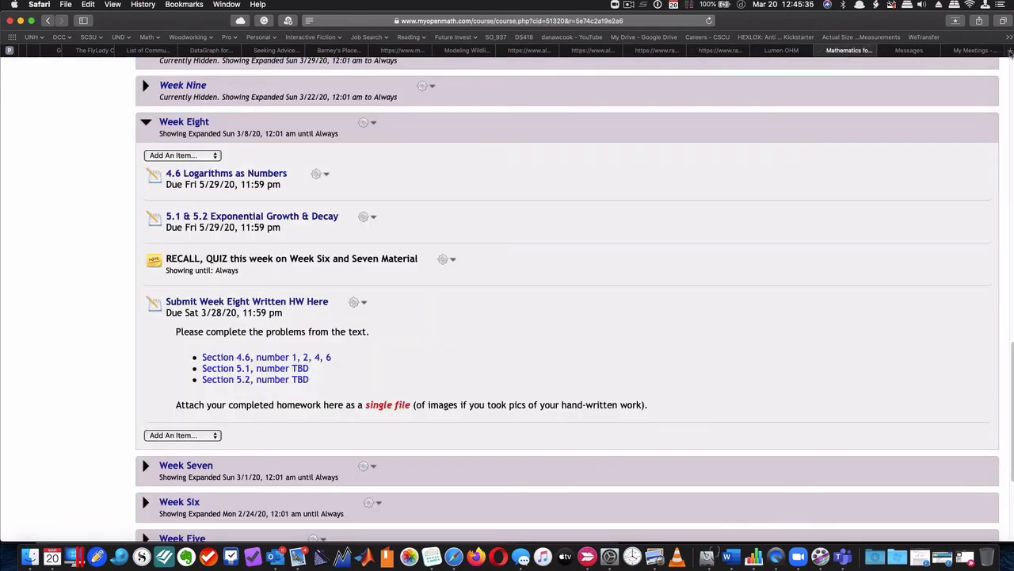
pyautogui.click(1009, 49)
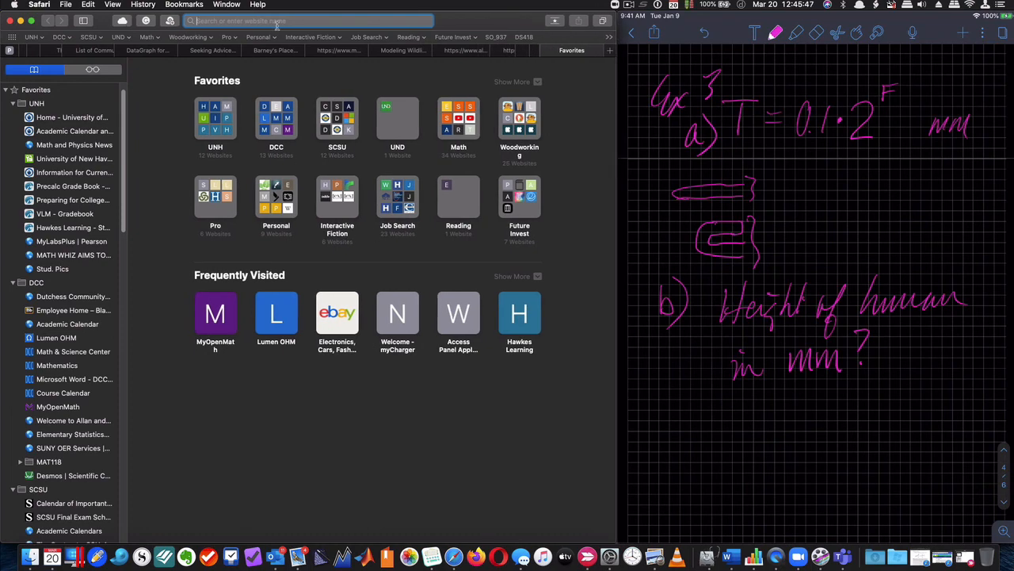
# - Search '6 feet to mm' and read the 1828.8 mm converter result
pyautogui.write('6 fee')
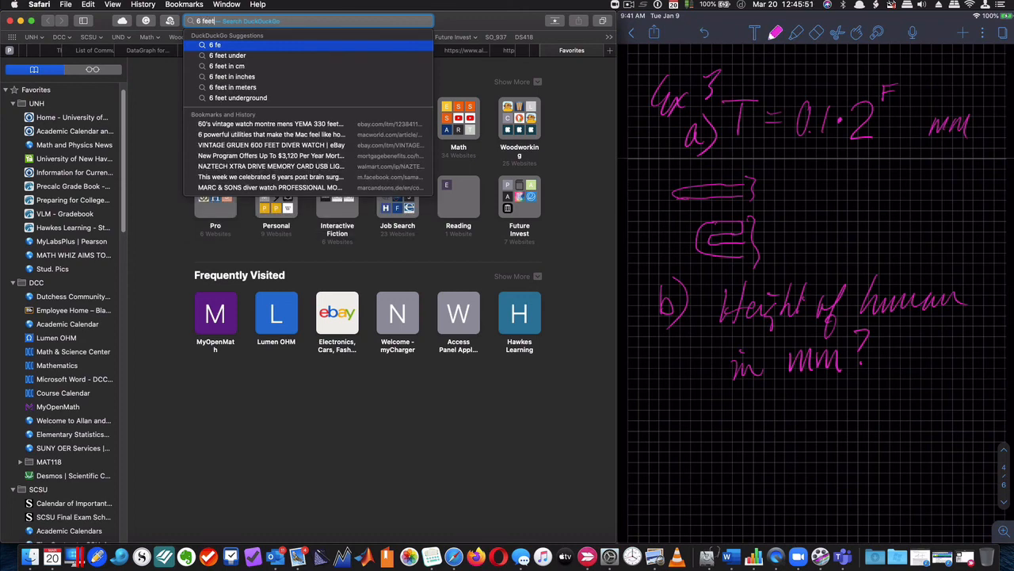
pyautogui.write('to mm')
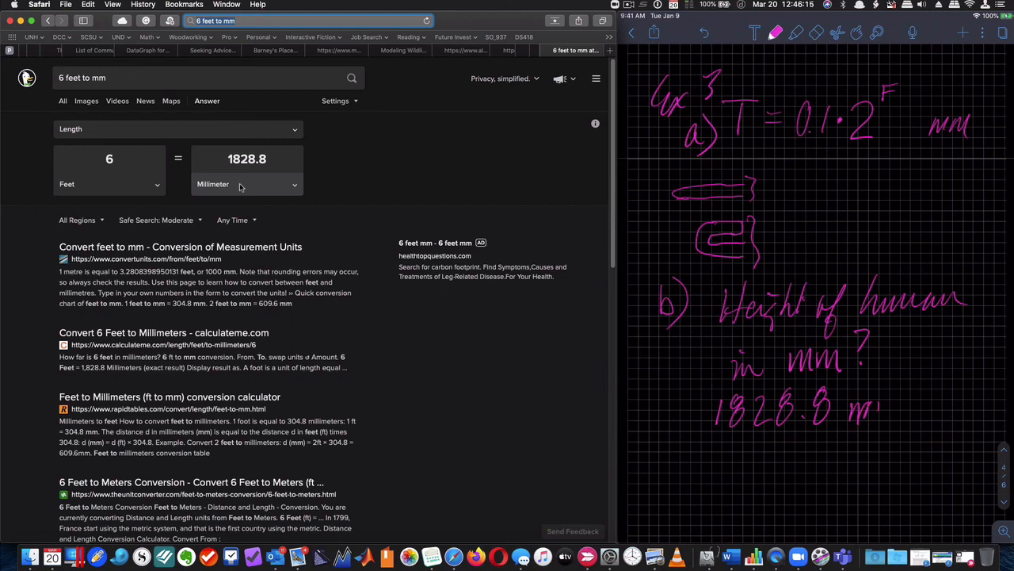
pyautogui.moveTo(721, 447); pyautogui.dragTo(896, 412)
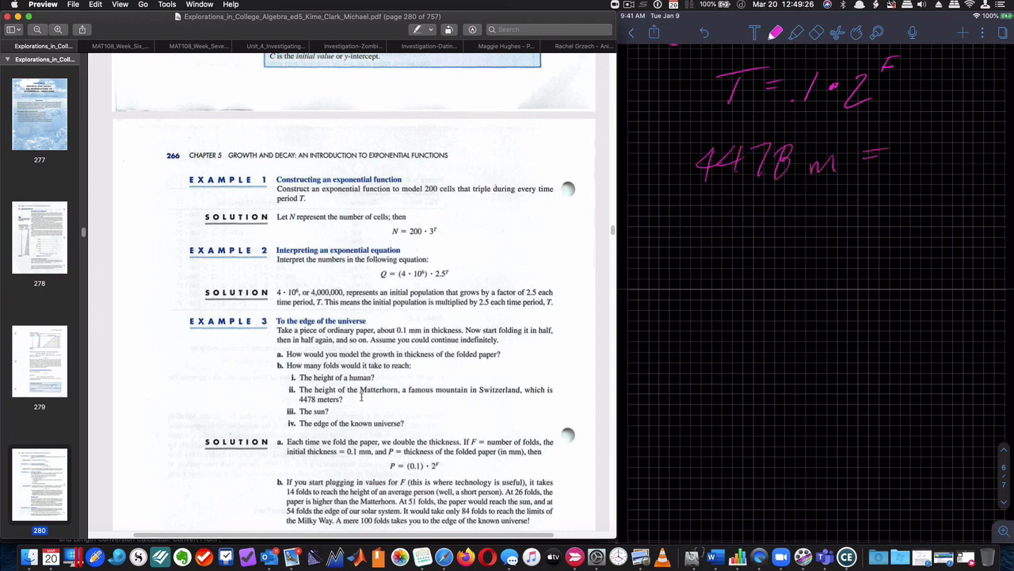
# - Handwrite the Matterhorn height as 4478·10^3 mm set equal to 0.1·2^F
pyautogui.moveTo(872, 158); pyautogui.dragTo(974, 162)
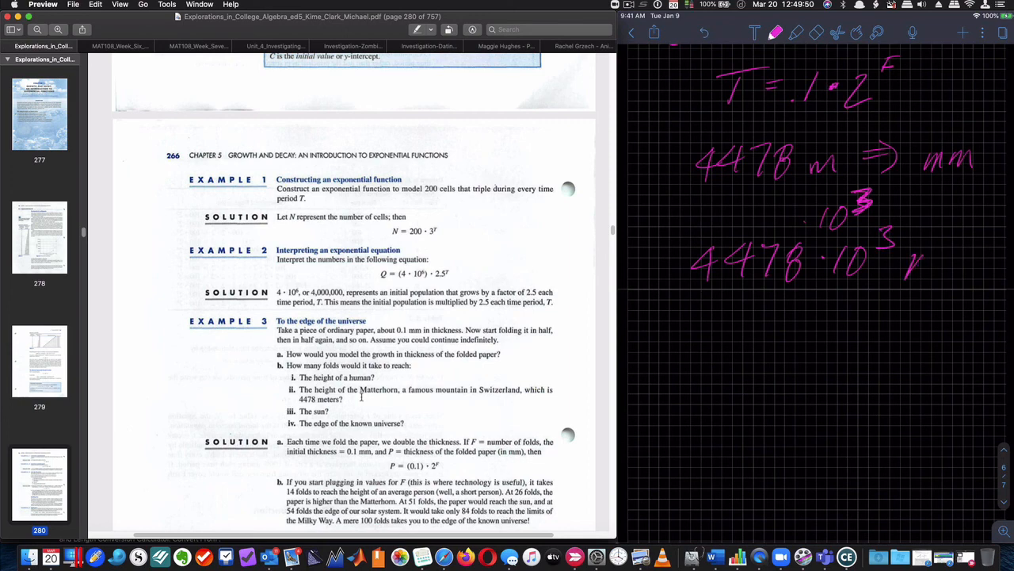
pyautogui.moveTo(729, 303); pyautogui.dragTo(919, 302)
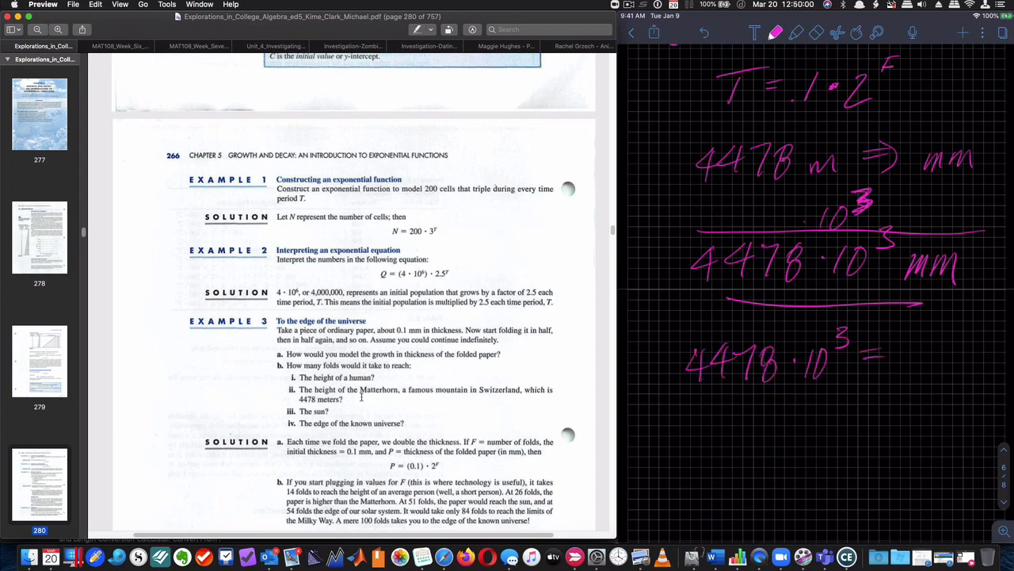
pyautogui.write('.1-2')
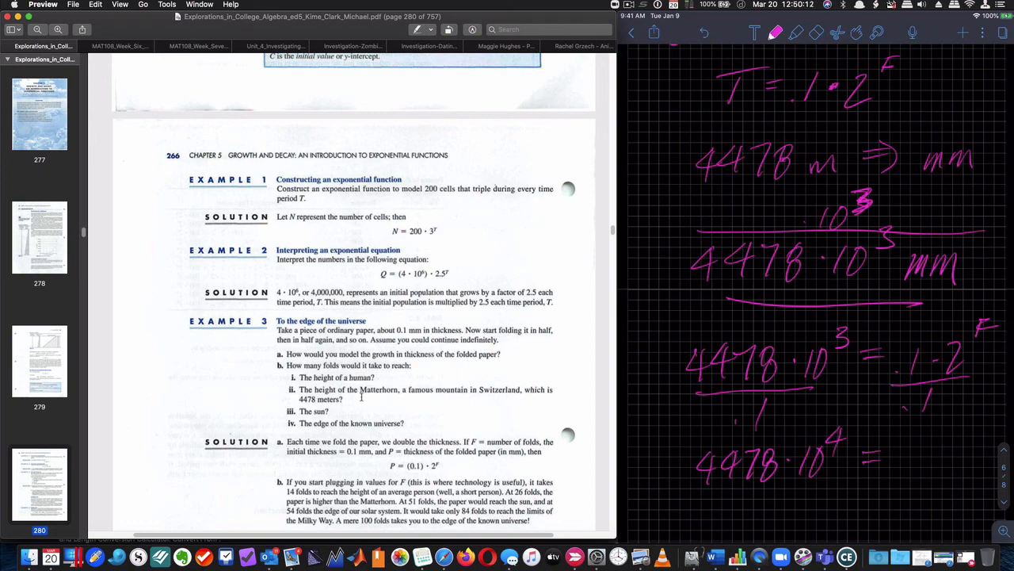
pyautogui.scroll(-3)
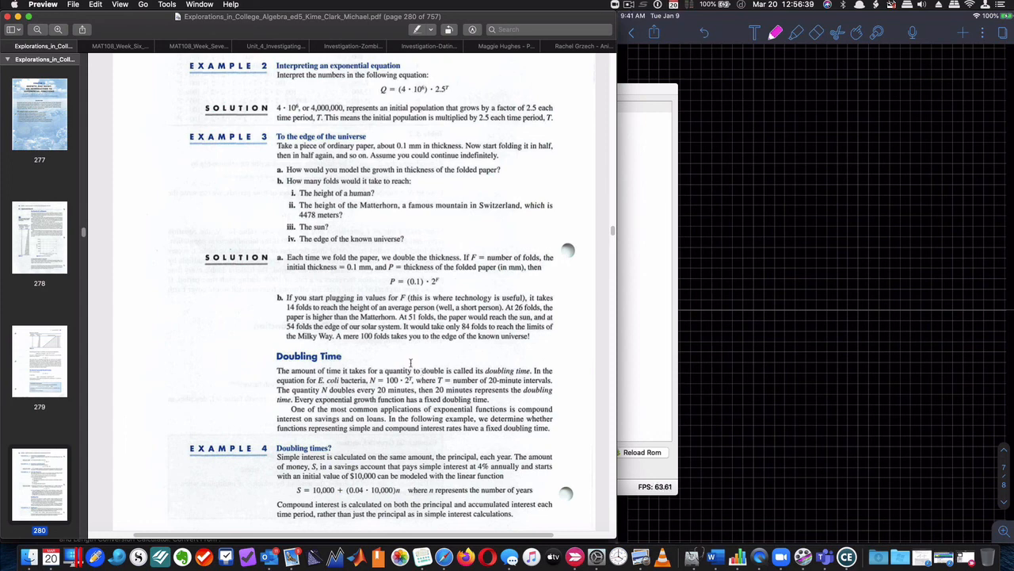
pyautogui.moveTo(368, 367)
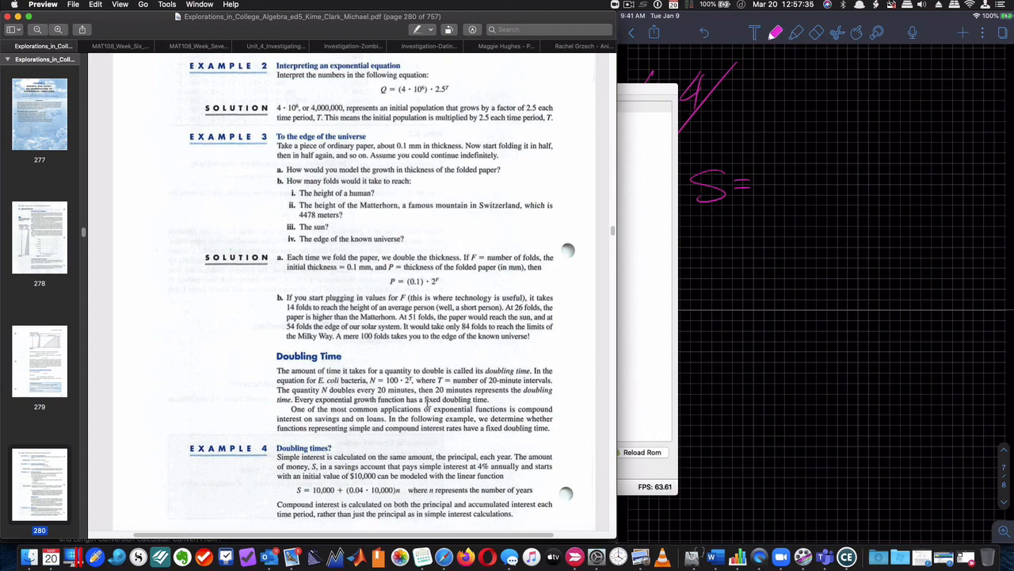
# - Select 'simple interest' in Example 4 and note P0 = 10,000 in the notes
pyautogui.doubleClick(431, 466)
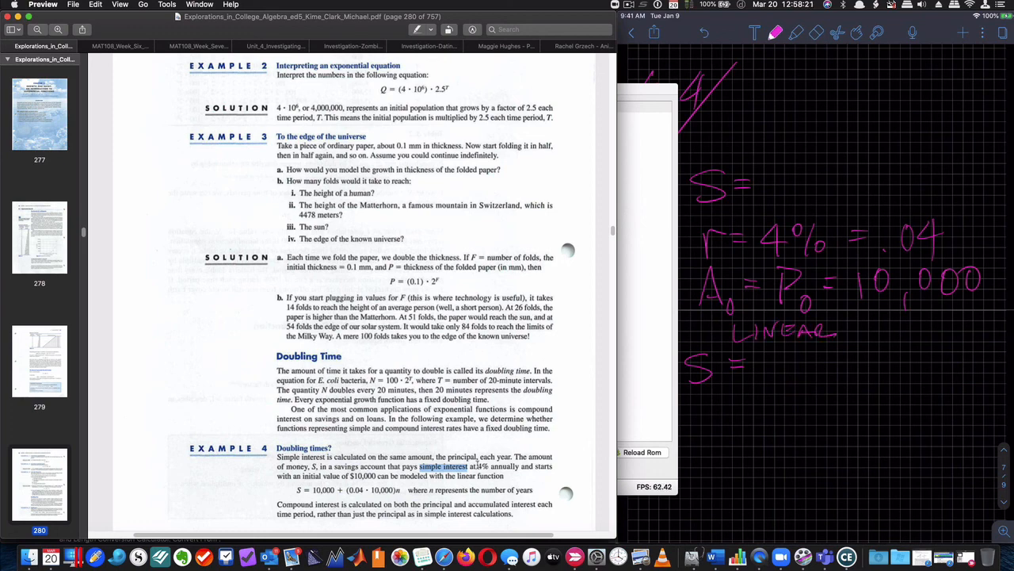
pyautogui.write('1000')
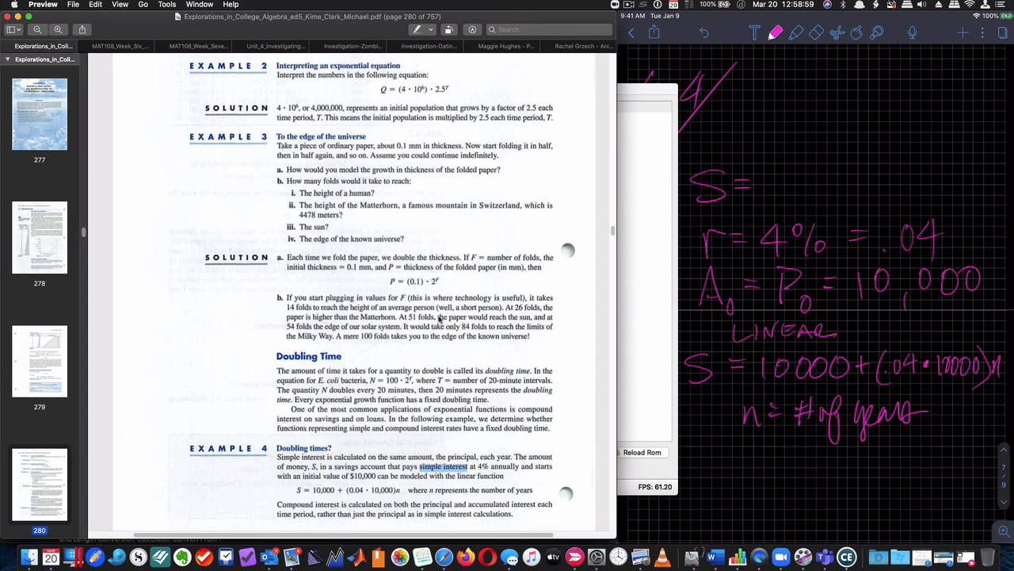
# - Highlight the formula line S = 10,000 + (0.04 · 10,000)n in Example 4
pyautogui.scroll(-3)
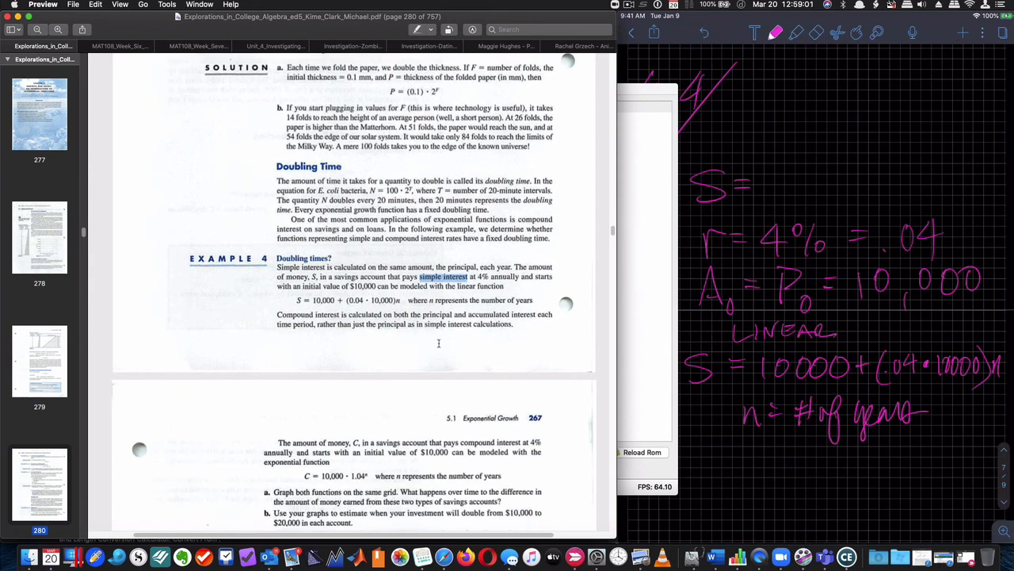
pyautogui.moveTo(441, 341)
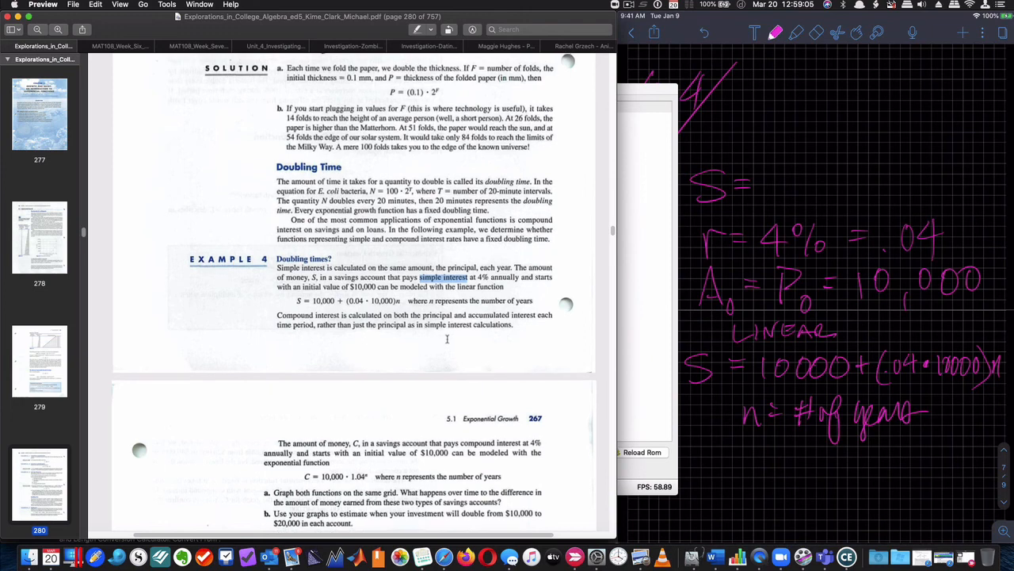
pyautogui.moveTo(295, 301); pyautogui.dragTo(532, 301)
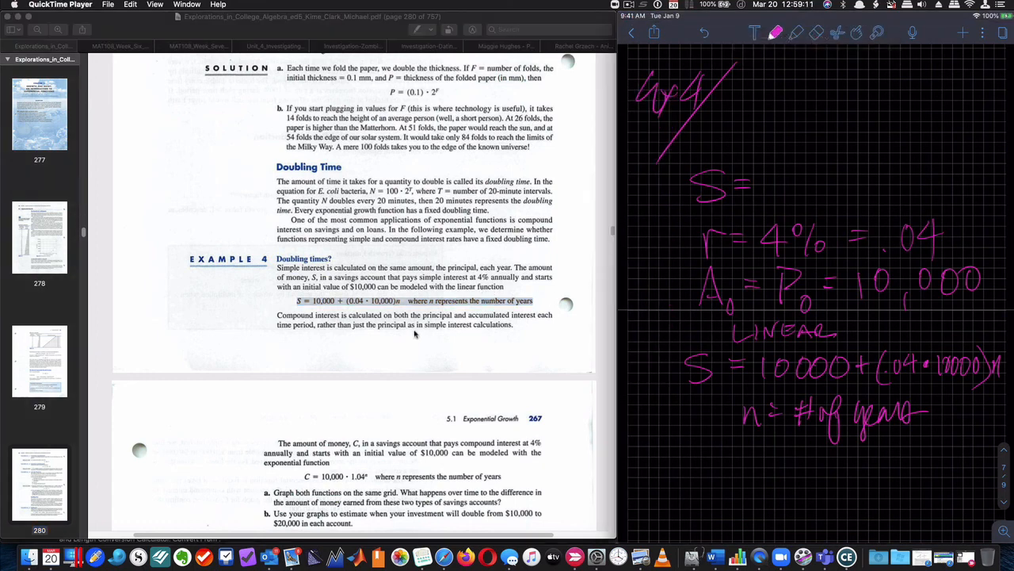
pyautogui.moveTo(456, 347)
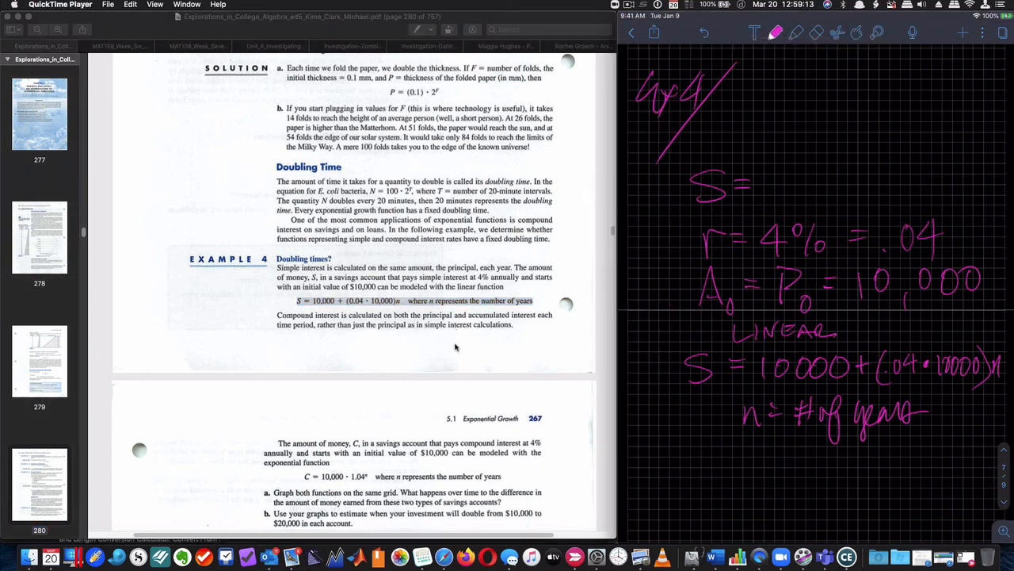
pyautogui.moveTo(479, 483)
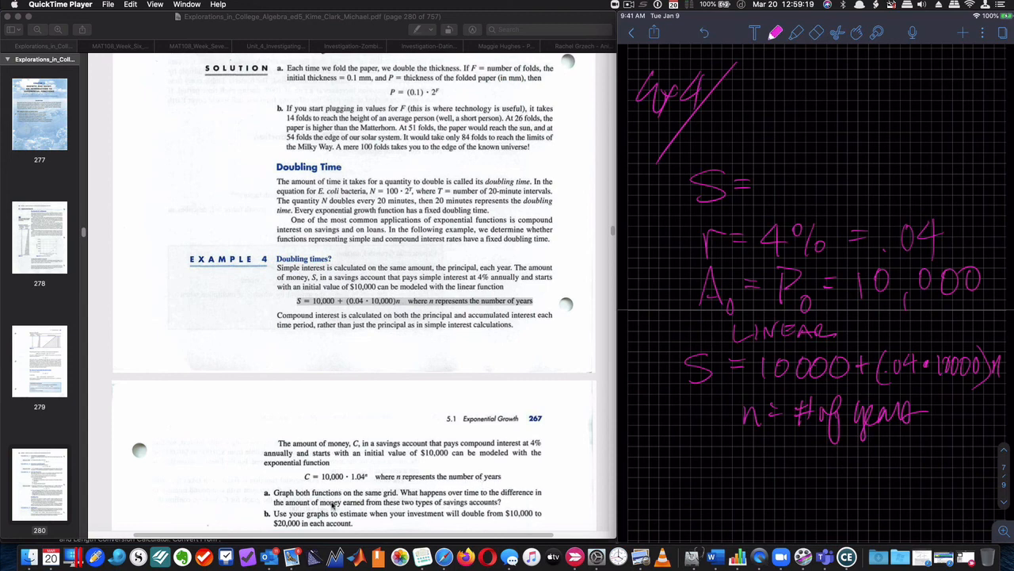
pyautogui.moveTo(467, 510)
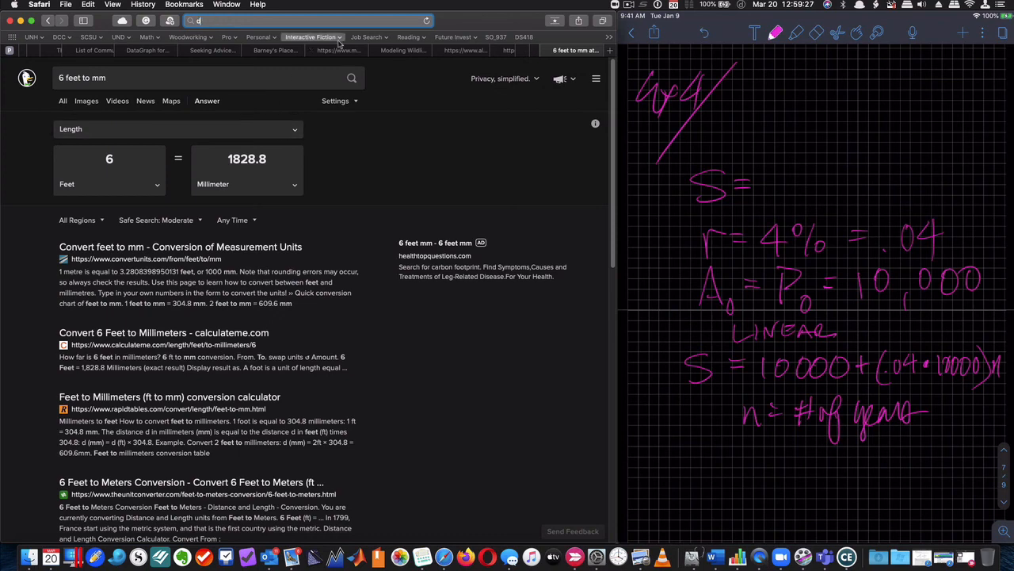
# - Go to desmos.com and start a blank graphing calculator
pyautogui.write('https://www.desmos.com')
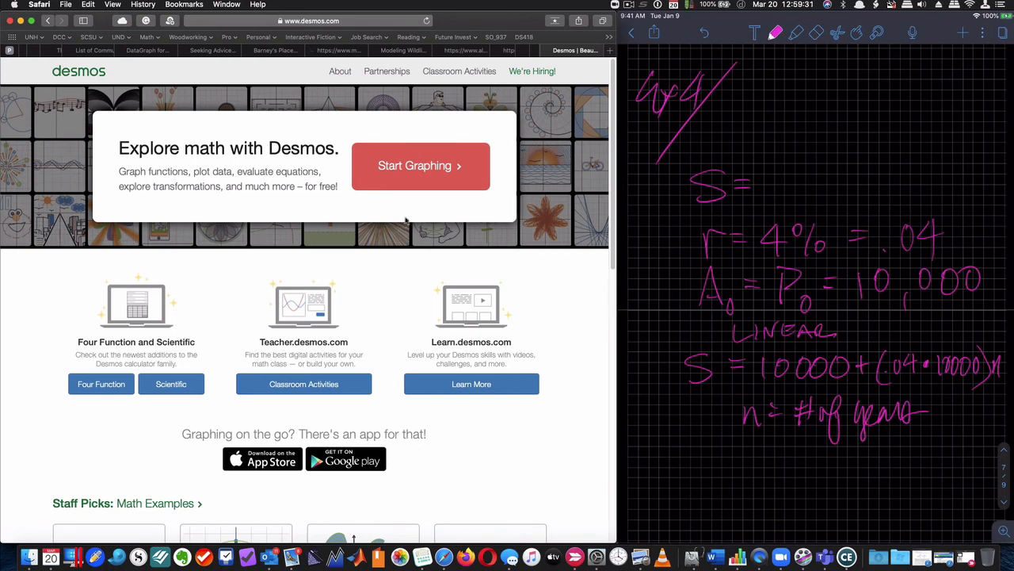
pyautogui.click(420, 165)
pyautogui.write('y = 1')
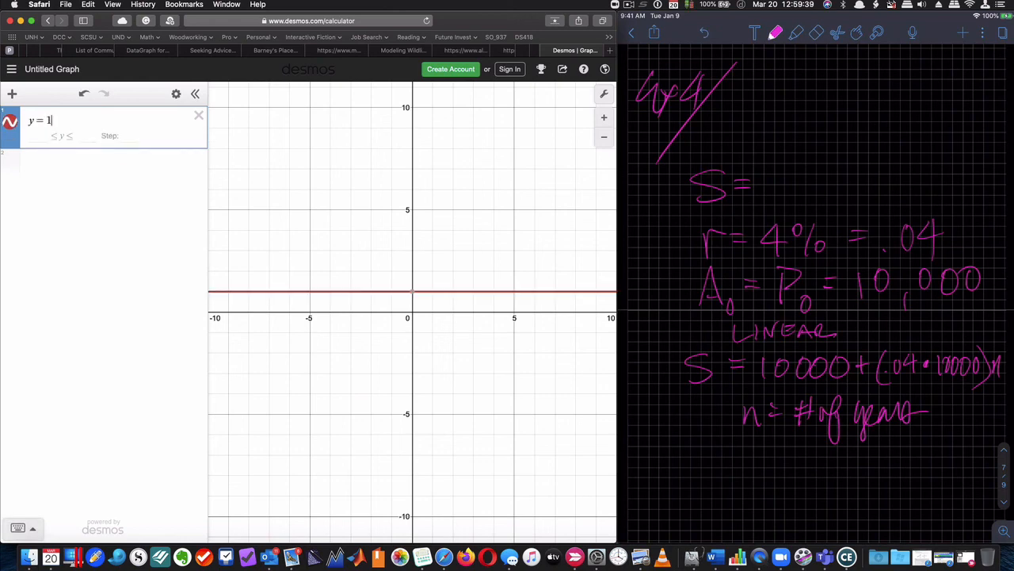
# - Enter the simple interest line y = 10000 + .04·10000·x and add an empty expression row
pyautogui.write('0000')
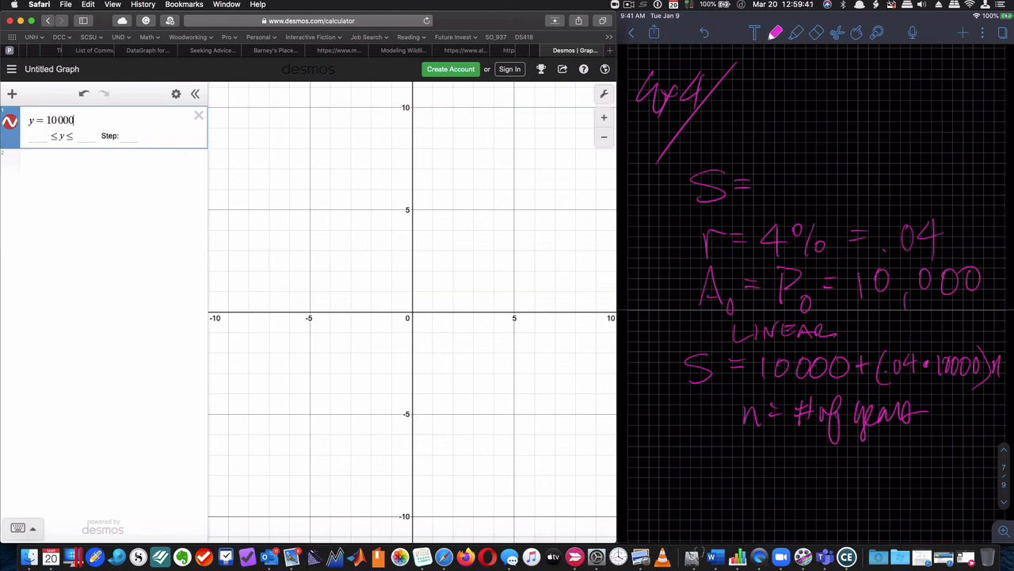
pyautogui.write('+')
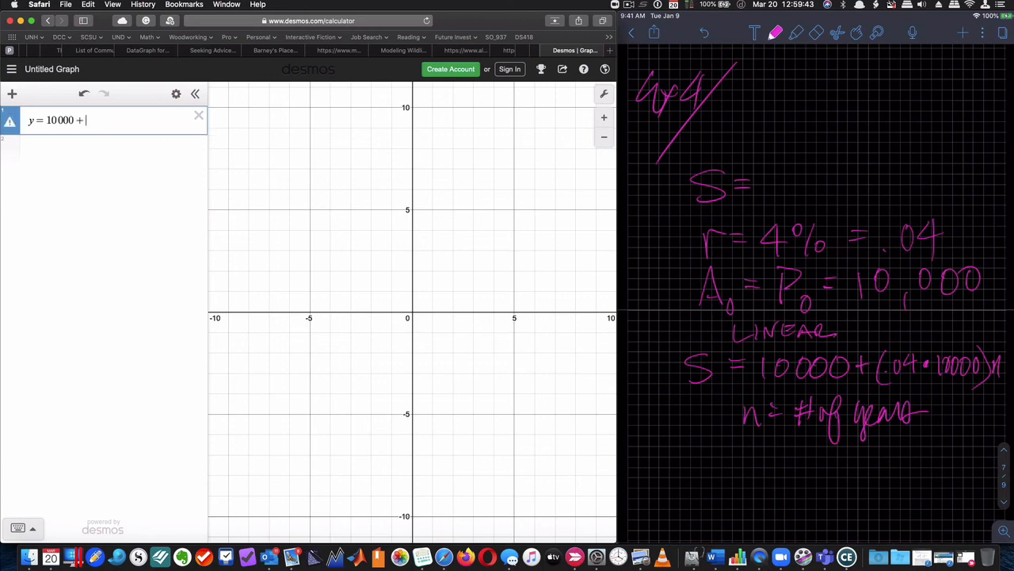
pyautogui.write('.04')
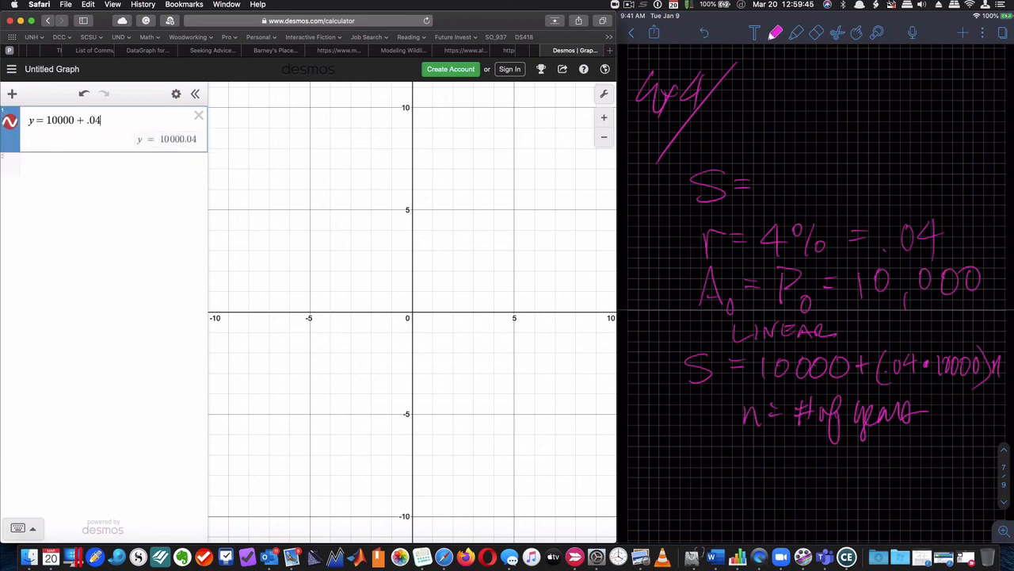
pyautogui.write('*10000')
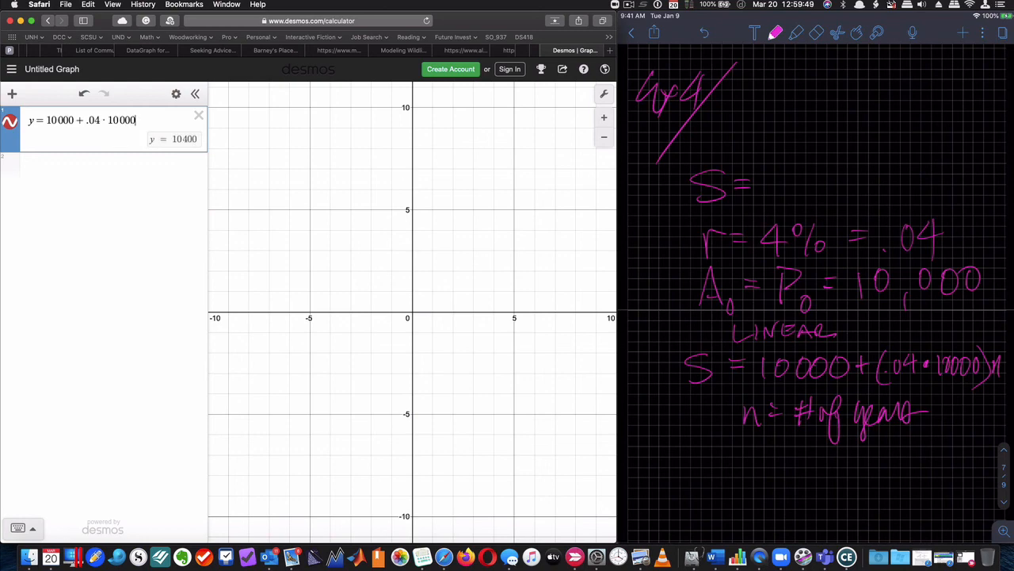
pyautogui.write('x')
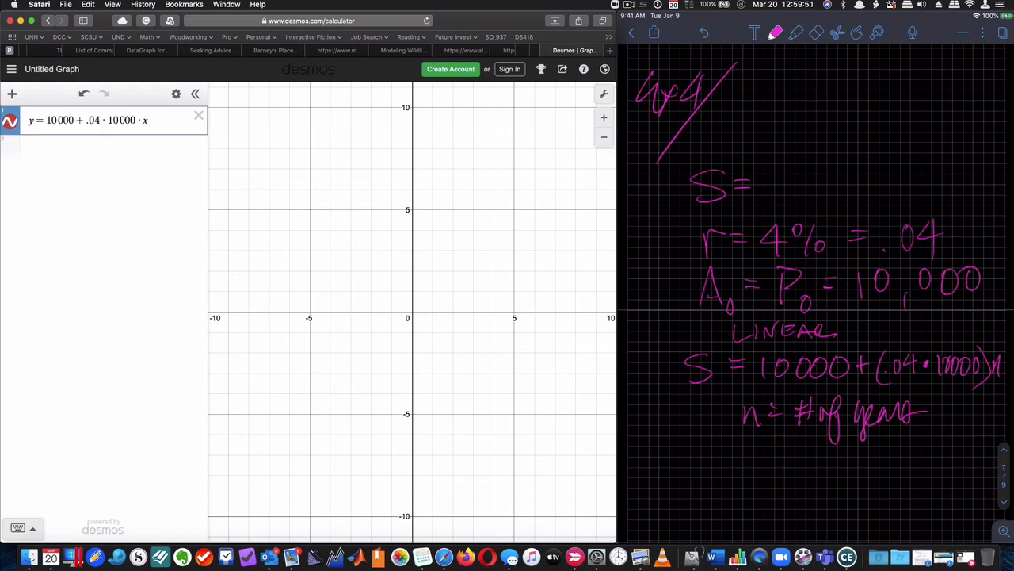
pyautogui.click(111, 146)
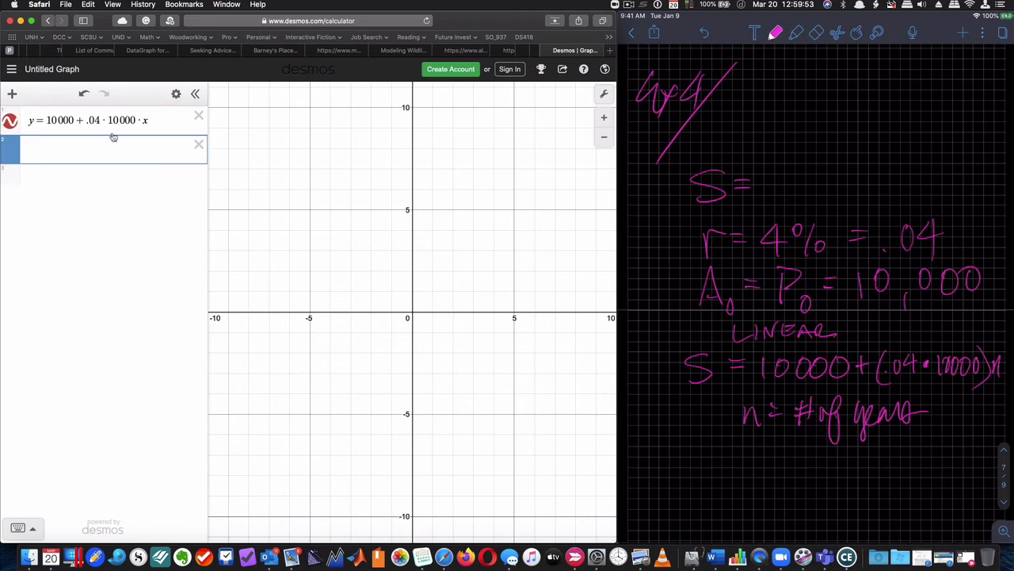
pyautogui.moveTo(554, 181)
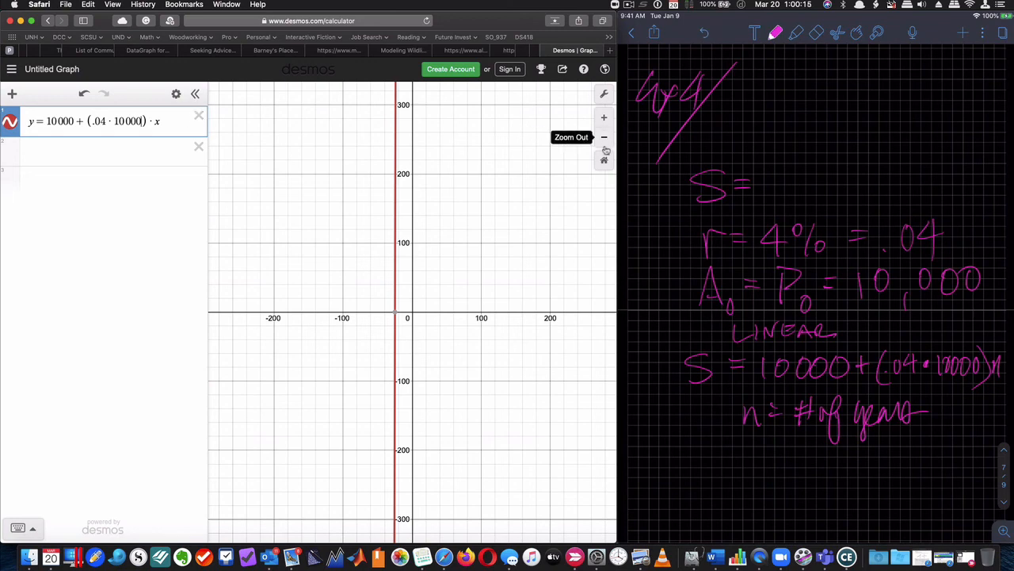
# - Zoom out and raise the y-axis maximum (around 3000…) in Graph Settings so the line shows
pyautogui.click(603, 95)
pyautogui.write('1')
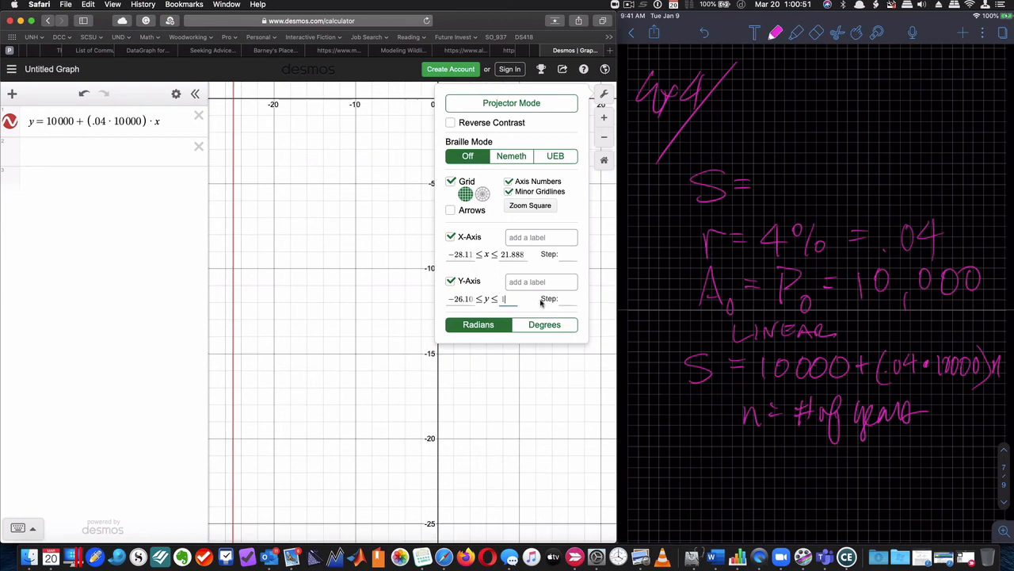
pyautogui.write('00000')
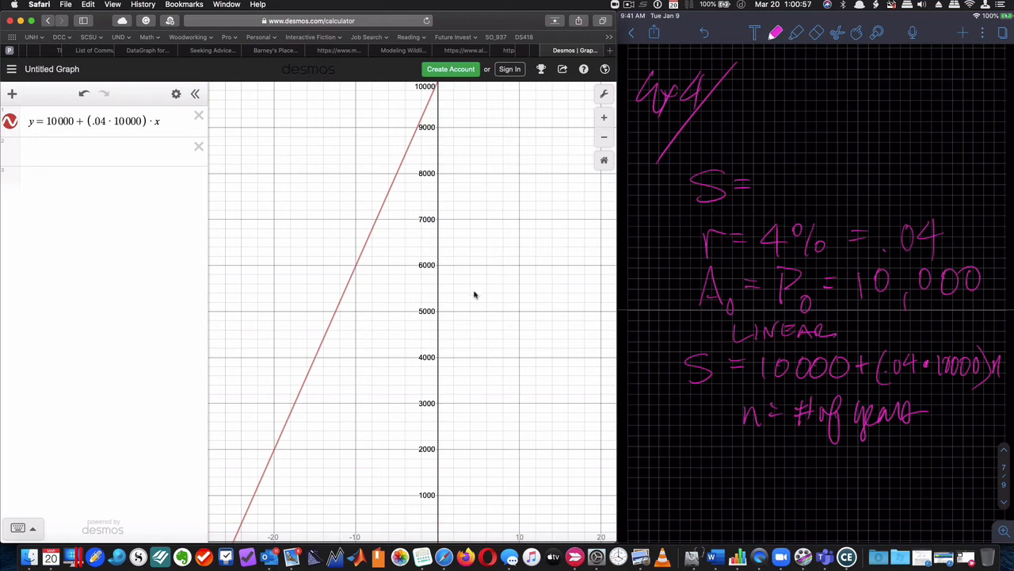
pyautogui.moveTo(587, 146)
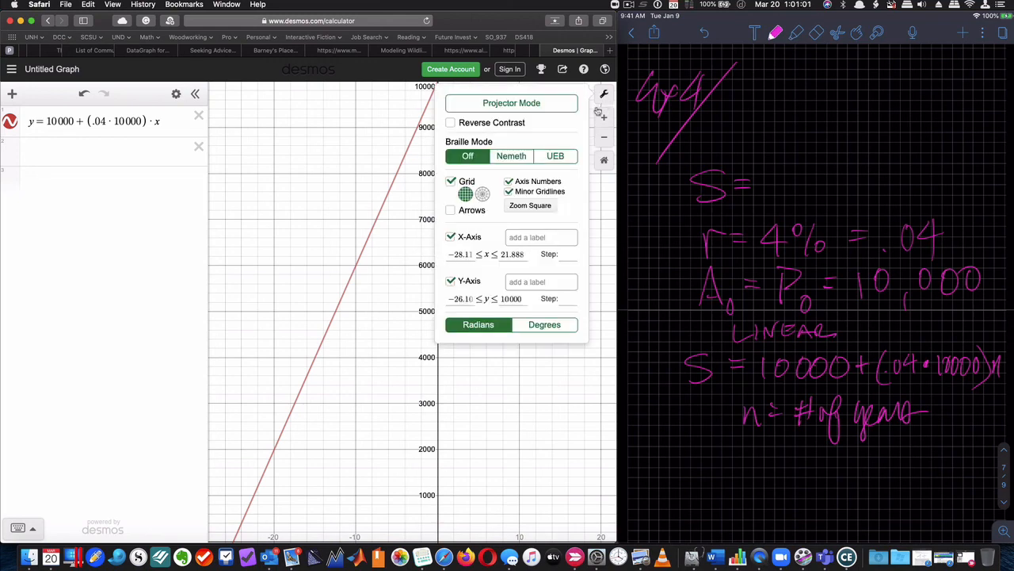
pyautogui.click(510, 298)
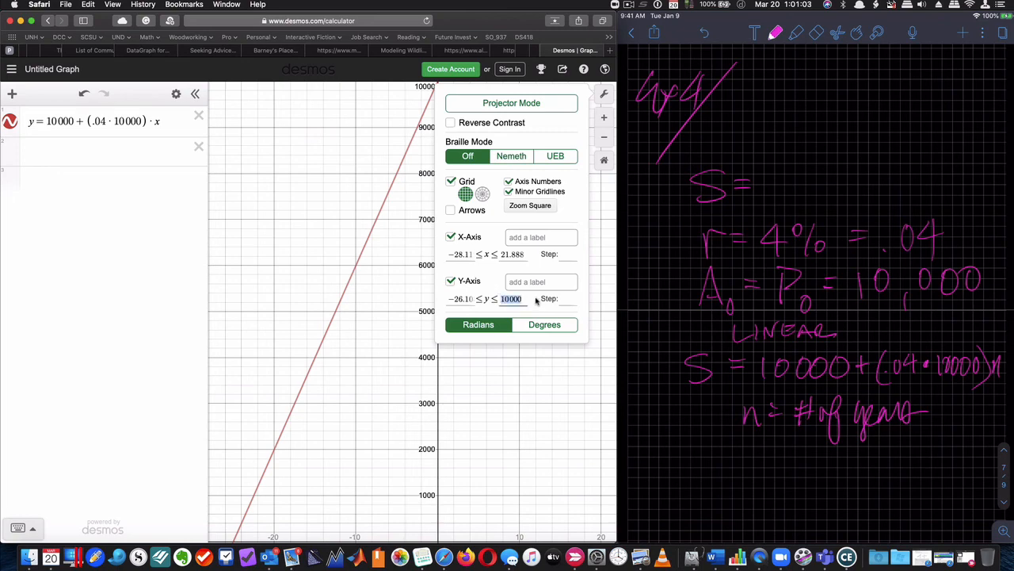
pyautogui.write('3000')
pyautogui.click(114, 150)
pyautogui.write('y = 10000 ·')
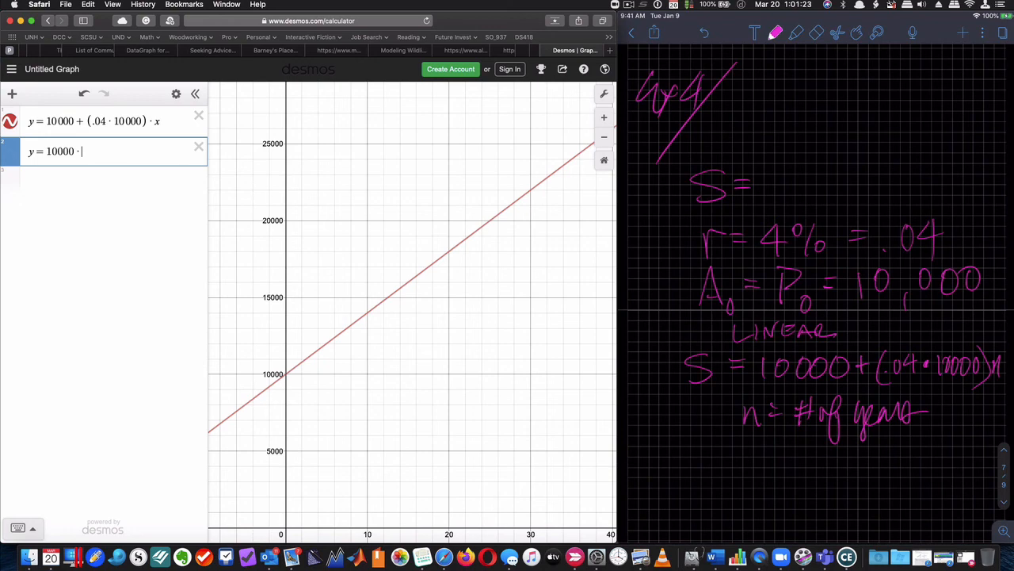
# - Enter the compound interest curve y = 10000·(1.04)^x, fixing the exponent placement
pyautogui.write('2')
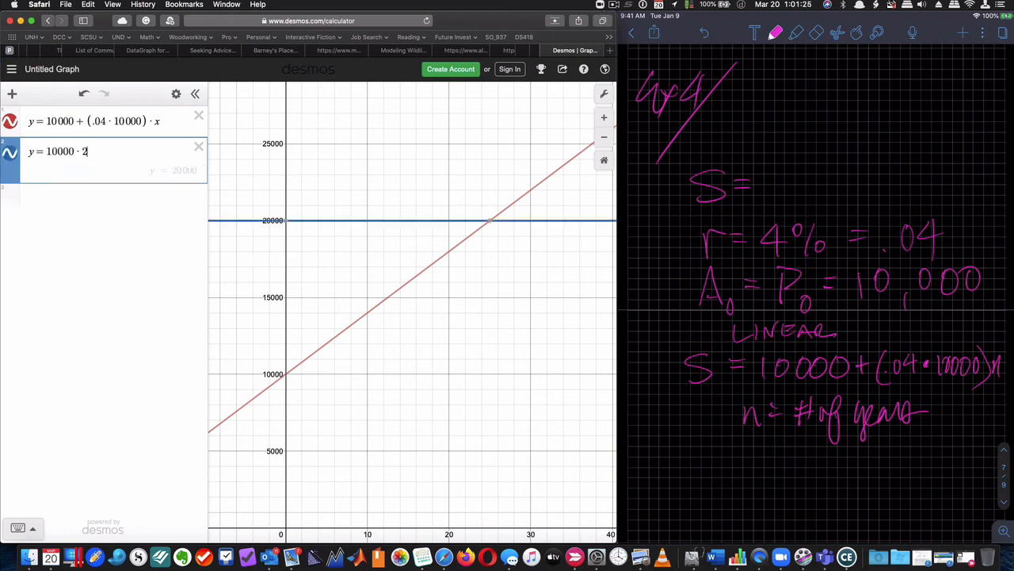
pyautogui.write('^n')
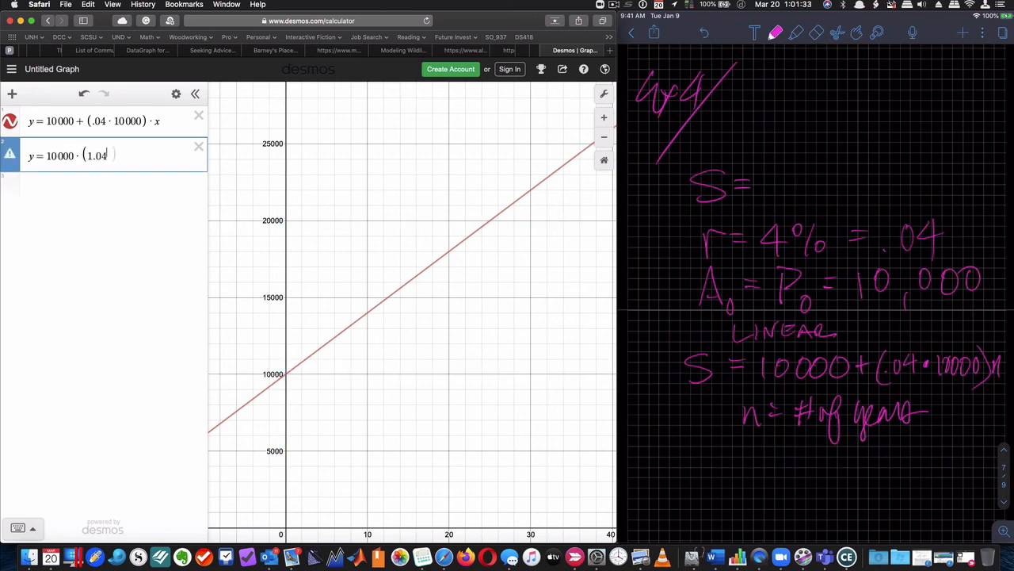
pyautogui.write('^x')
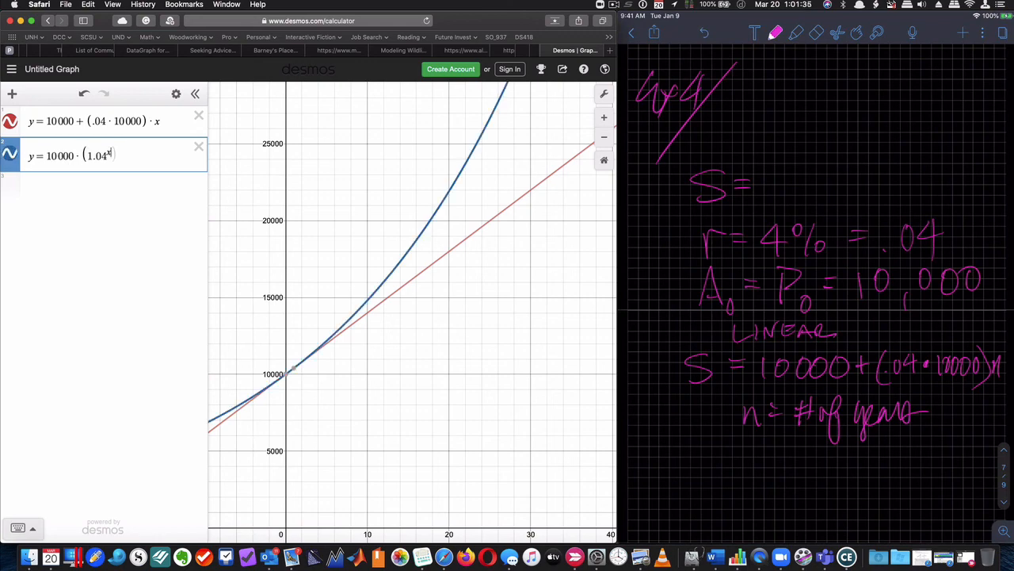
pyautogui.press('Backspace')
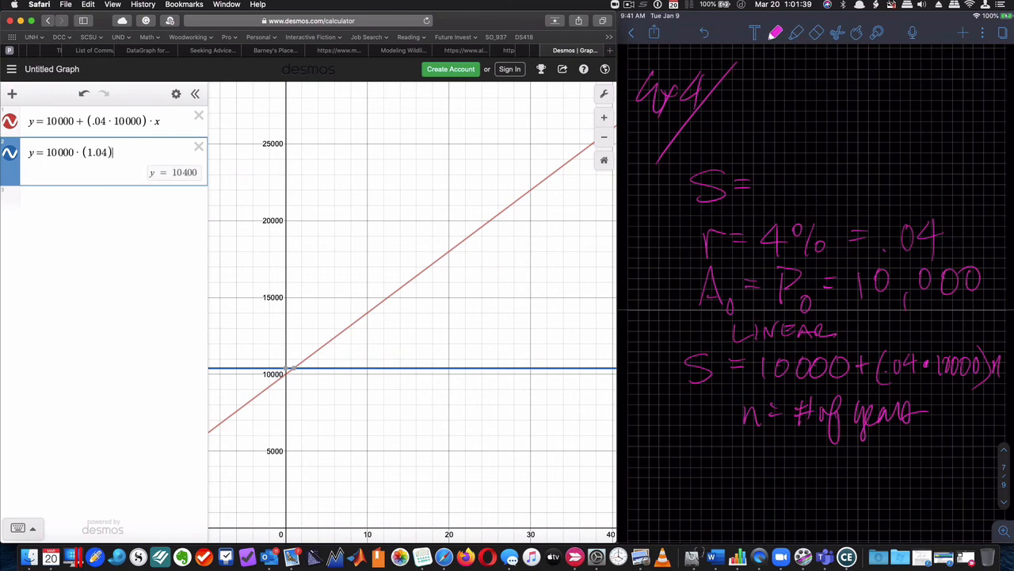
pyautogui.write('^x')
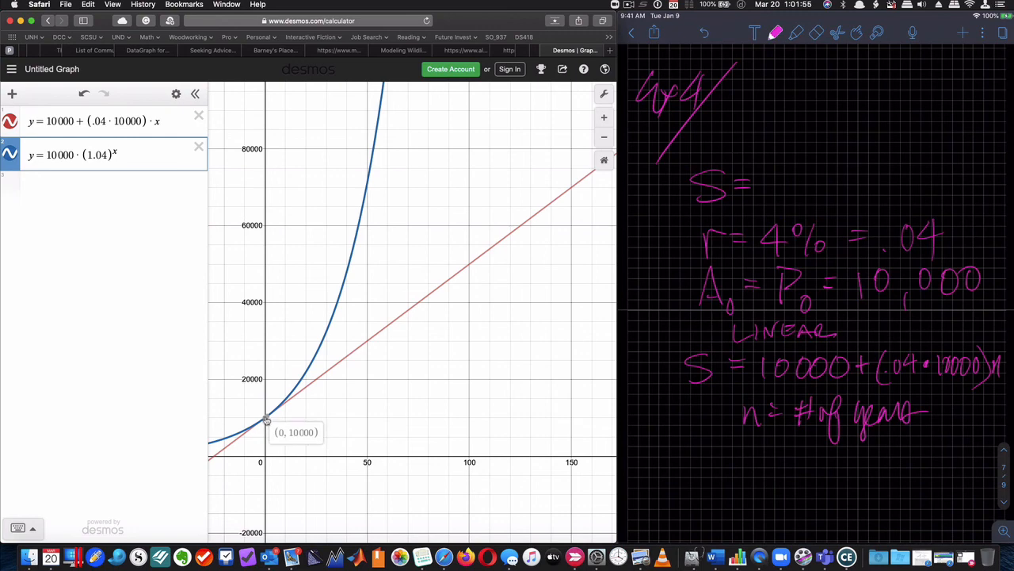
pyautogui.moveTo(273, 419)
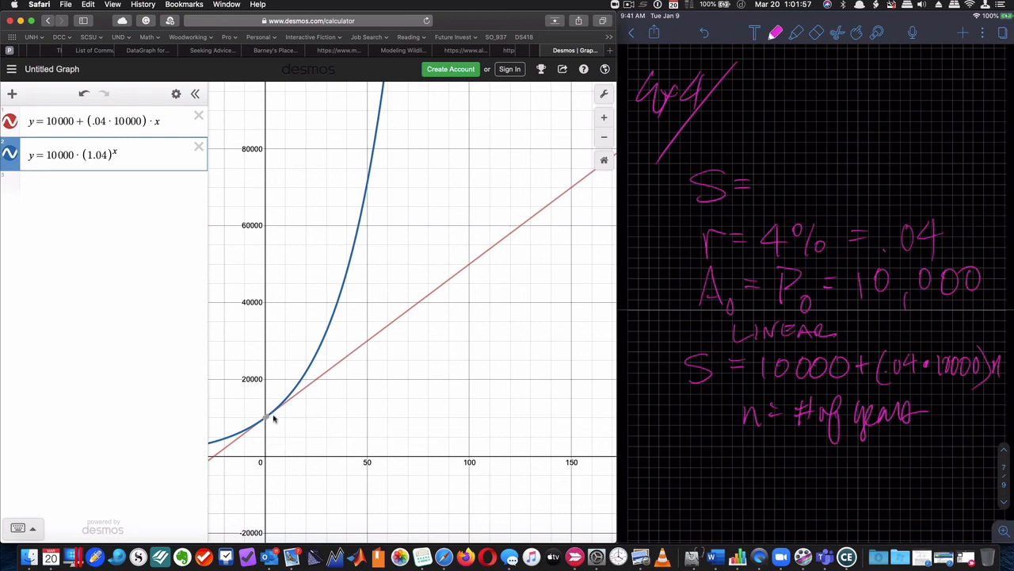
pyautogui.moveTo(308, 459)
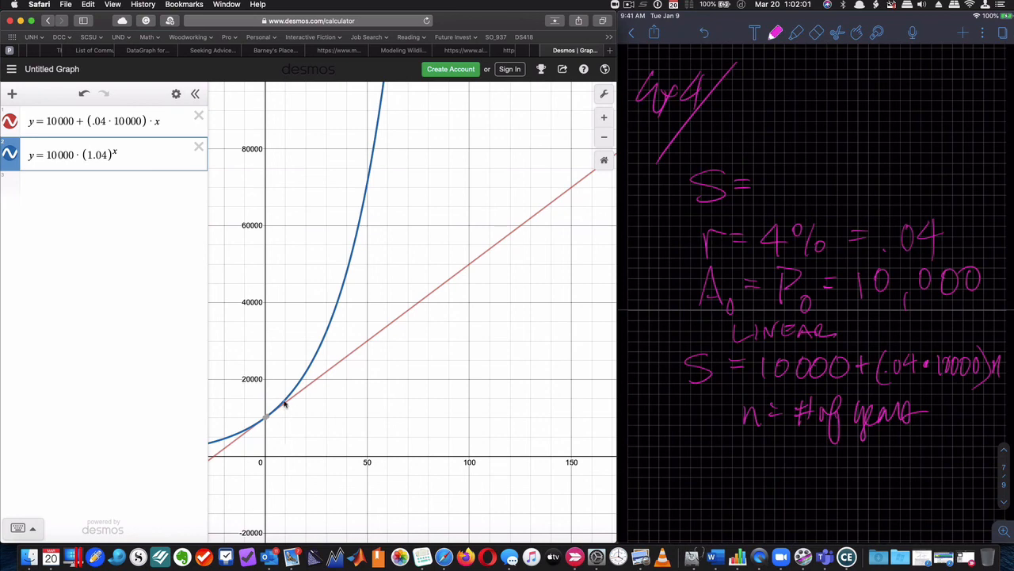
pyautogui.moveTo(285, 419)
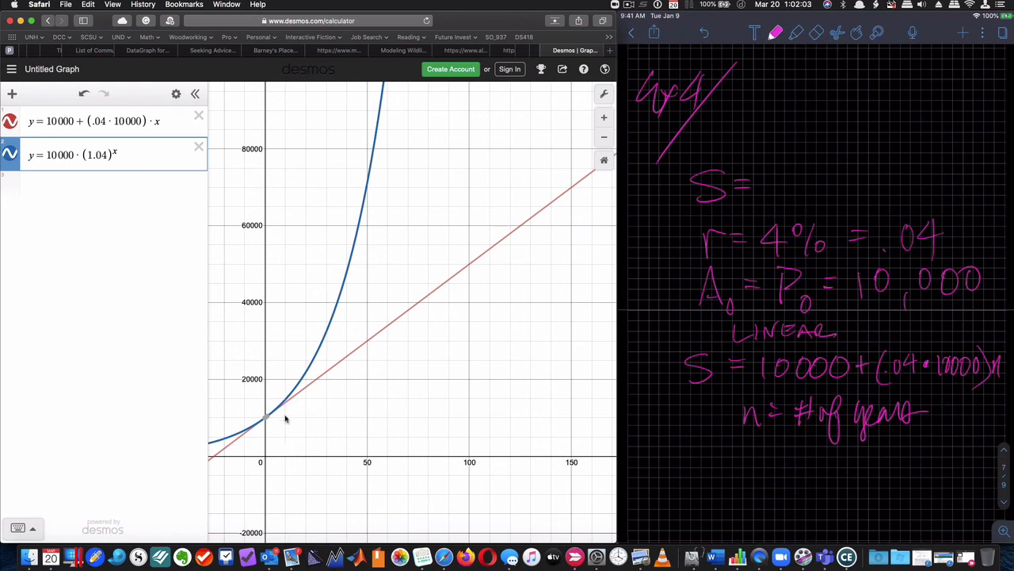
pyautogui.moveTo(308, 376)
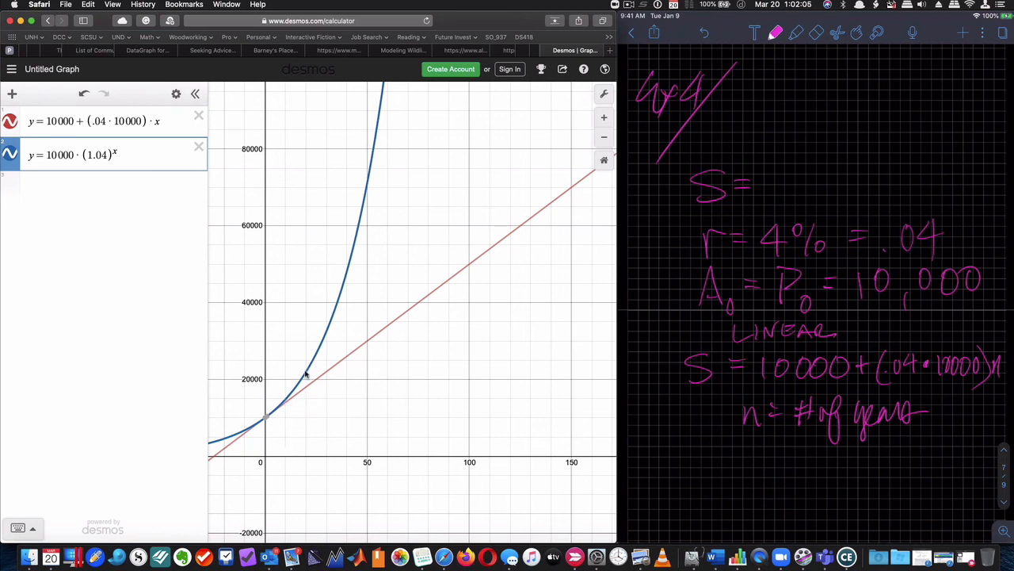
pyautogui.moveTo(386, 200)
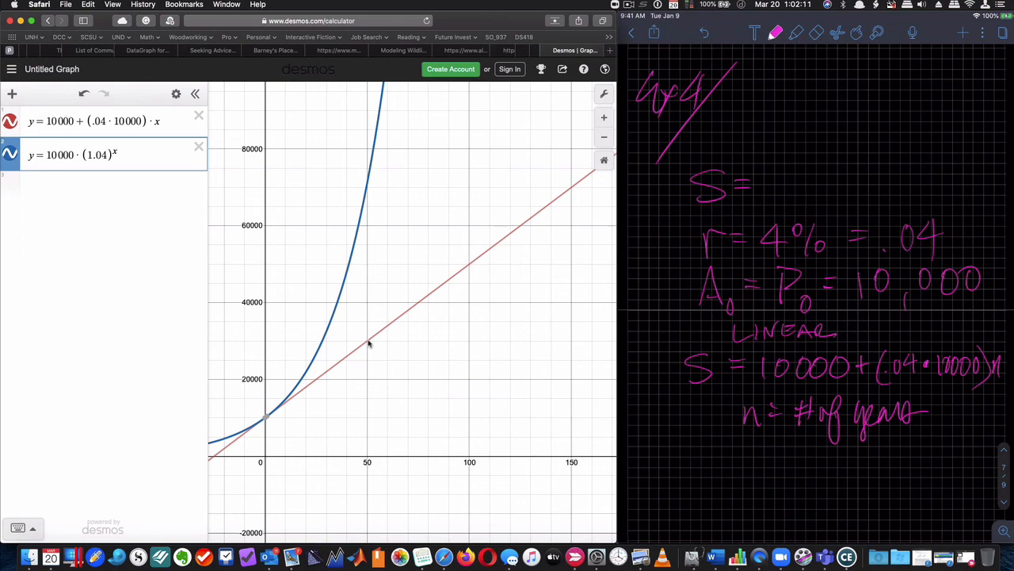
pyautogui.moveTo(368, 184)
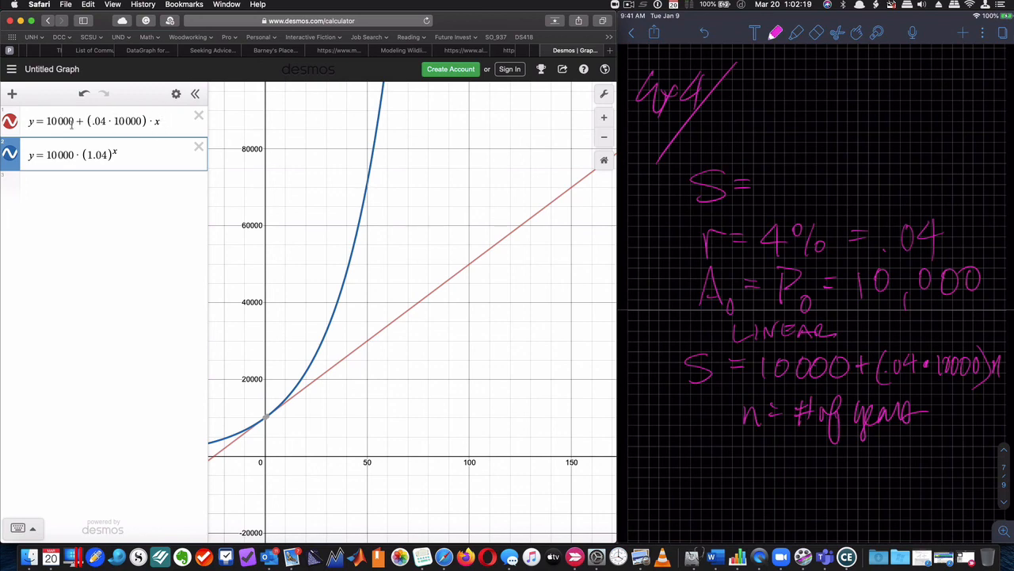
pyautogui.moveTo(304, 396)
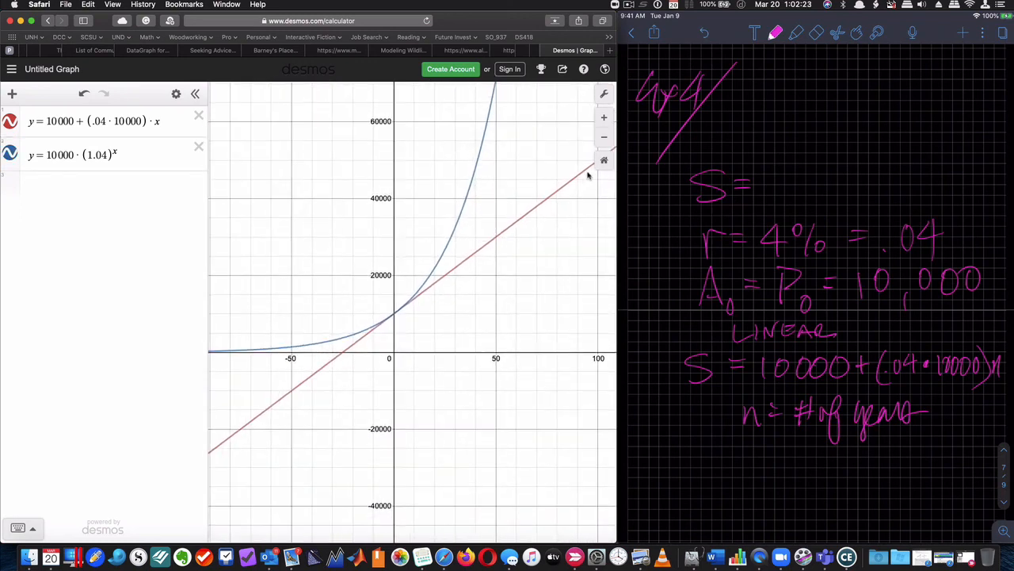
# - Zoom in toward (0, 10000) where the two interest graphs start together
pyautogui.click(604, 117)
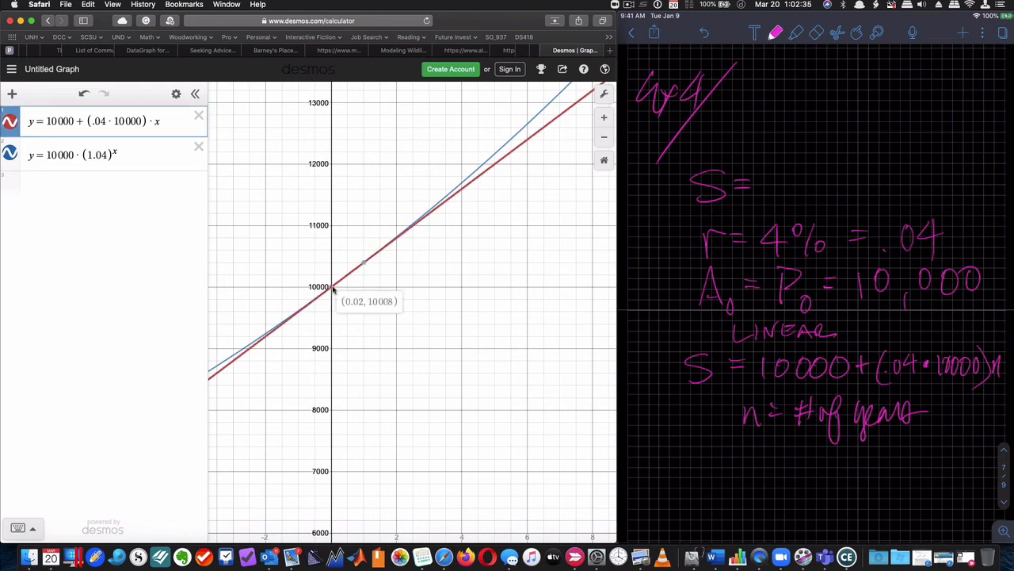
pyautogui.moveTo(365, 263)
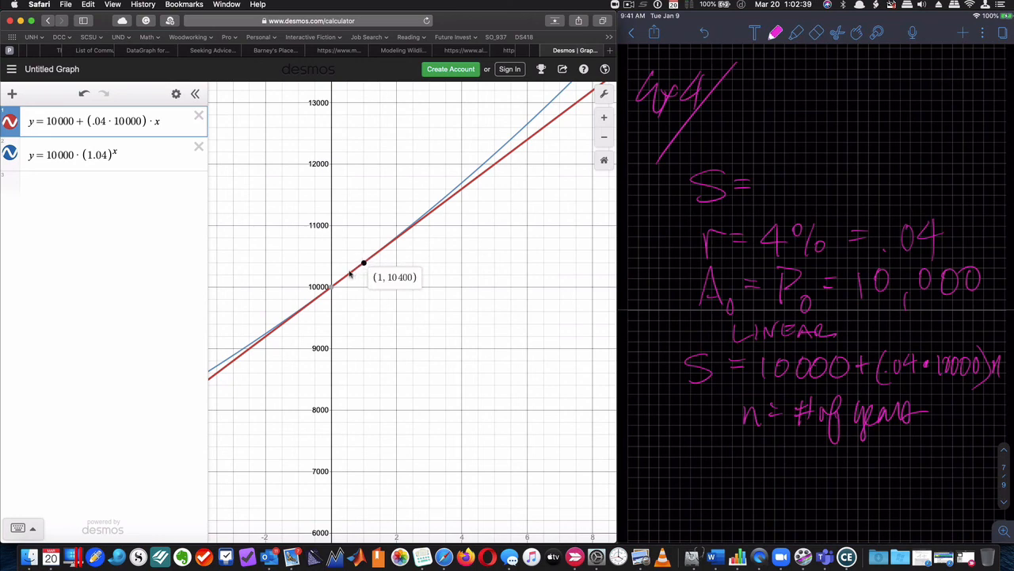
pyautogui.moveTo(333, 287)
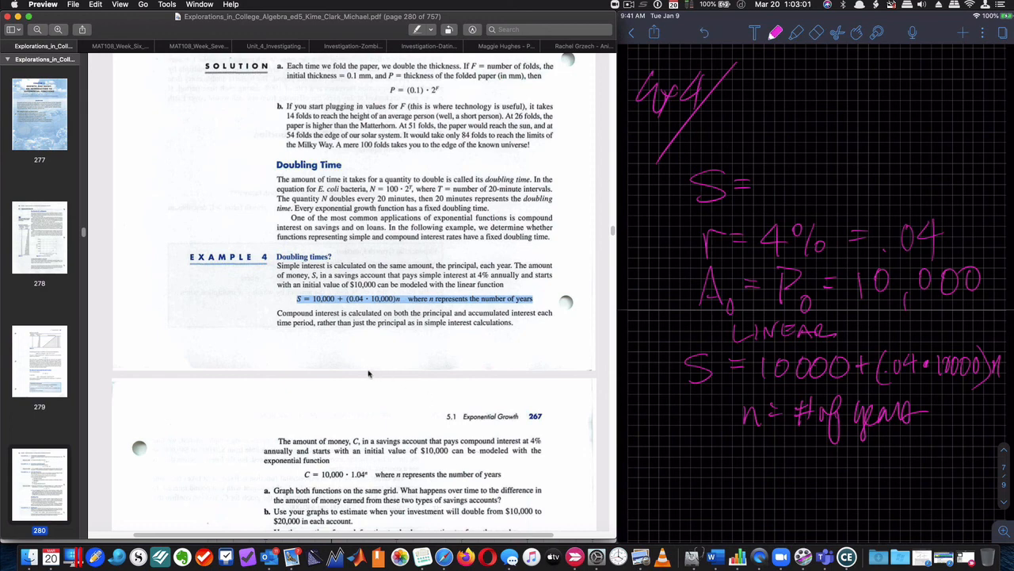
pyautogui.moveTo(368, 347)
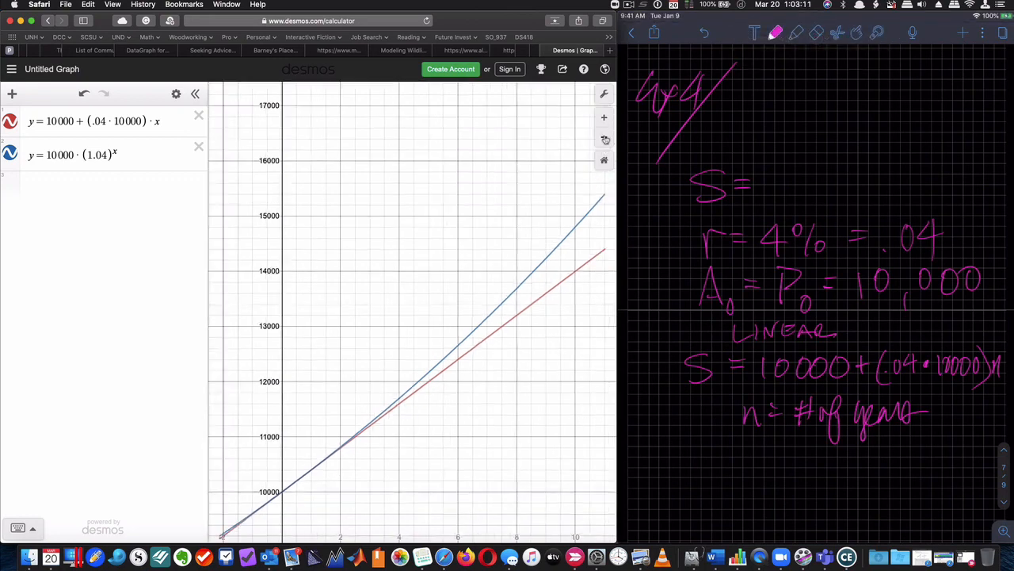
# - Zoom to trace where the compound curve reaches 20000, near (17.68, 20005)
pyautogui.scroll(-3)
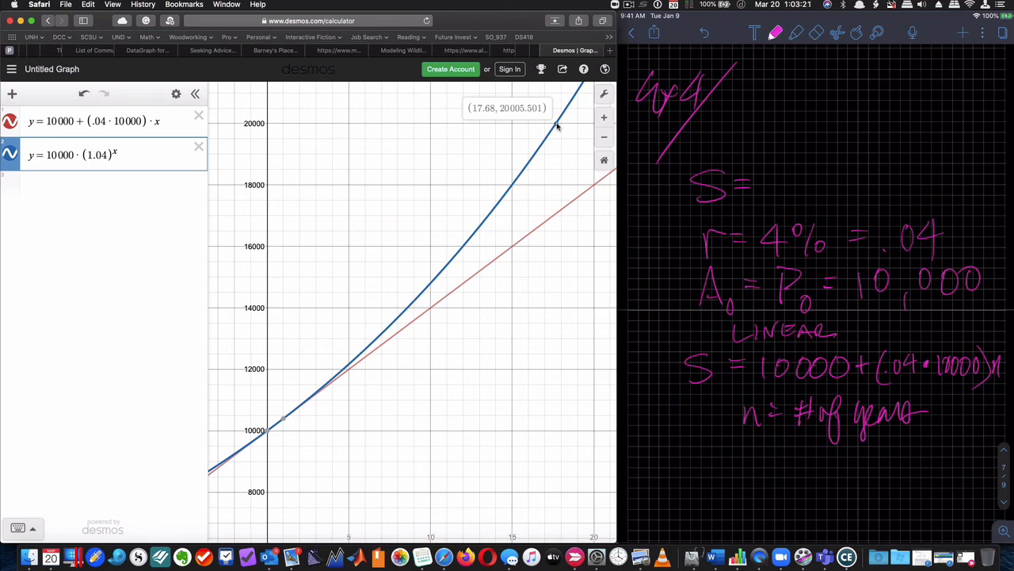
pyautogui.moveTo(558, 222)
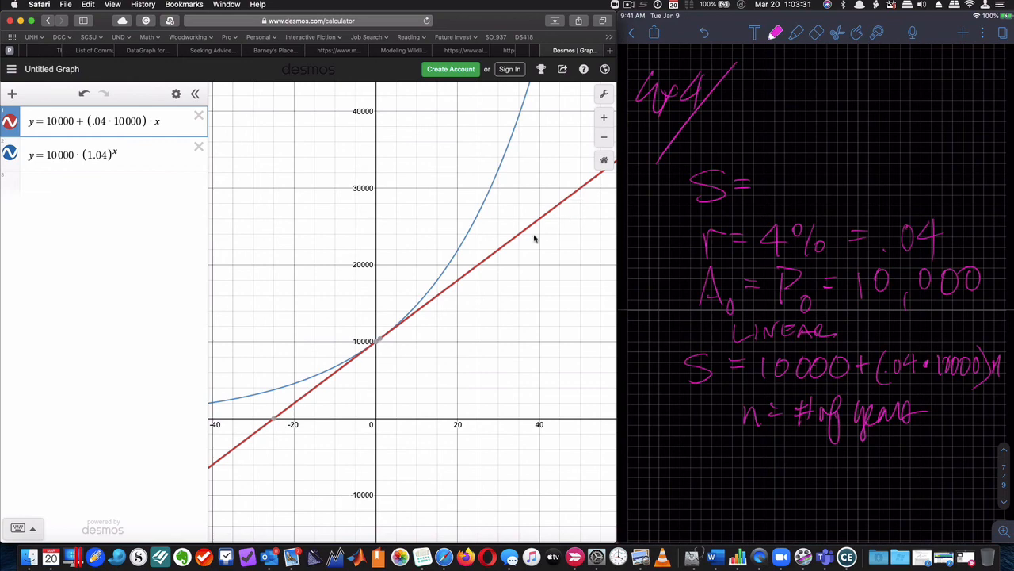
pyautogui.moveTo(478, 268)
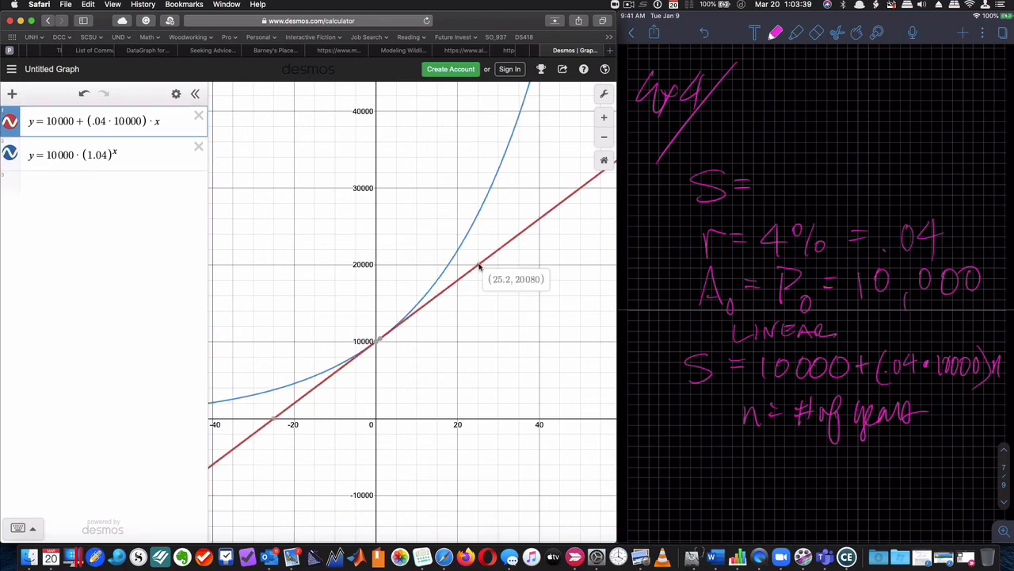
pyautogui.moveTo(479, 268)
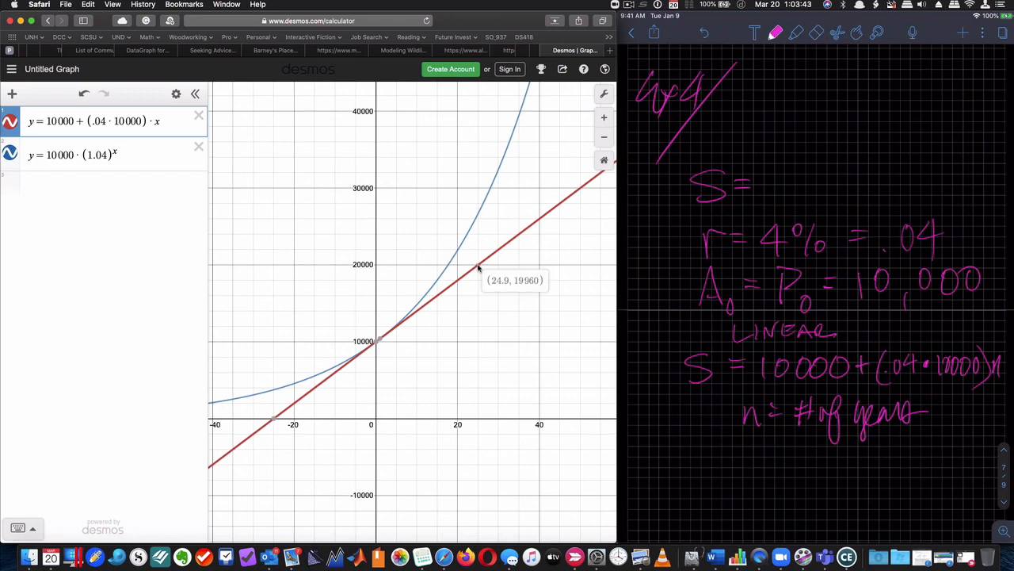
pyautogui.moveTo(453, 263)
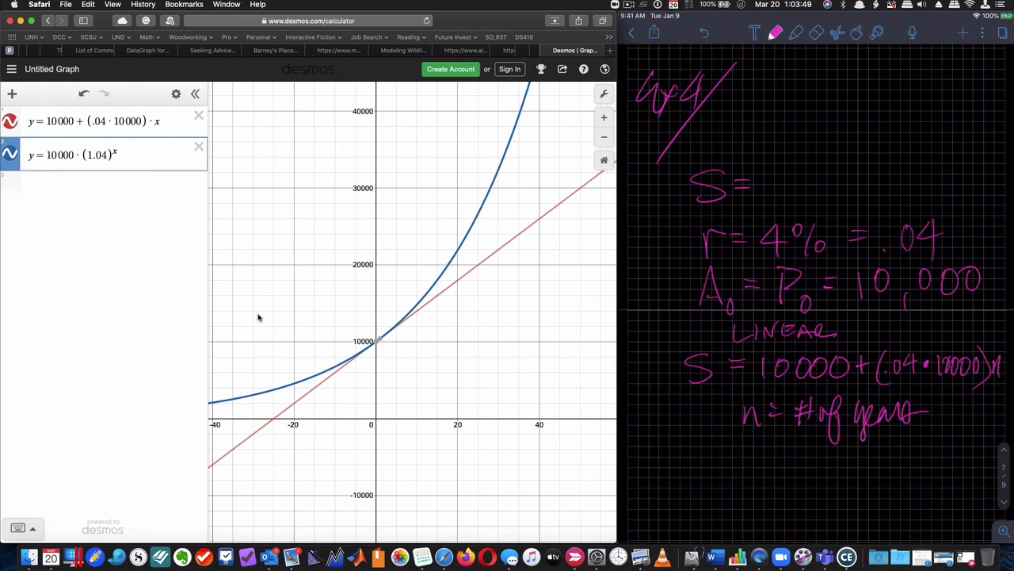
pyautogui.moveTo(273, 558)
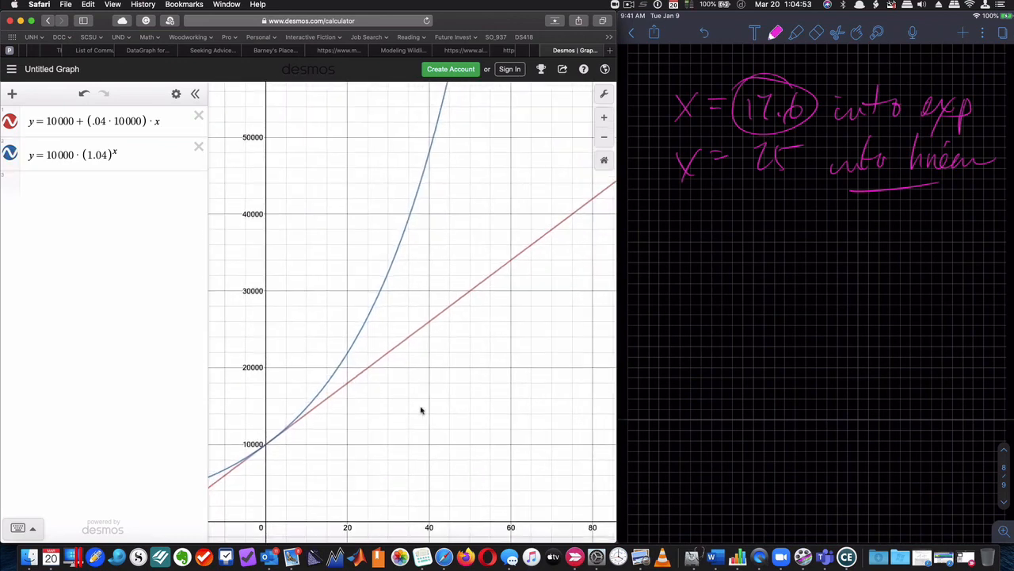
pyautogui.moveTo(341, 367)
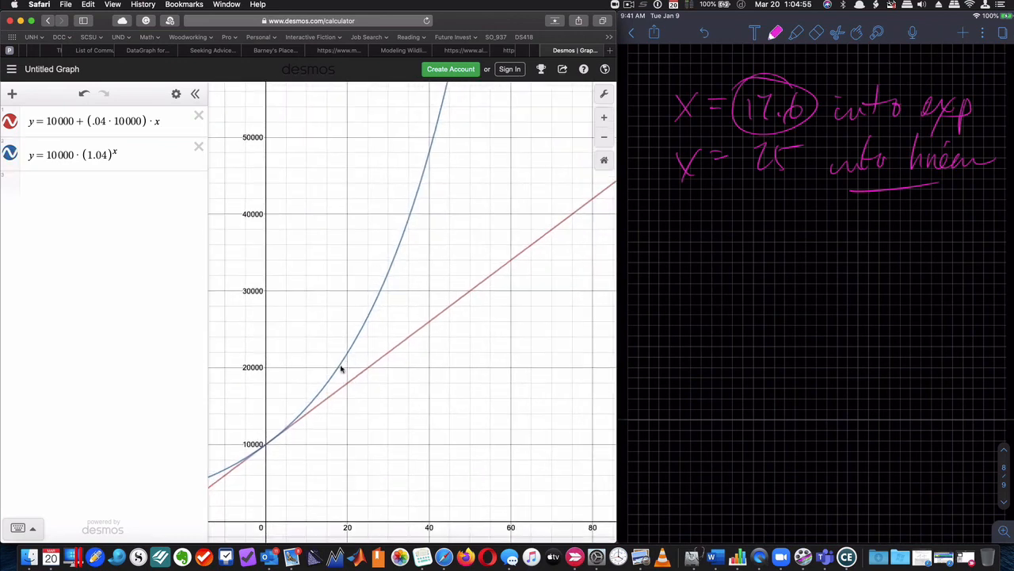
# - Reveal the compound-interest curve's coordinates near the 20000 level on the Desmos graph
pyautogui.click(341, 367)
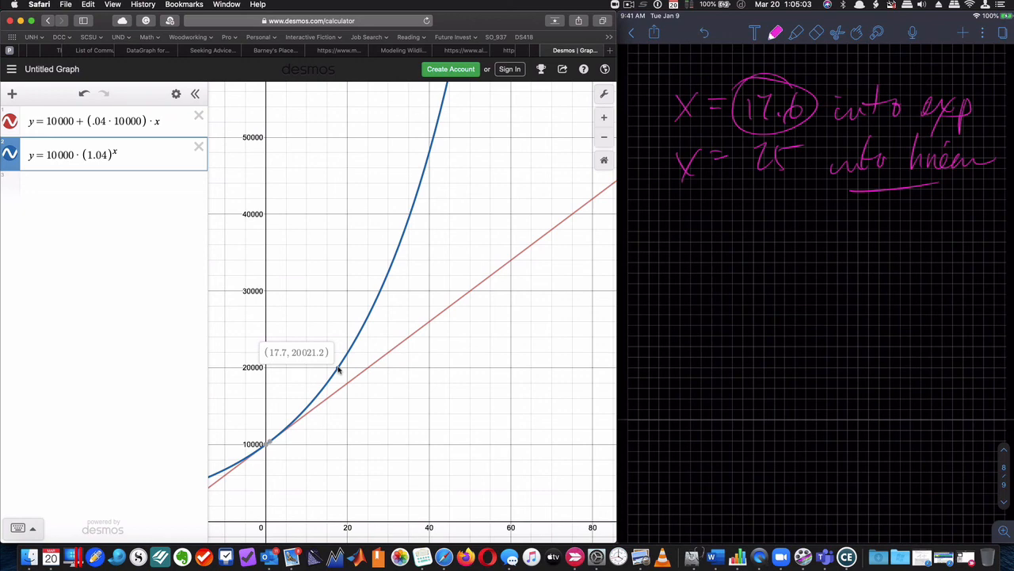
pyautogui.moveTo(342, 365)
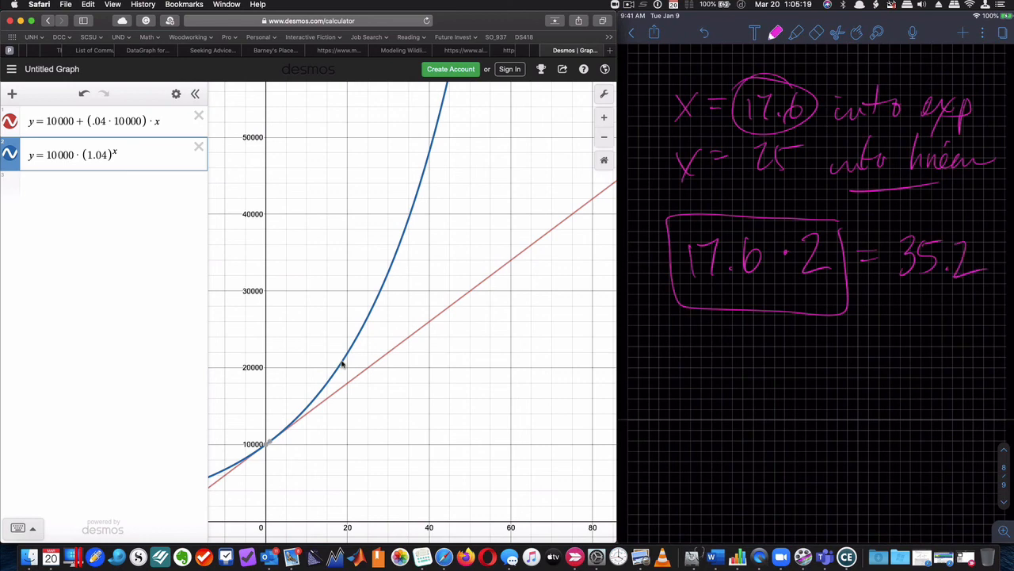
pyautogui.moveTo(404, 241)
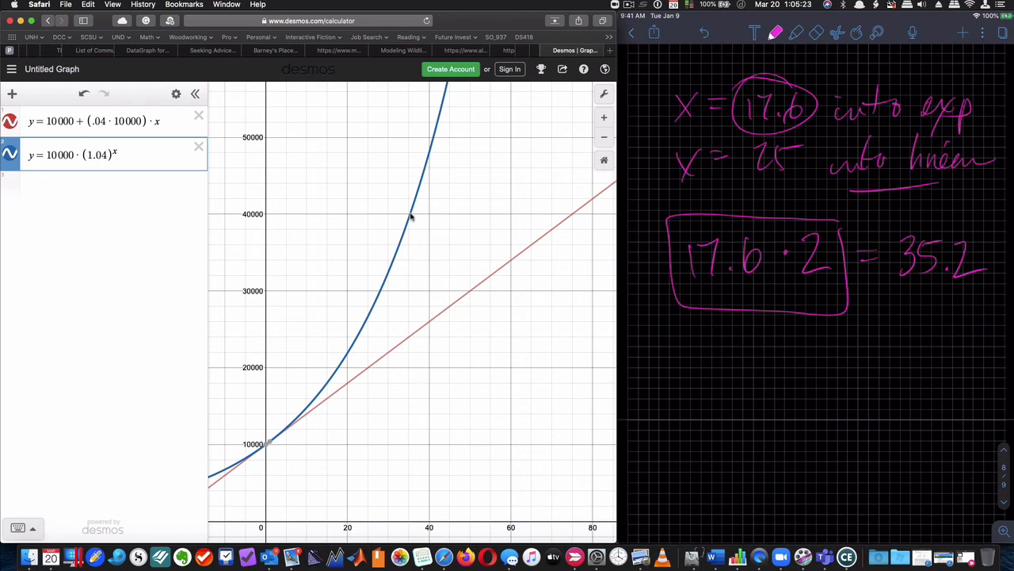
pyautogui.moveTo(411, 215)
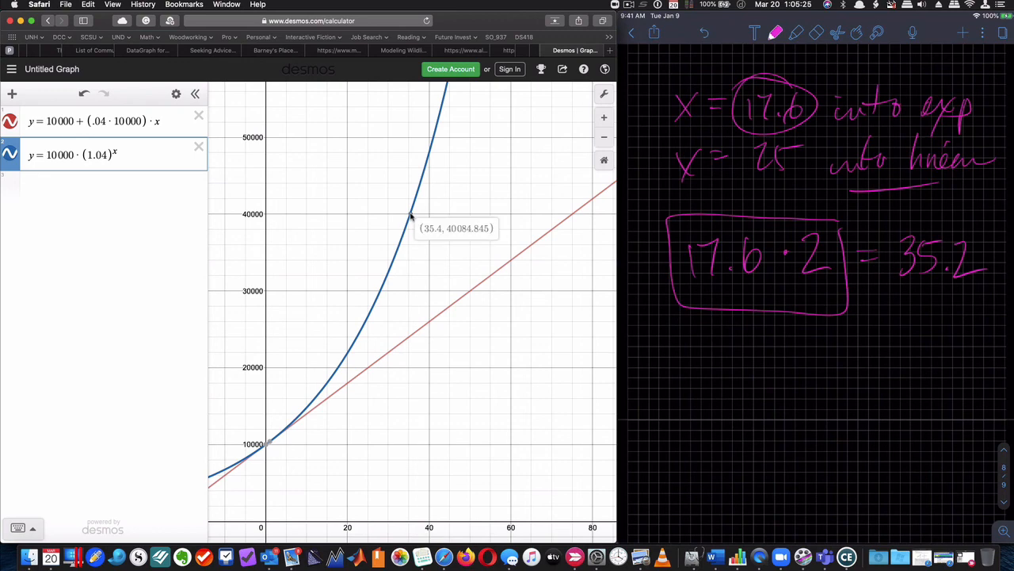
pyautogui.moveTo(410, 217)
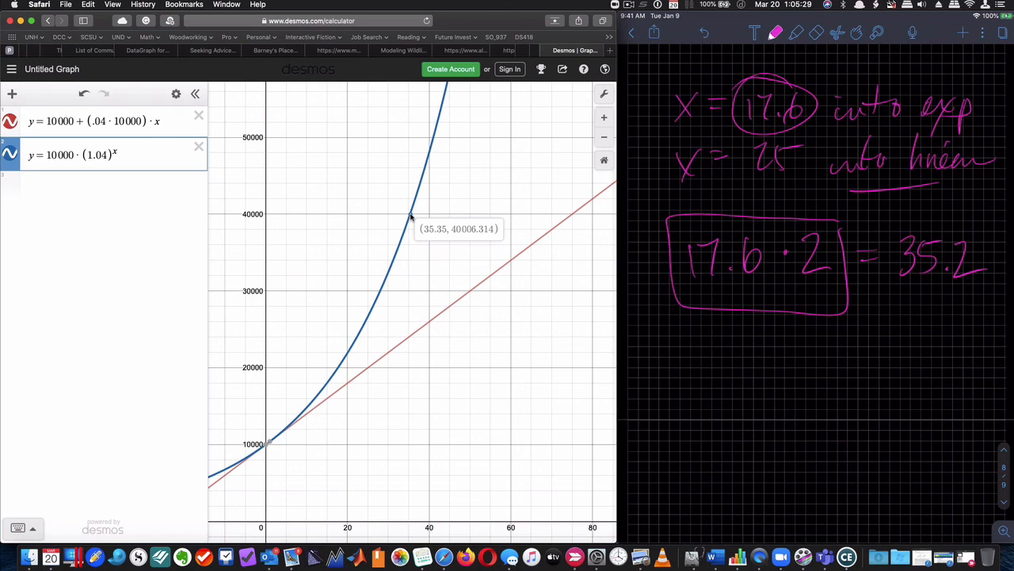
pyautogui.moveTo(343, 390)
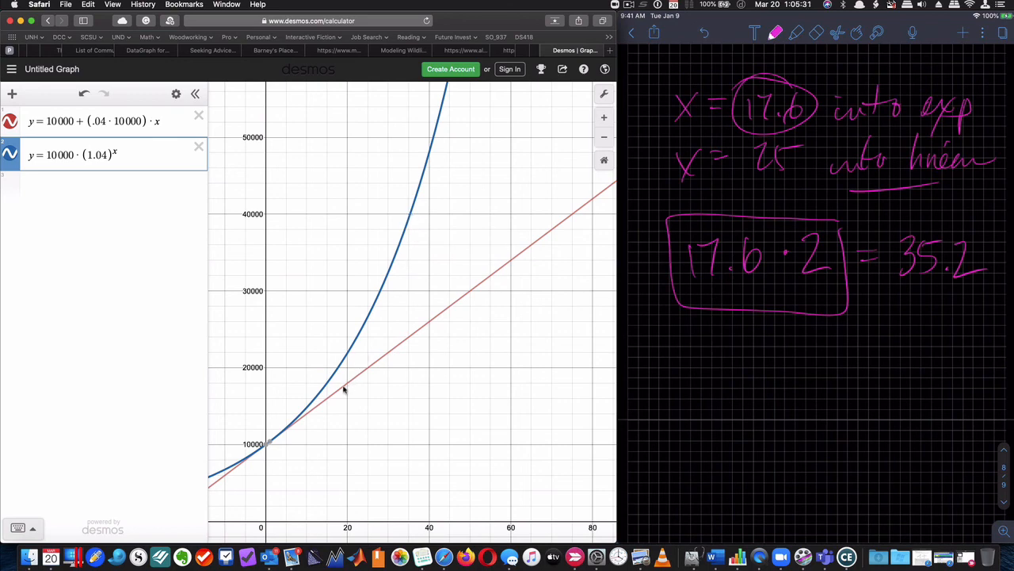
pyautogui.moveTo(367, 371)
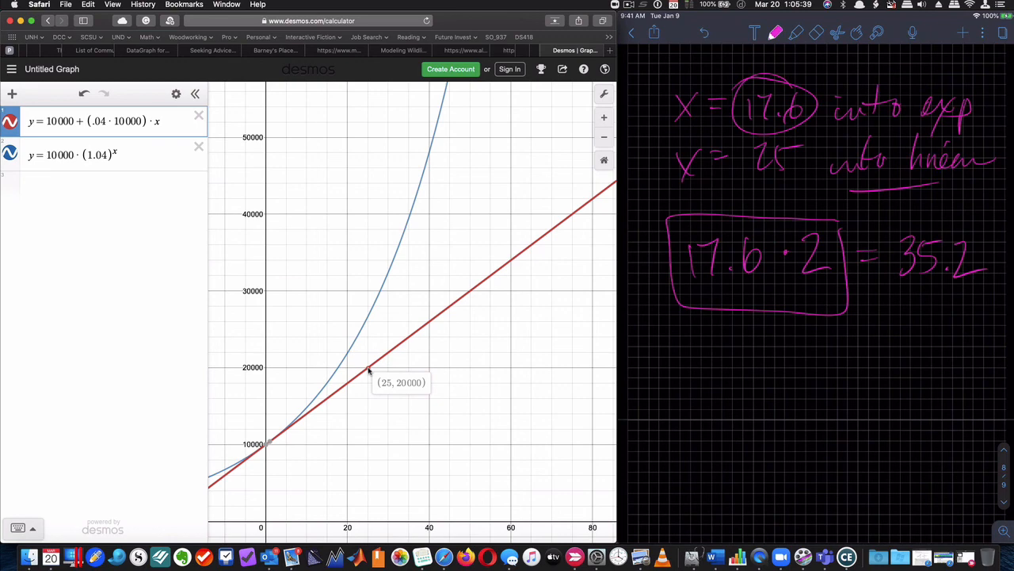
pyautogui.moveTo(367, 371)
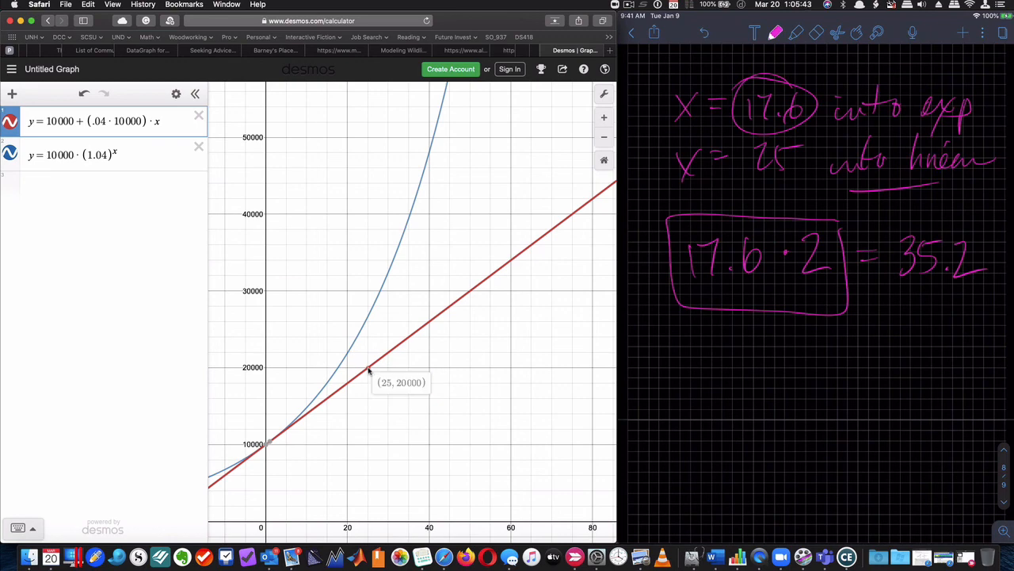
pyautogui.moveTo(574, 219)
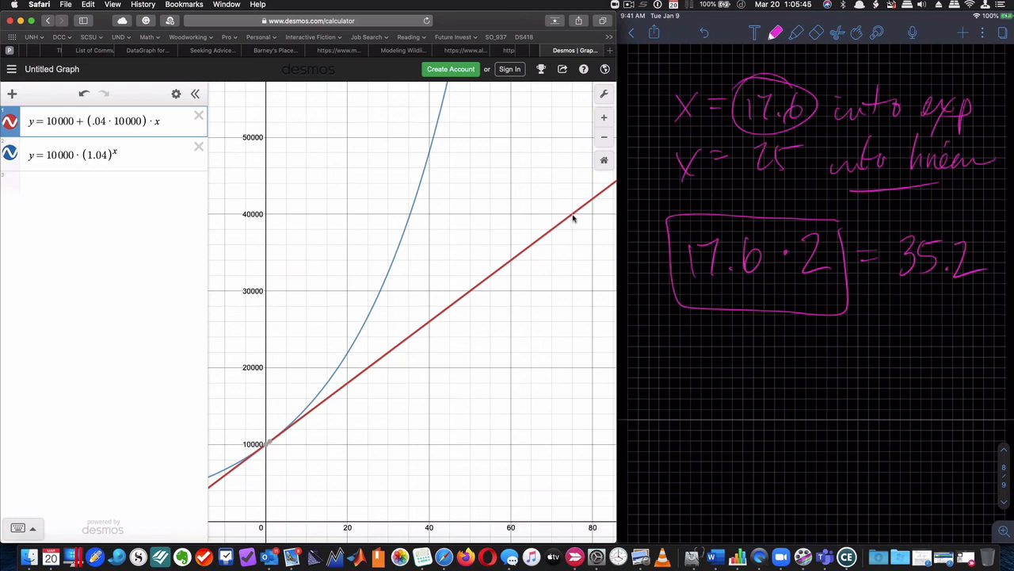
pyautogui.moveTo(573, 219)
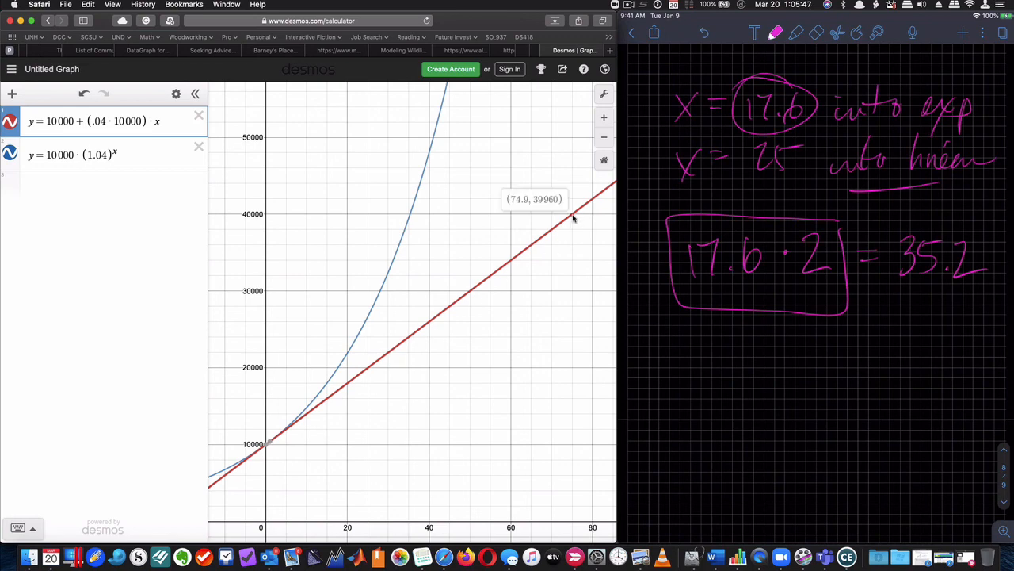
pyautogui.moveTo(573, 215)
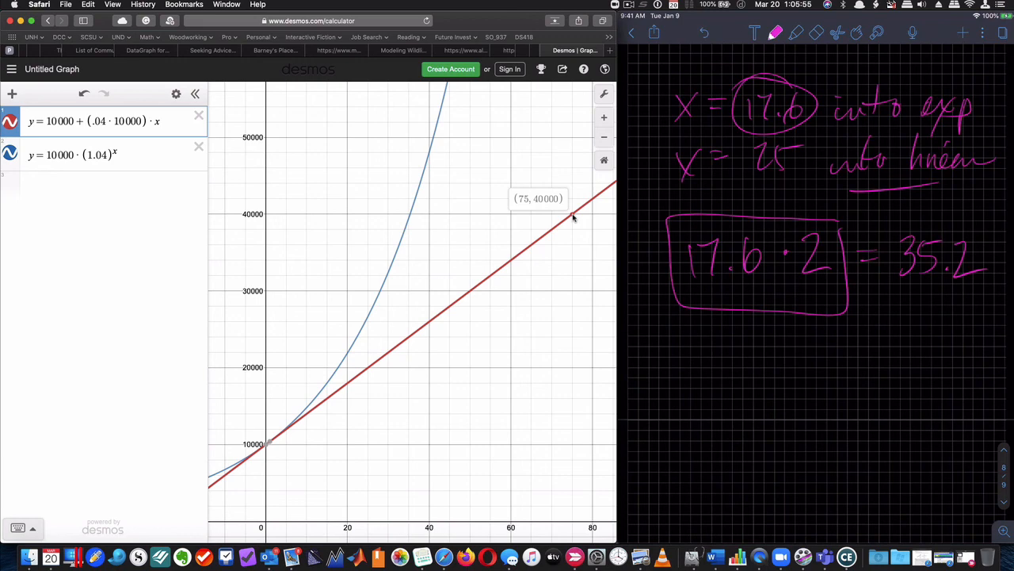
pyautogui.moveTo(577, 215)
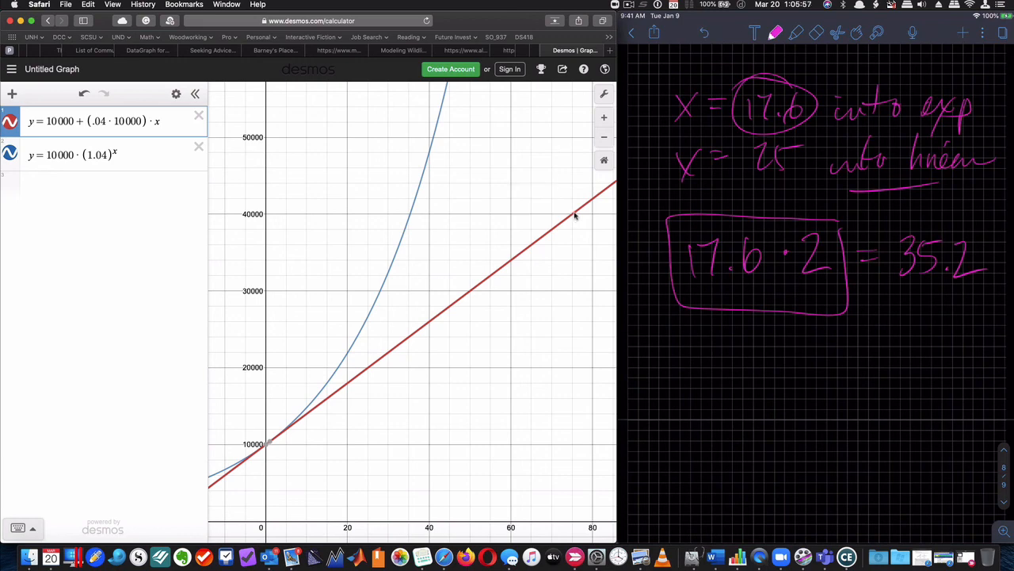
pyautogui.moveTo(679, 341); pyautogui.dragTo(698, 373)
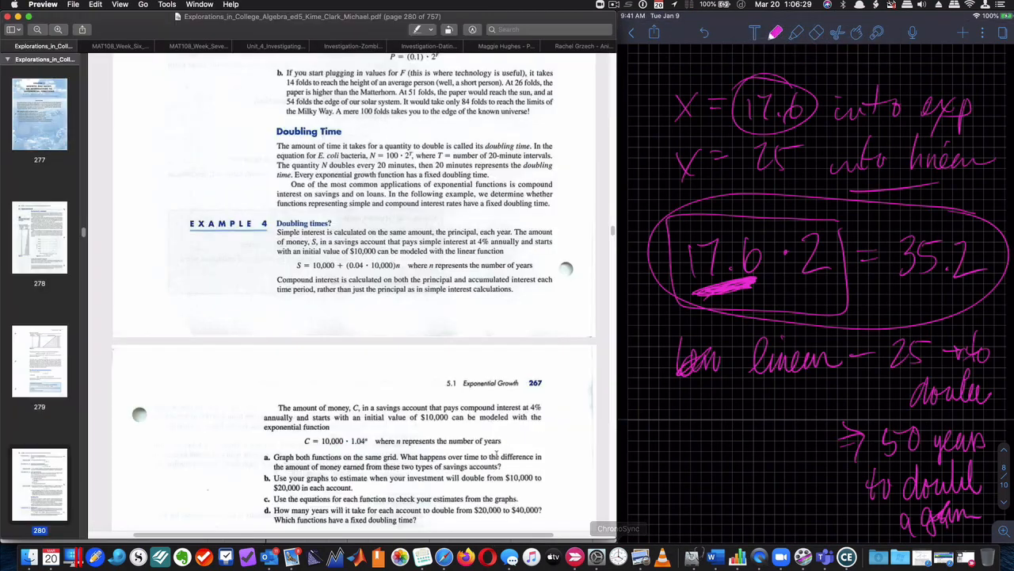
pyautogui.moveTo(434, 400)
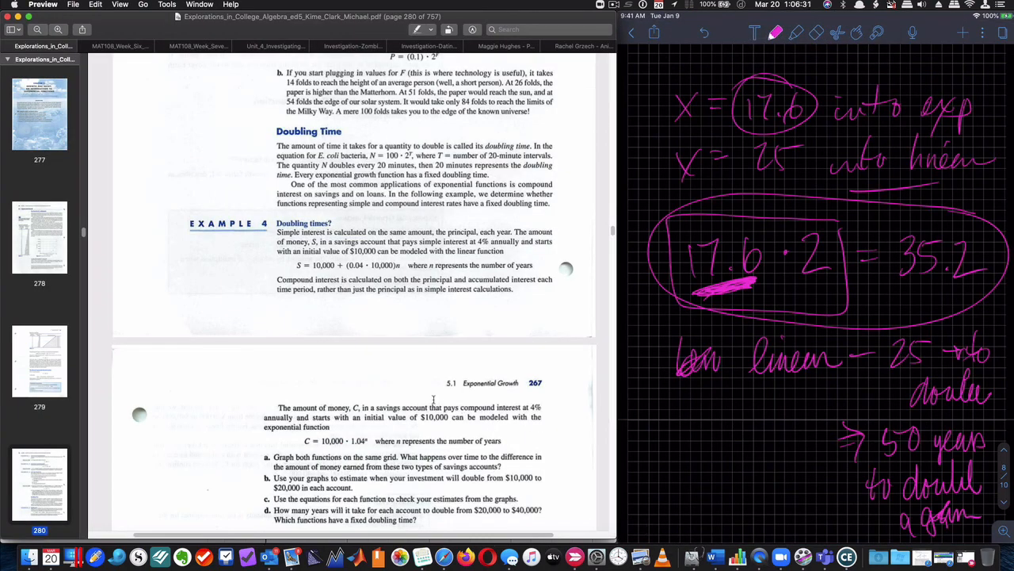
# - Scroll through Example 4's solution estimating doubling times of 25 and 18 years toward the E. coli section
pyautogui.scroll(-3)
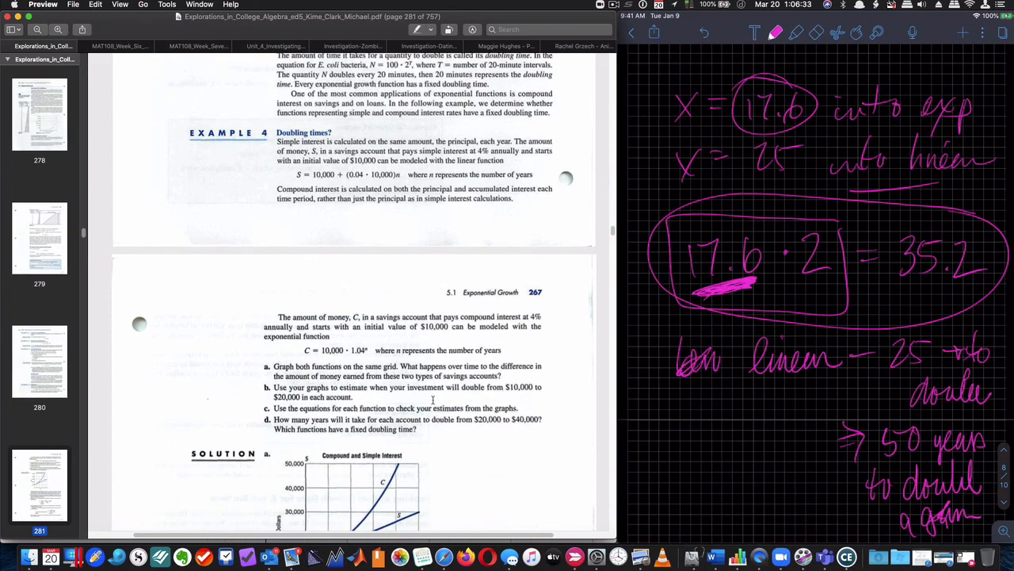
pyautogui.scroll(-3)
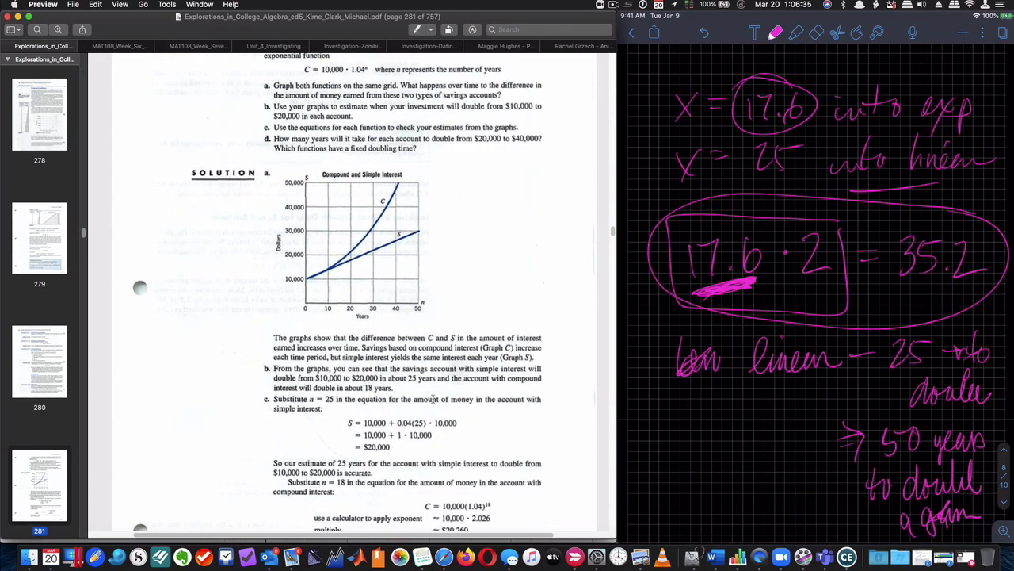
pyautogui.scroll(-3)
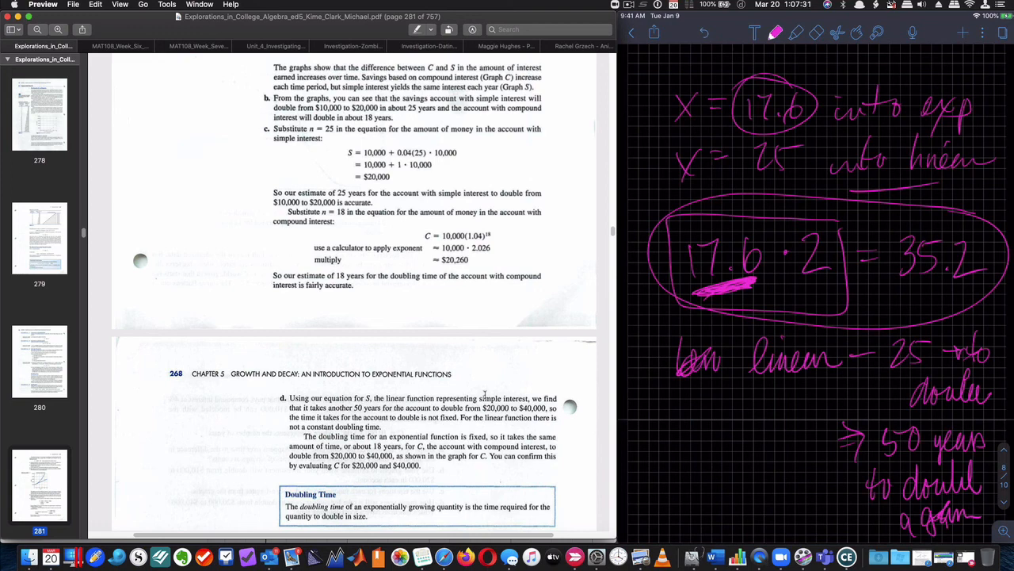
pyautogui.scroll(-3)
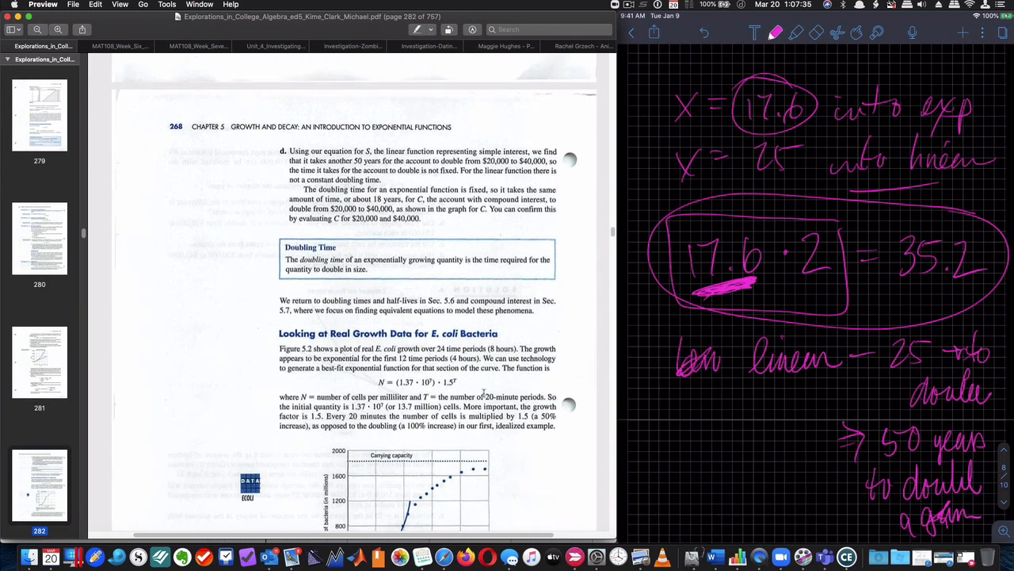
# - Scroll past the real E. coli data graph and Explore & Extend to the Exercises for Section 5.1
pyautogui.scroll(-3)
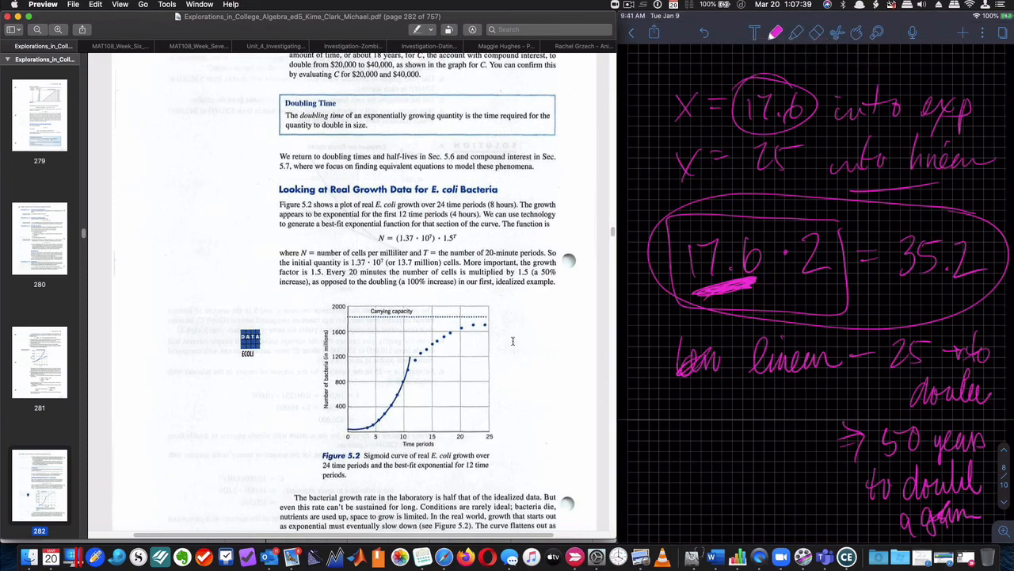
pyautogui.scroll(-3)
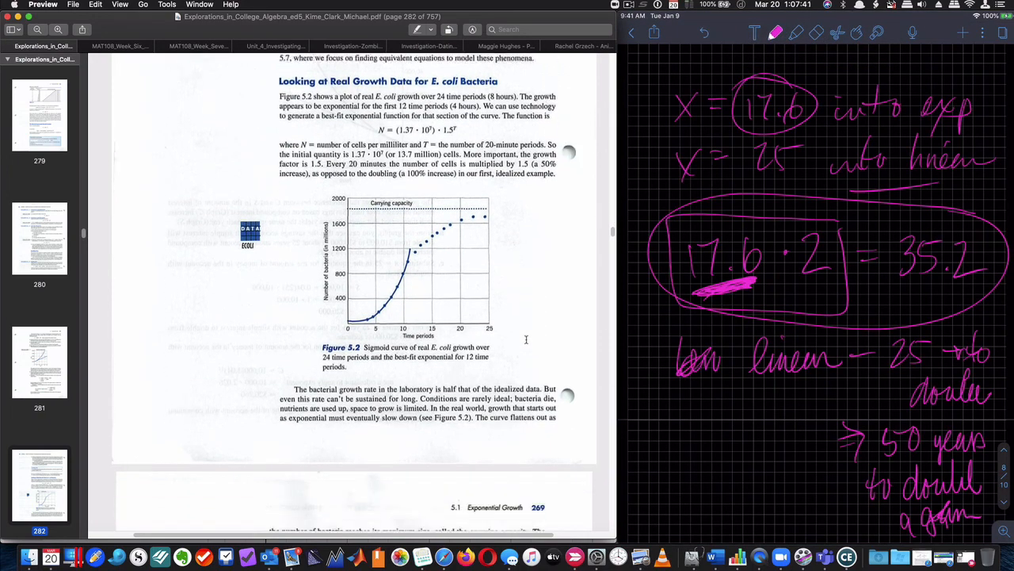
pyautogui.scroll(-3)
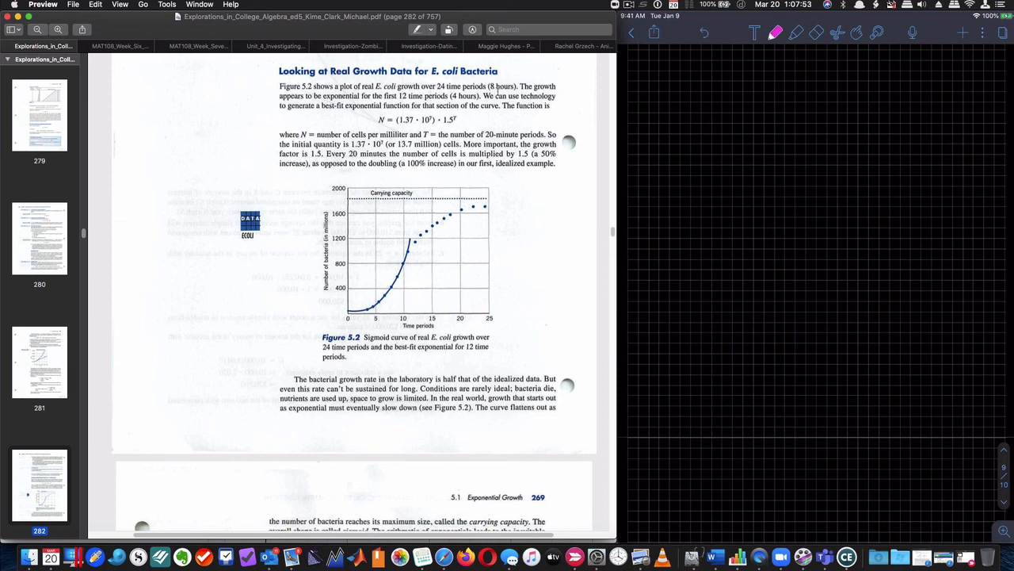
pyautogui.moveTo(422, 238)
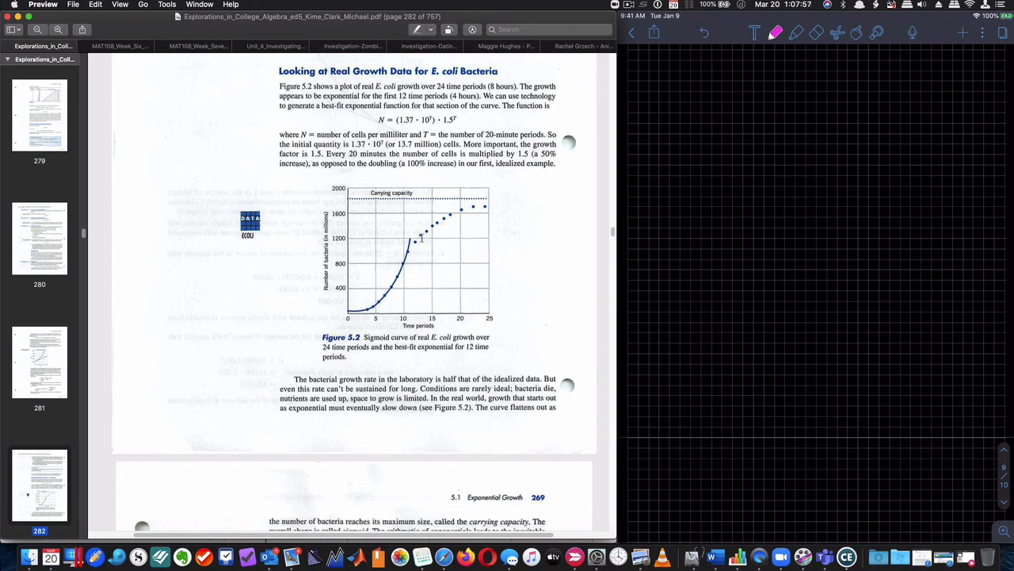
pyautogui.moveTo(482, 210)
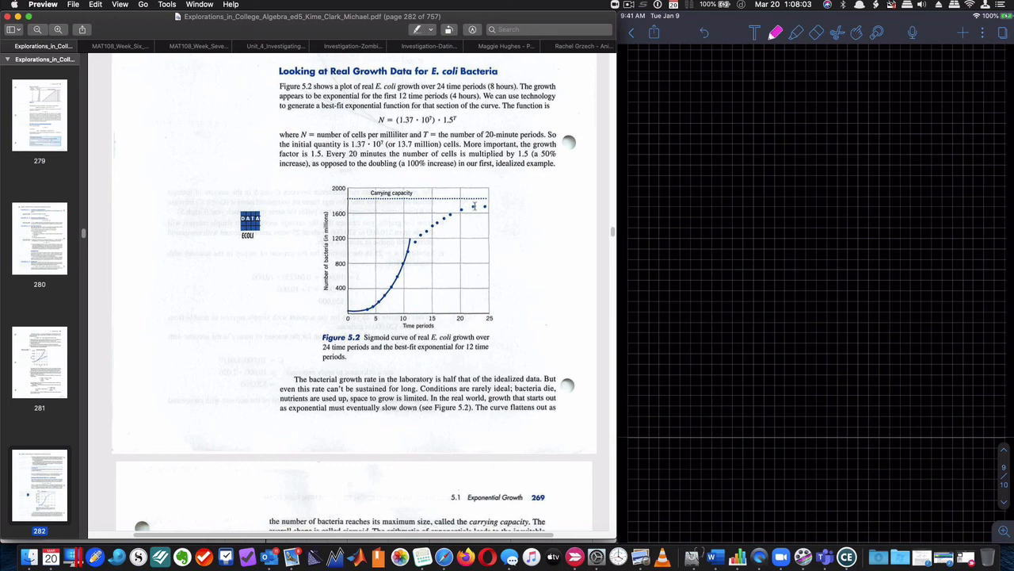
pyautogui.moveTo(418, 279)
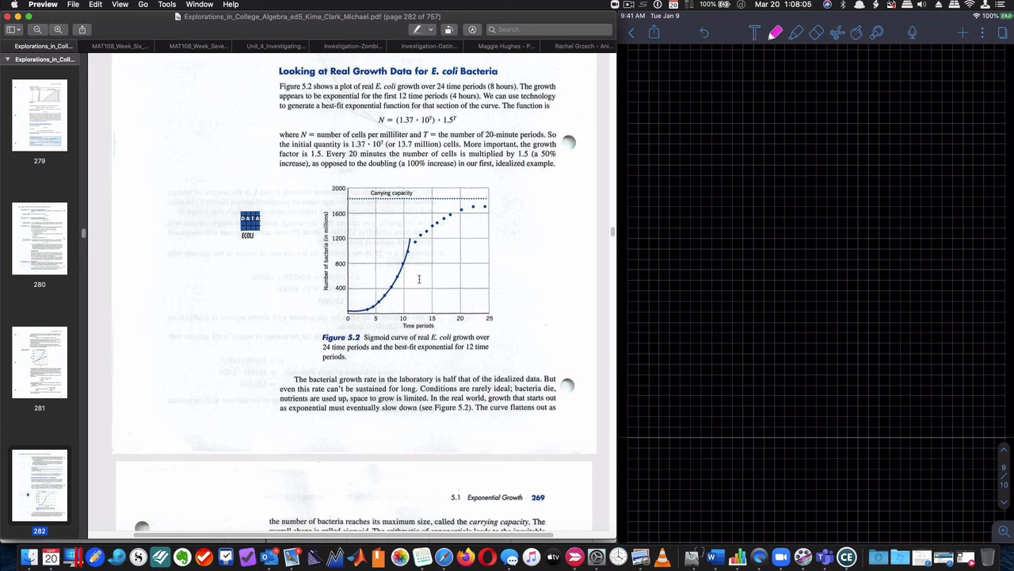
pyautogui.moveTo(428, 250)
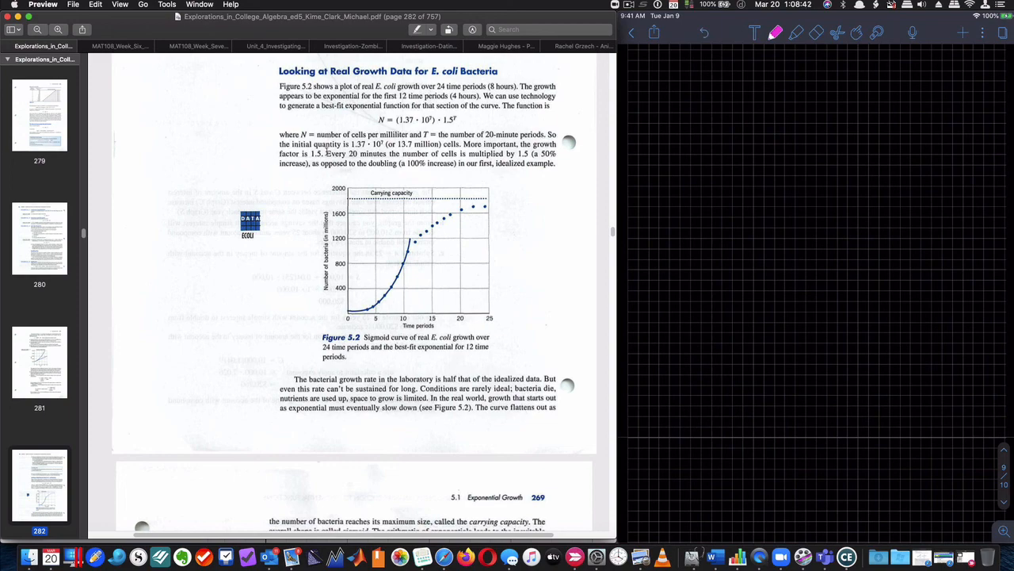
pyautogui.moveTo(399, 273)
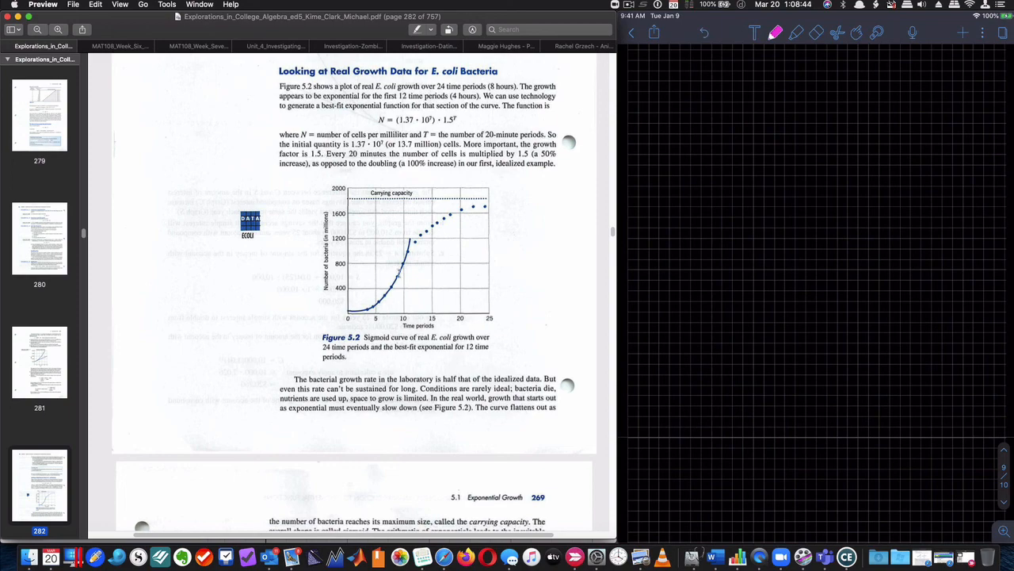
pyautogui.scroll(-3)
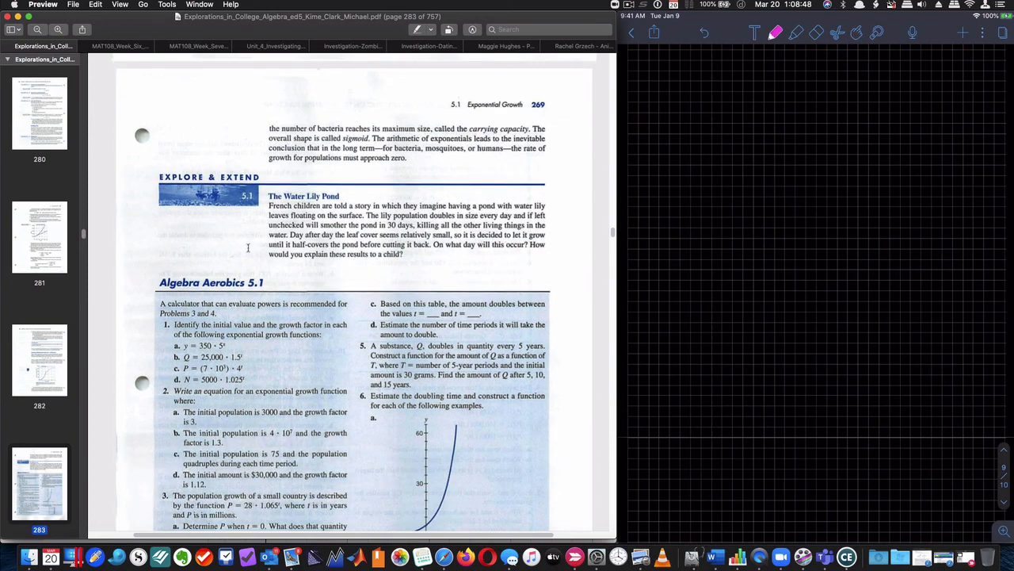
pyautogui.scroll(-3)
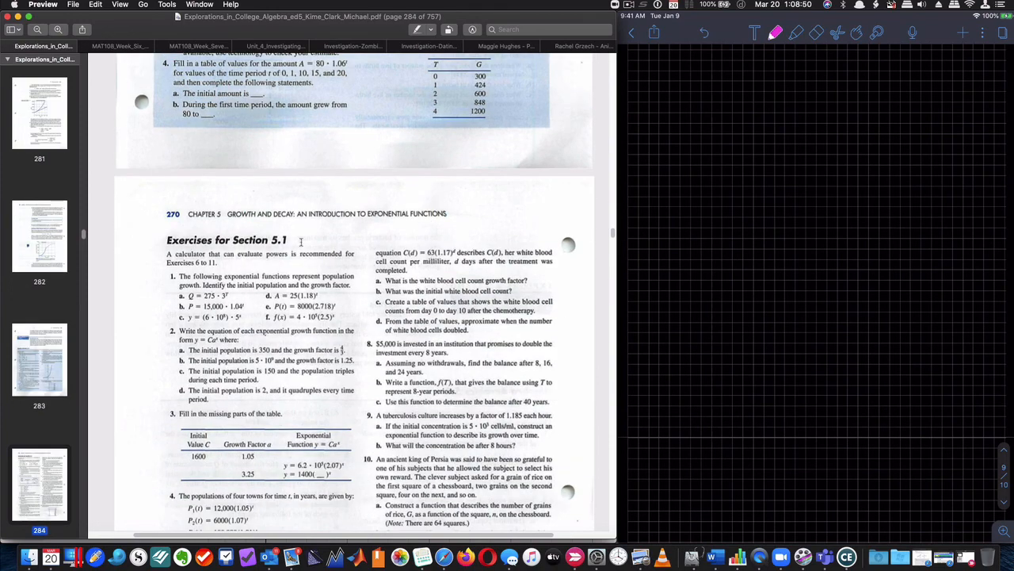